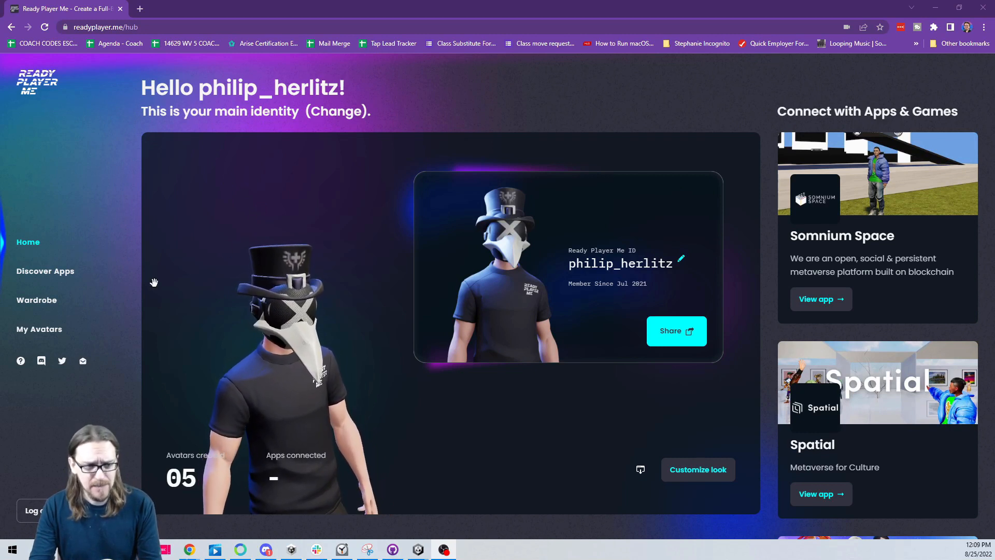
{"action": "mouse_move", "coordinate": [111, 341]}
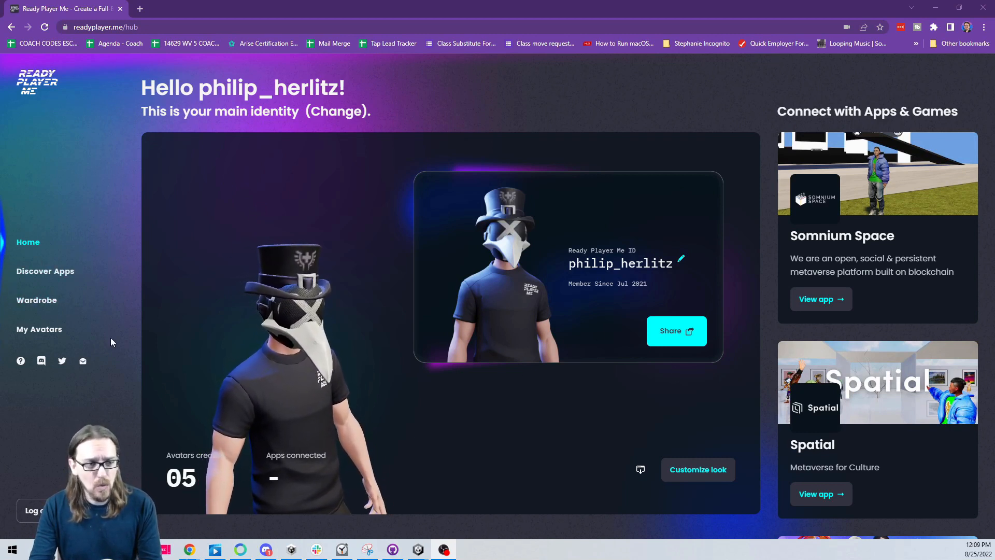
{"action": "mouse_move", "coordinate": [50, 271]}
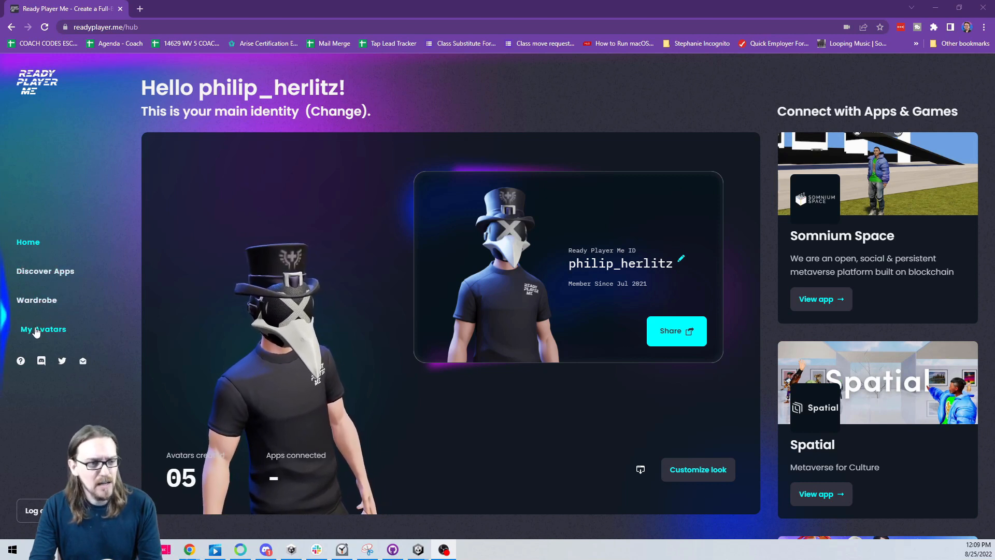
Open the My Avatars page listing the account's existing Ready Player Me avatars
{"action": "left_click", "coordinate": [43, 329]}
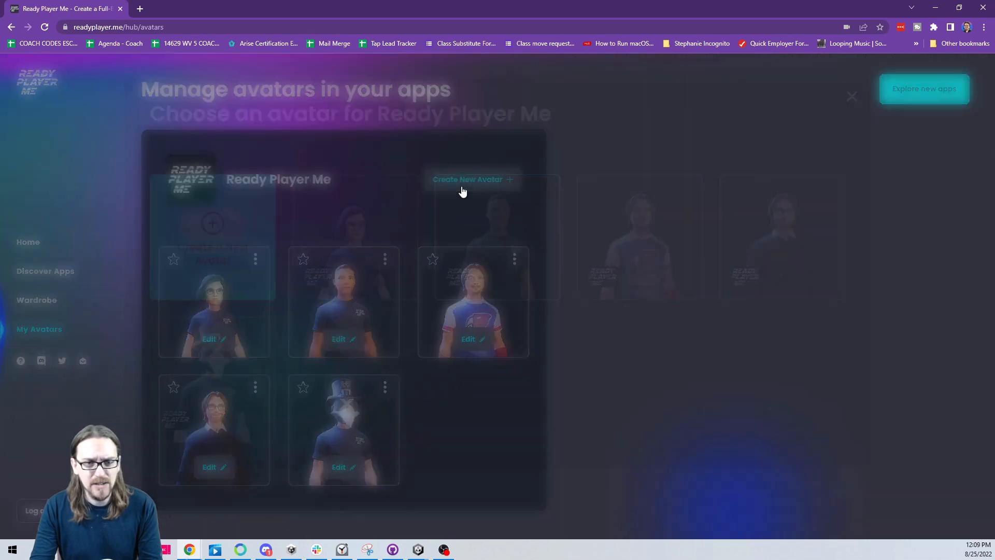
Start a new masculine avatar and continue without a selfie photo
{"action": "left_click", "coordinate": [472, 179]}
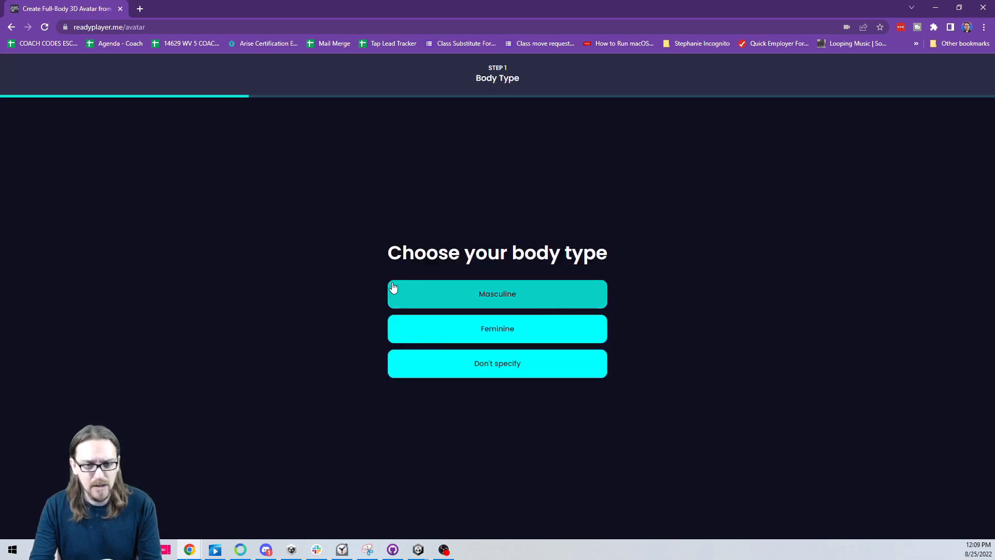
{"action": "mouse_move", "coordinate": [418, 293]}
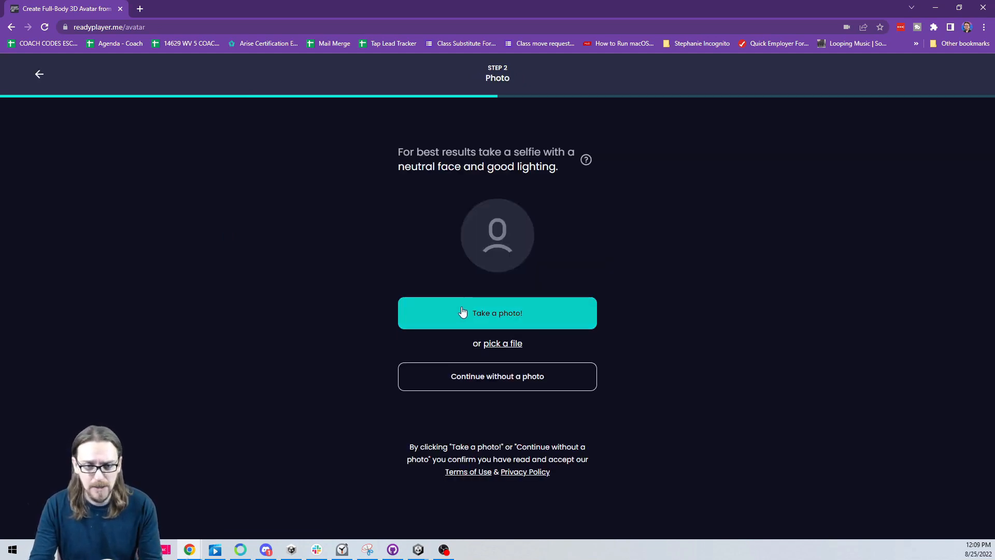
{"action": "mouse_move", "coordinate": [514, 386]}
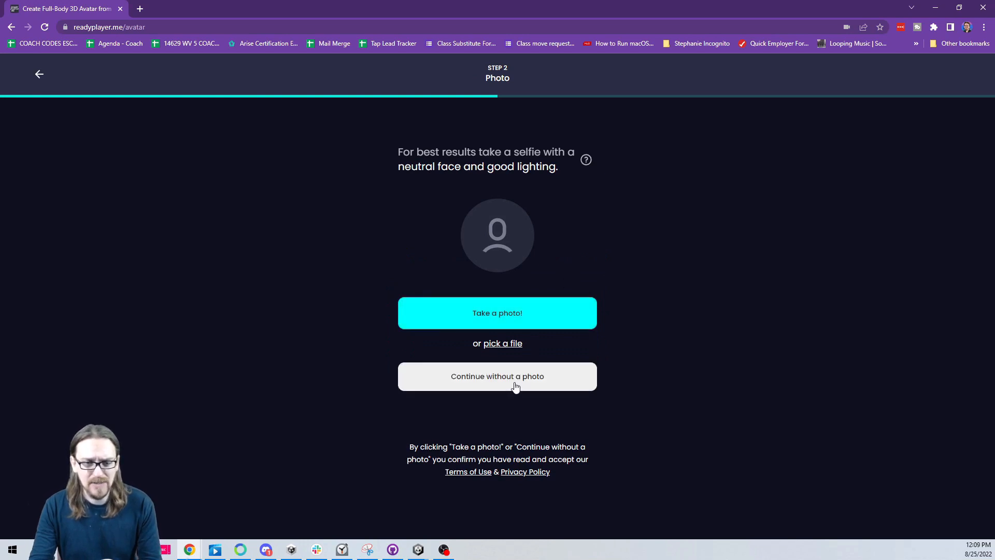
{"action": "left_click", "coordinate": [497, 376]}
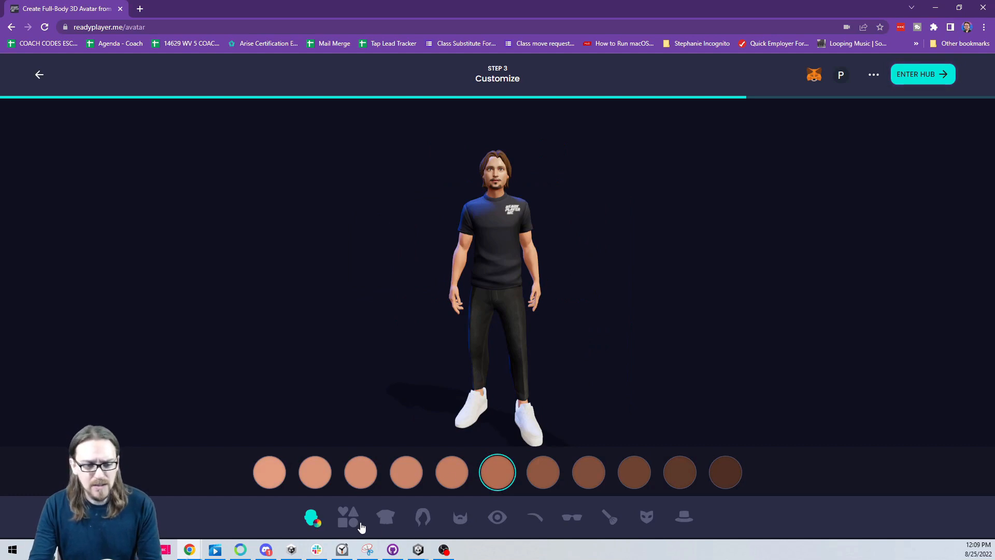
{"action": "mouse_move", "coordinate": [383, 517]}
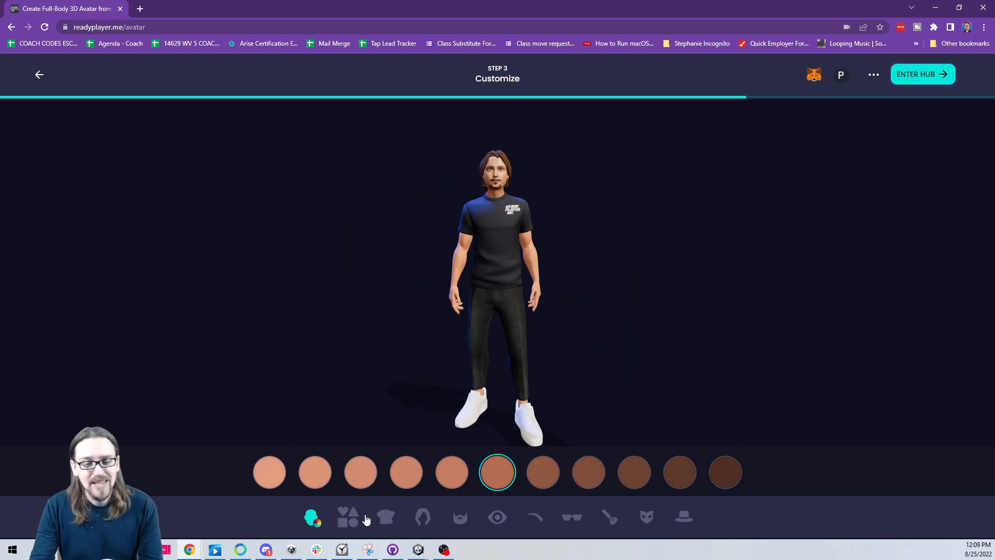
{"action": "mouse_move", "coordinate": [469, 527]}
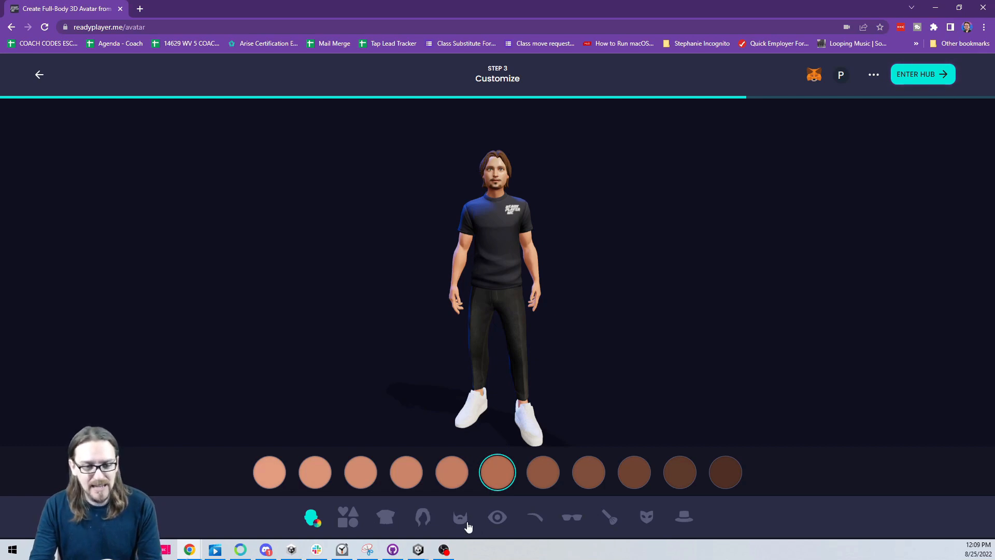
{"action": "mouse_move", "coordinate": [500, 522]}
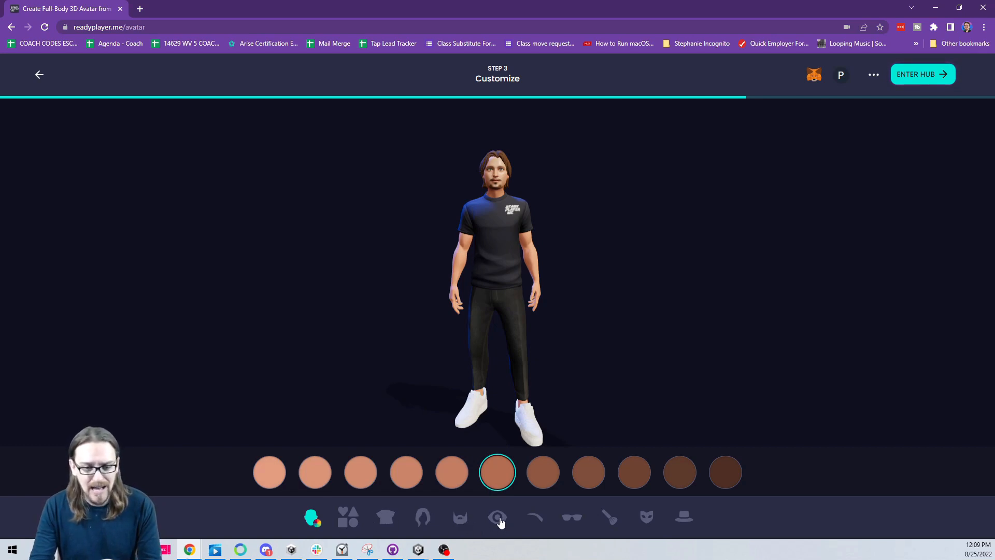
{"action": "mouse_move", "coordinate": [574, 517]}
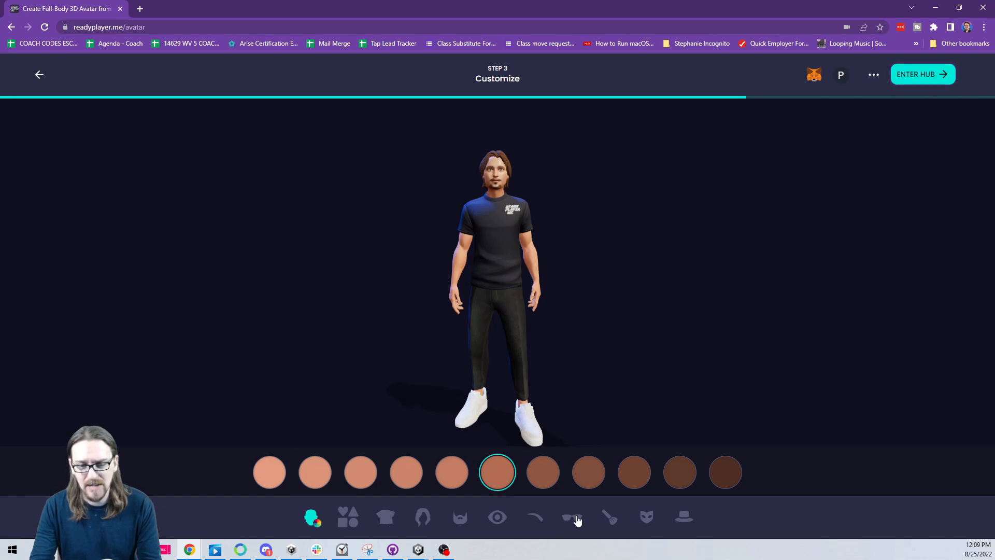
Give the avatar red-green glasses, the X face mask and a skull goggles helmet, then enter the hub
{"action": "left_click", "coordinate": [571, 517]}
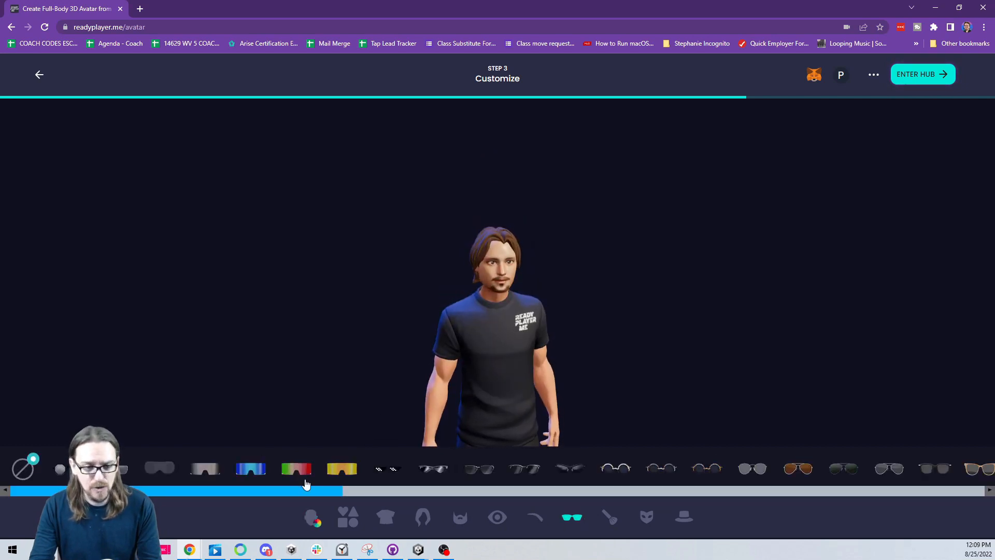
{"action": "left_click", "coordinate": [295, 468]}
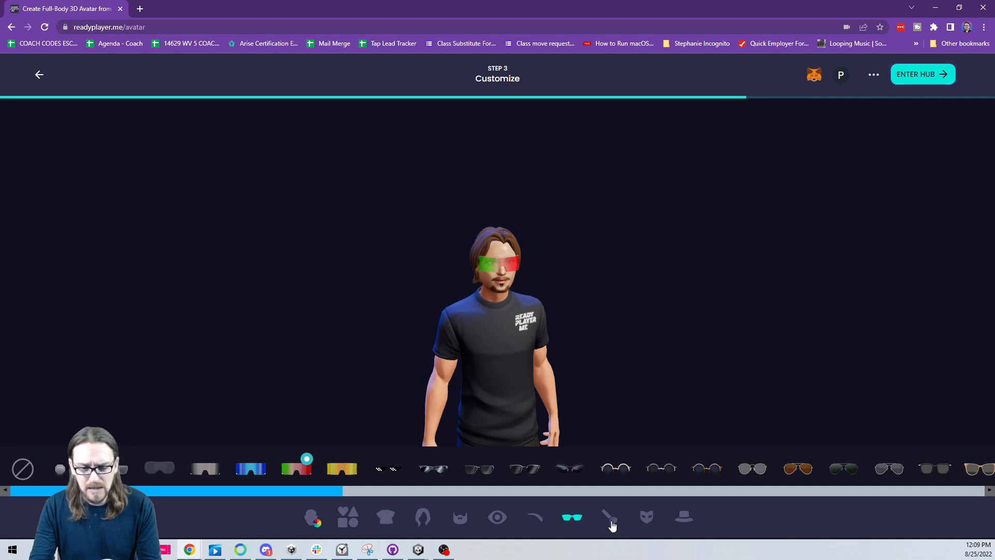
{"action": "left_click", "coordinate": [646, 517]}
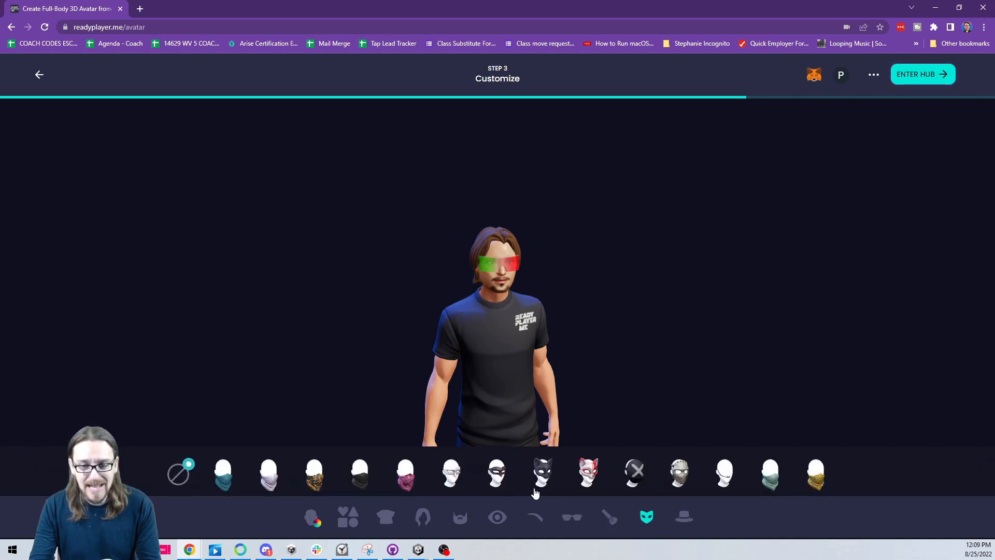
{"action": "left_click", "coordinate": [634, 473]}
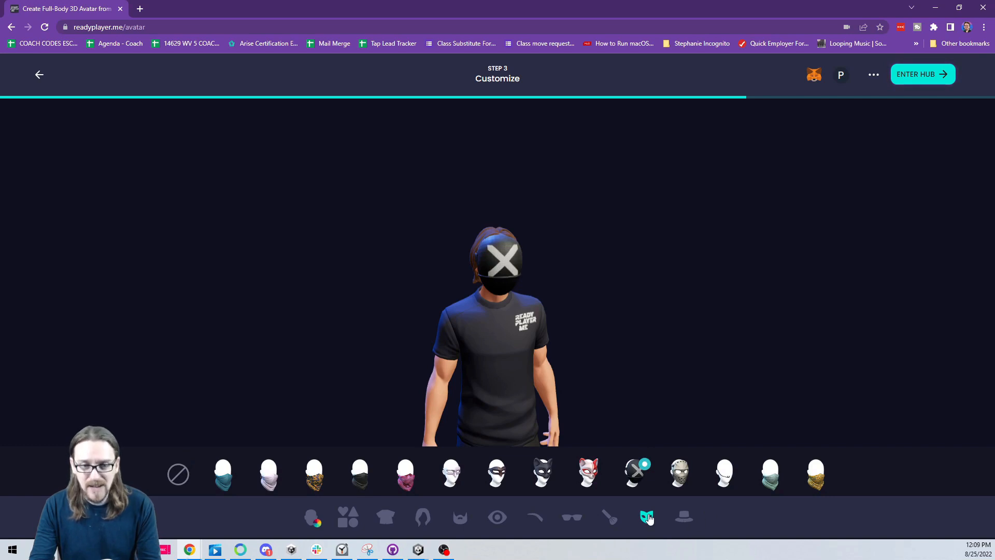
{"action": "left_click", "coordinate": [684, 516]}
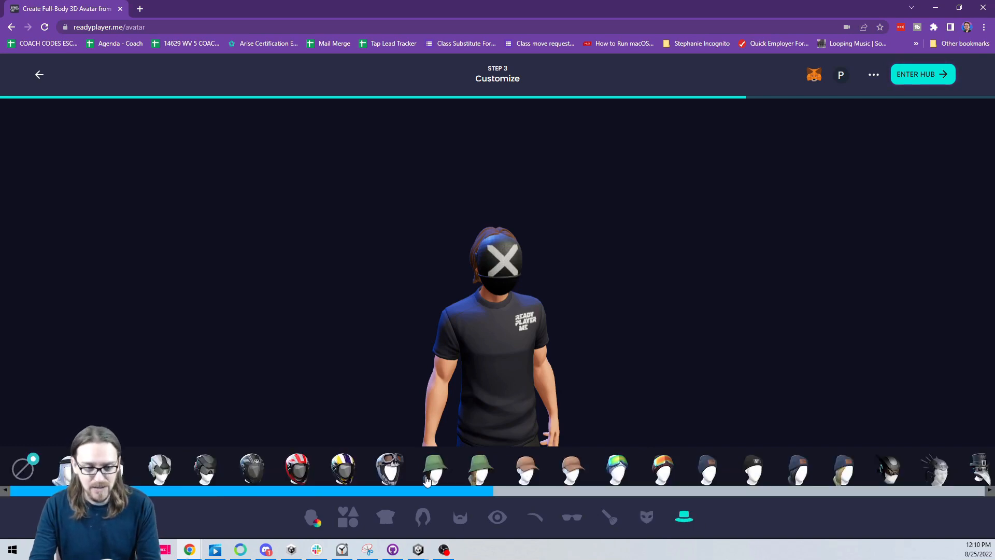
{"action": "mouse_move", "coordinate": [406, 470]}
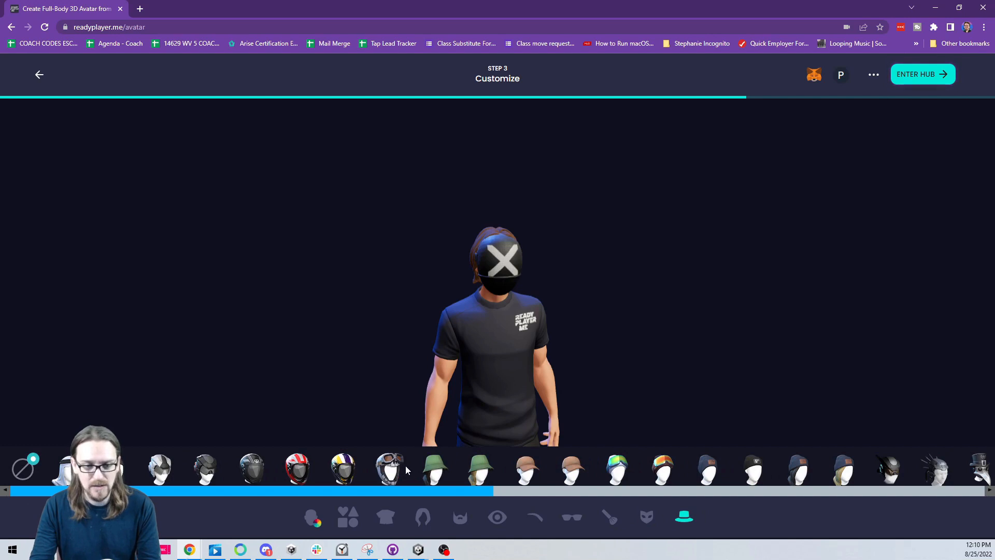
{"action": "left_click", "coordinate": [390, 468]}
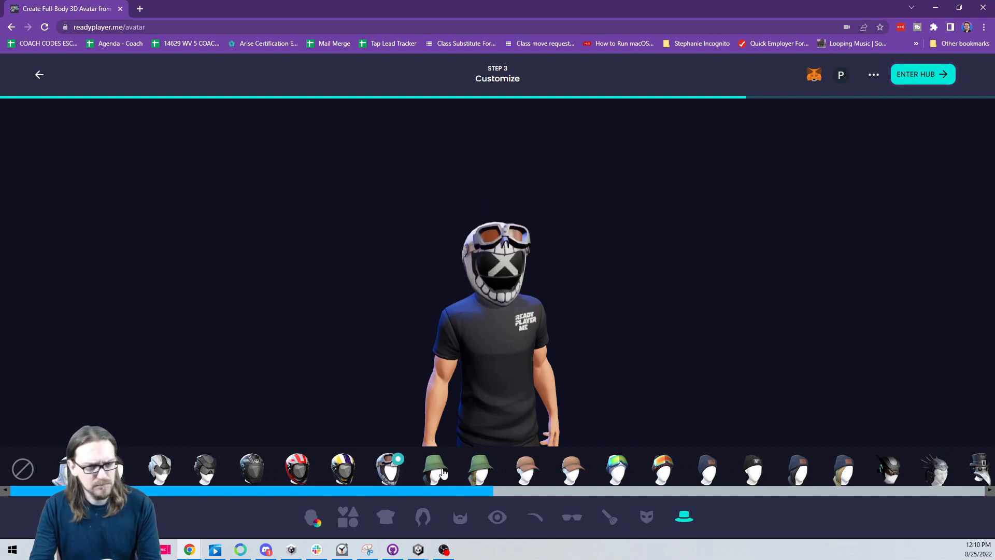
{"action": "mouse_move", "coordinate": [922, 74]}
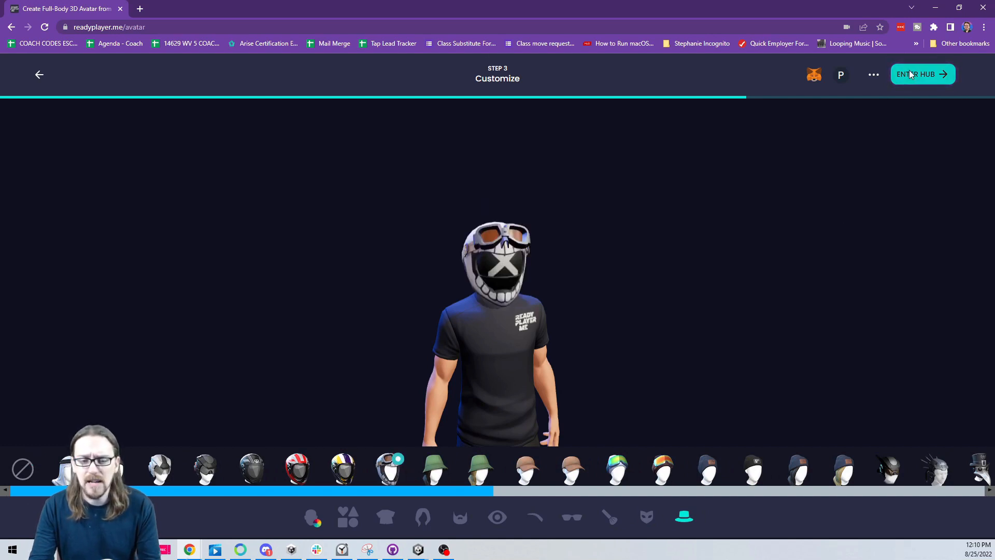
{"action": "left_click", "coordinate": [921, 74]}
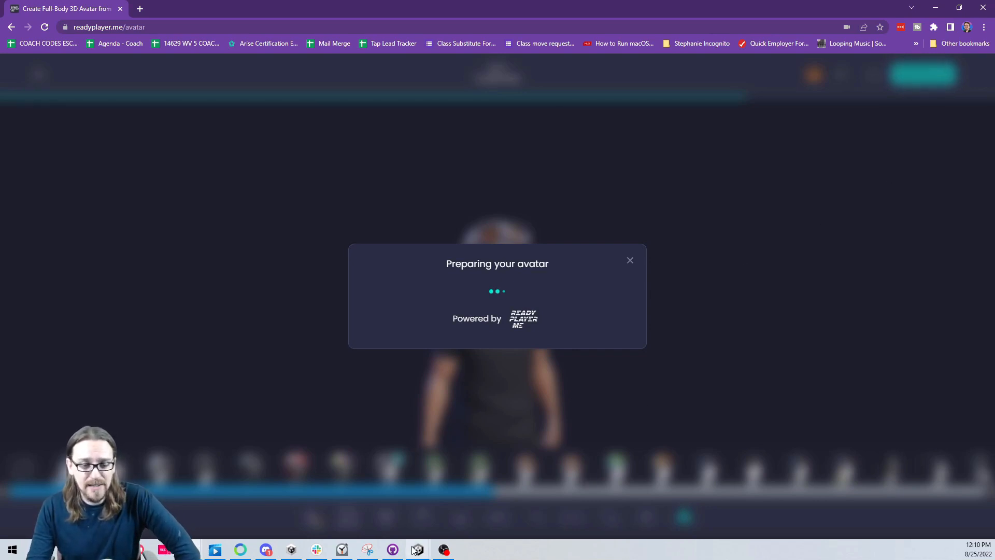
Import the Ready Player Me v1.11.0 custom package into the Unity project's Assets
{"action": "left_click", "coordinate": [417, 549]}
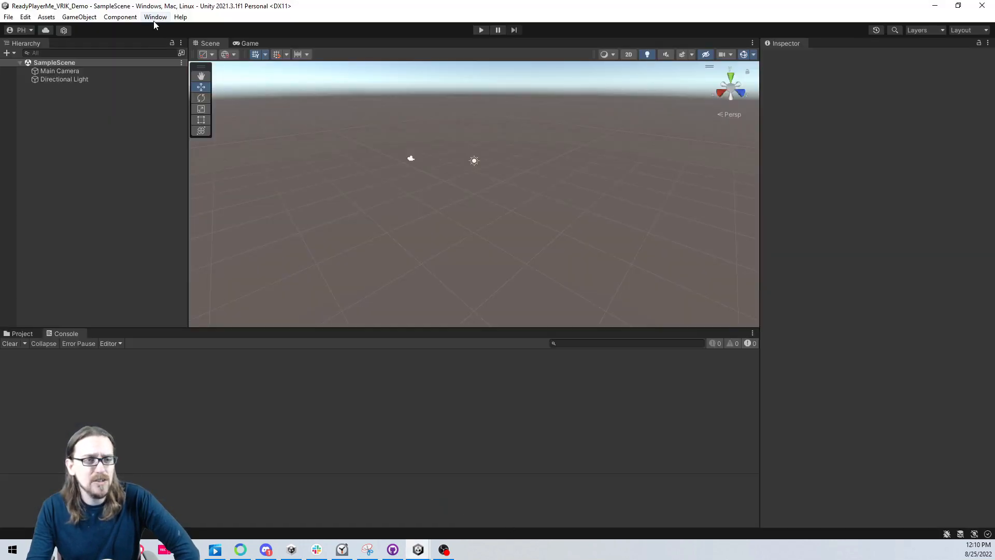
{"action": "mouse_move", "coordinate": [46, 17]}
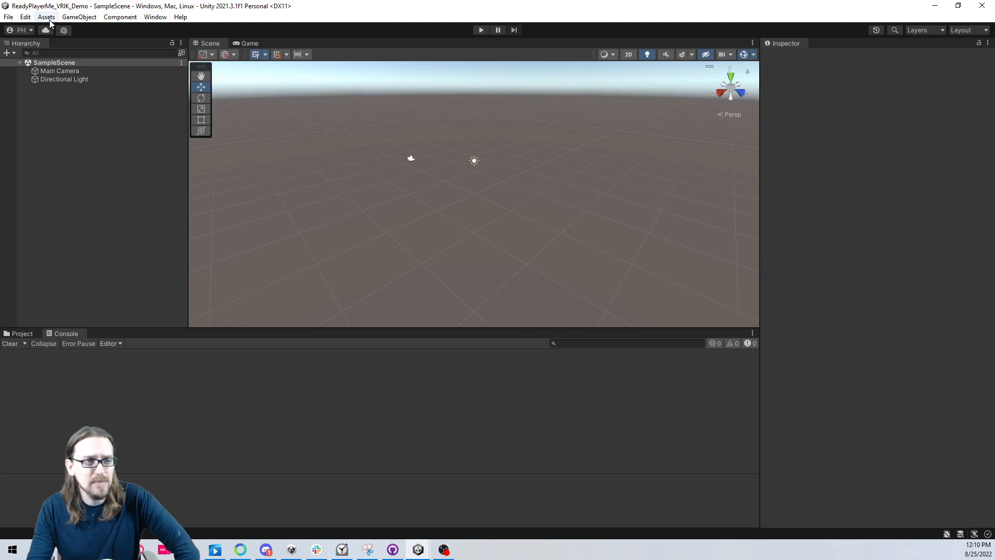
{"action": "left_click", "coordinate": [22, 333]}
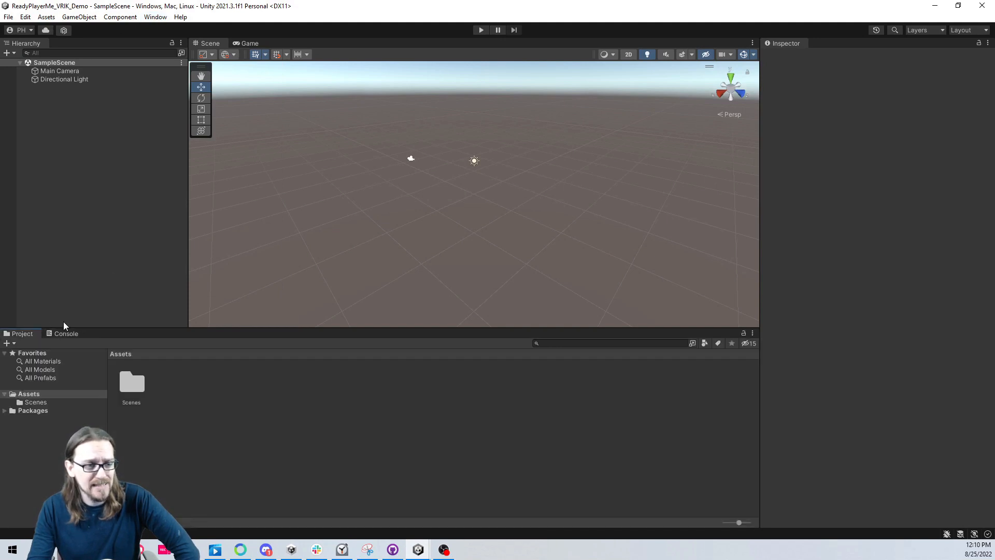
{"action": "left_click", "coordinate": [46, 17]}
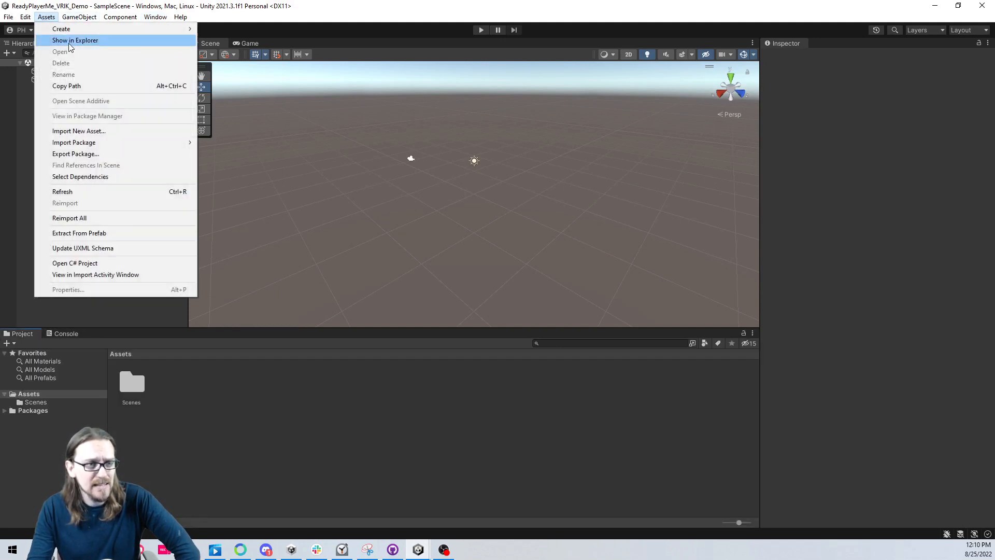
{"action": "left_click", "coordinate": [79, 131]}
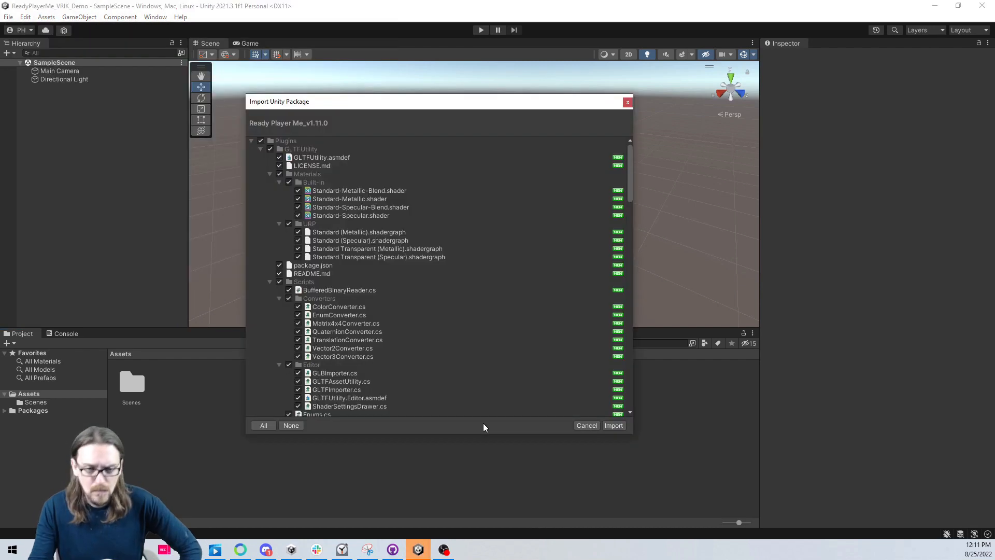
{"action": "mouse_move", "coordinate": [614, 435]}
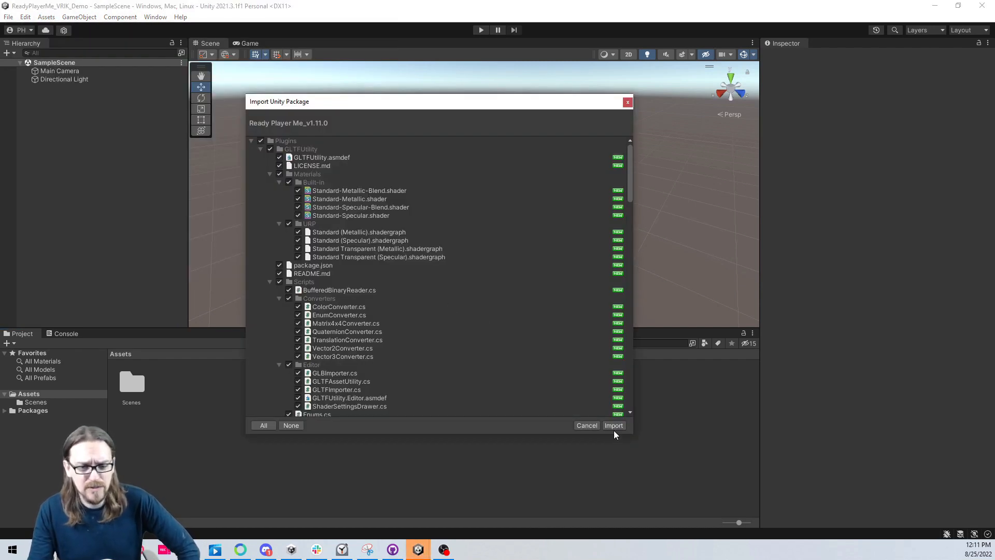
{"action": "left_click", "coordinate": [613, 425]}
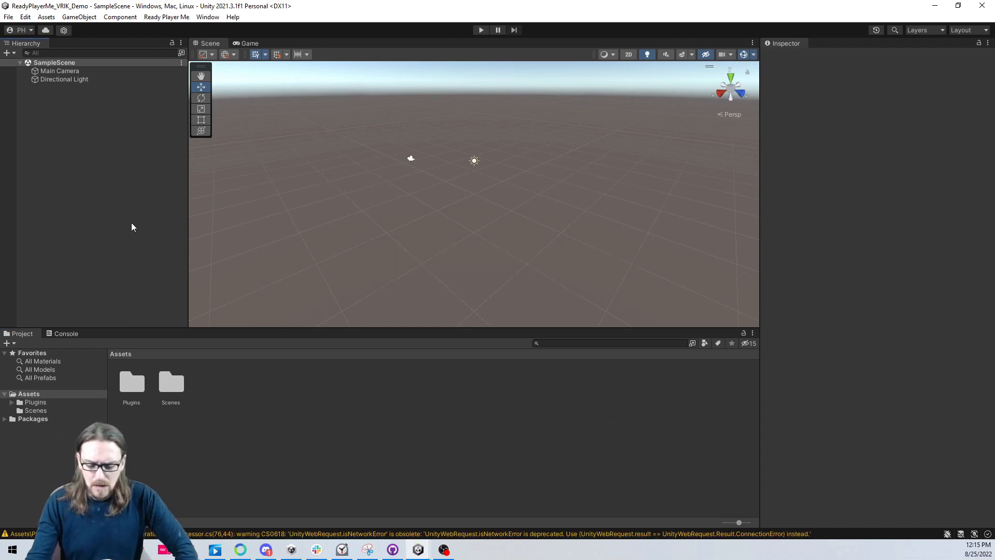
Browse the new Plugins folder and open the Ready Player Me Avatar Loader
{"action": "left_click", "coordinate": [35, 401]}
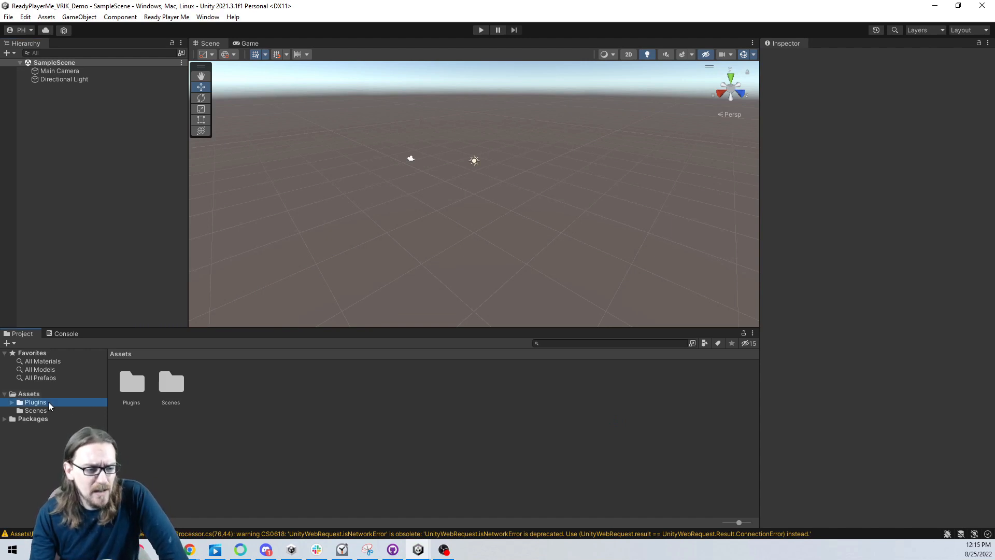
{"action": "double_click", "coordinate": [131, 383]}
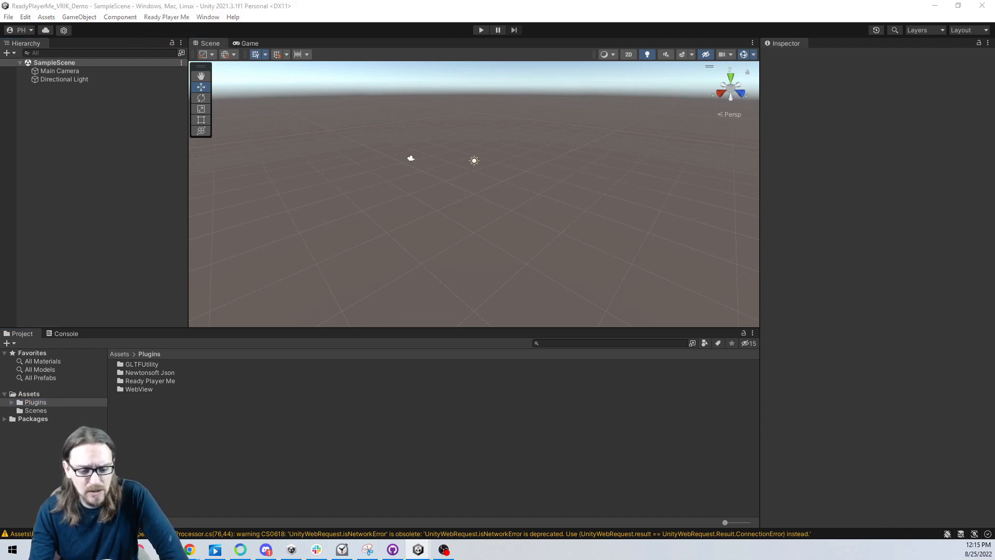
{"action": "mouse_move", "coordinate": [442, 275]}
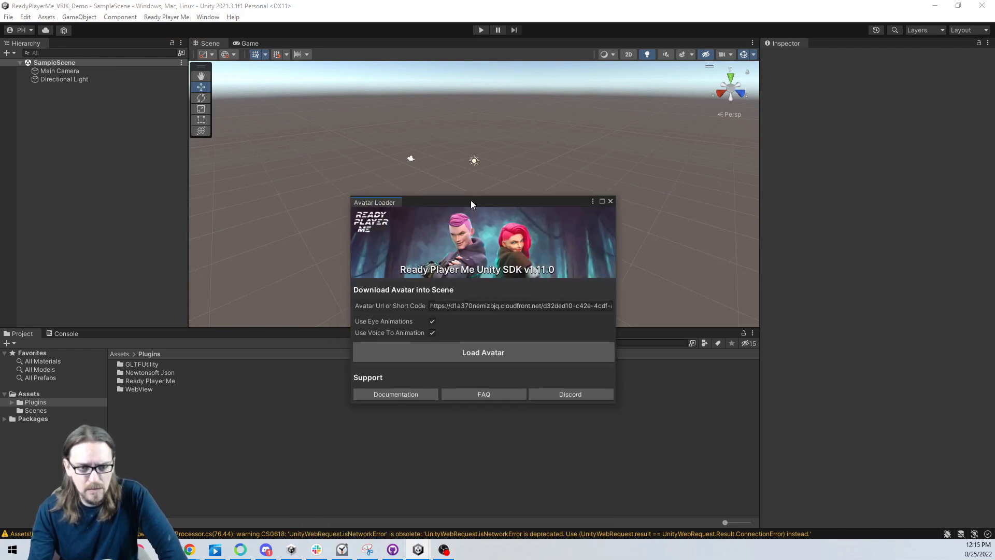
{"action": "left_click", "coordinate": [519, 306]}
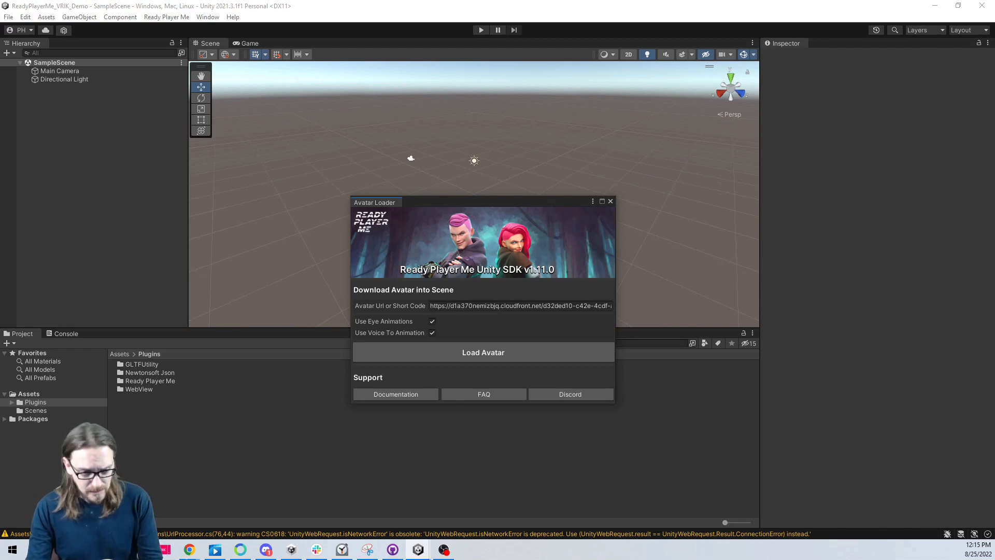
{"action": "mouse_move", "coordinate": [189, 549]}
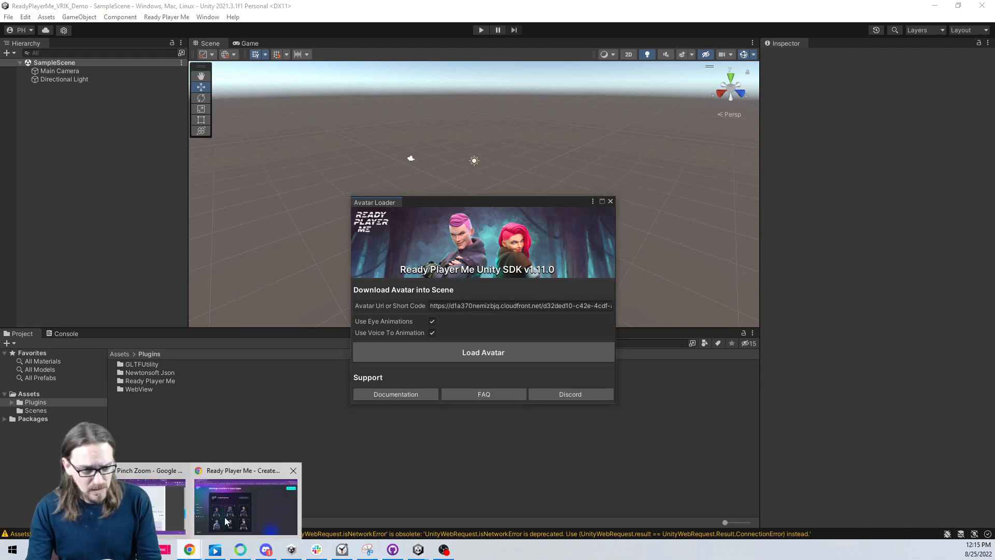
Copy the helmeted avatar's .glb URL from My Avatars and return to Unity
{"action": "left_click", "coordinate": [244, 504]}
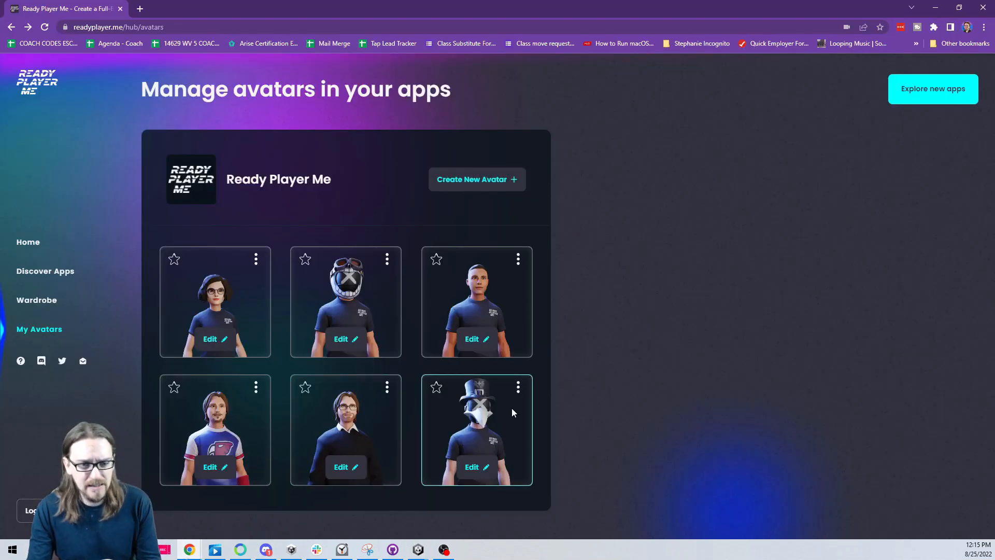
{"action": "left_click", "coordinate": [387, 259]}
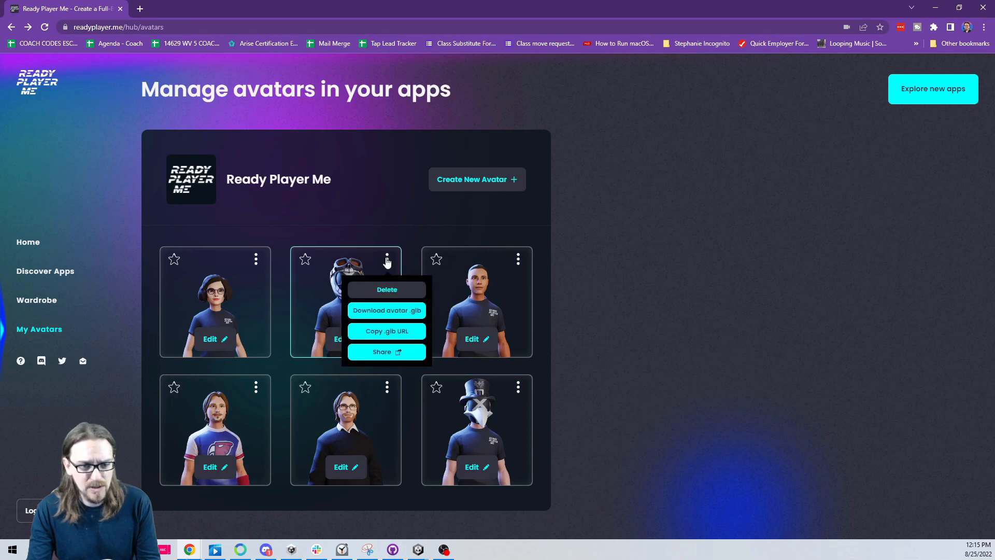
{"action": "left_click", "coordinate": [385, 330]}
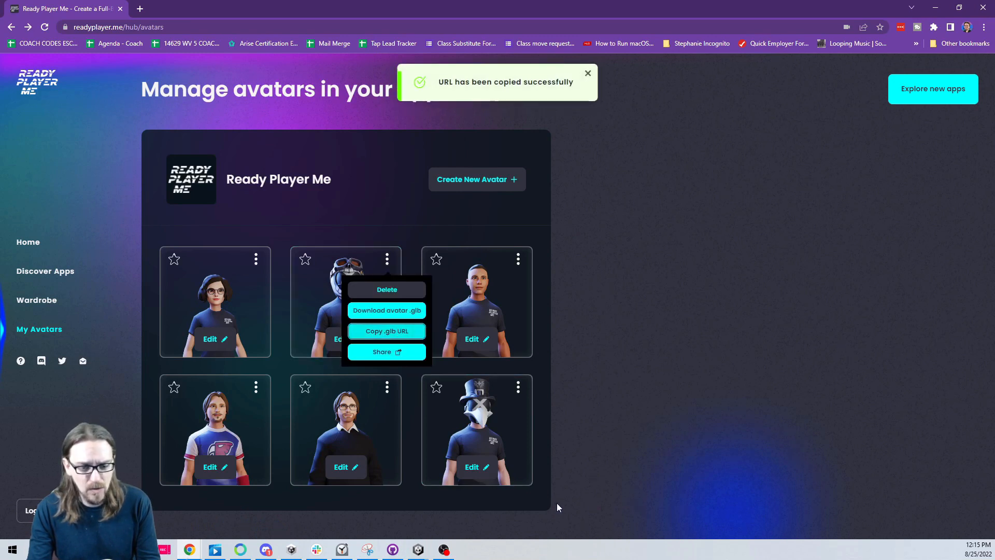
{"action": "mouse_move", "coordinate": [416, 548]}
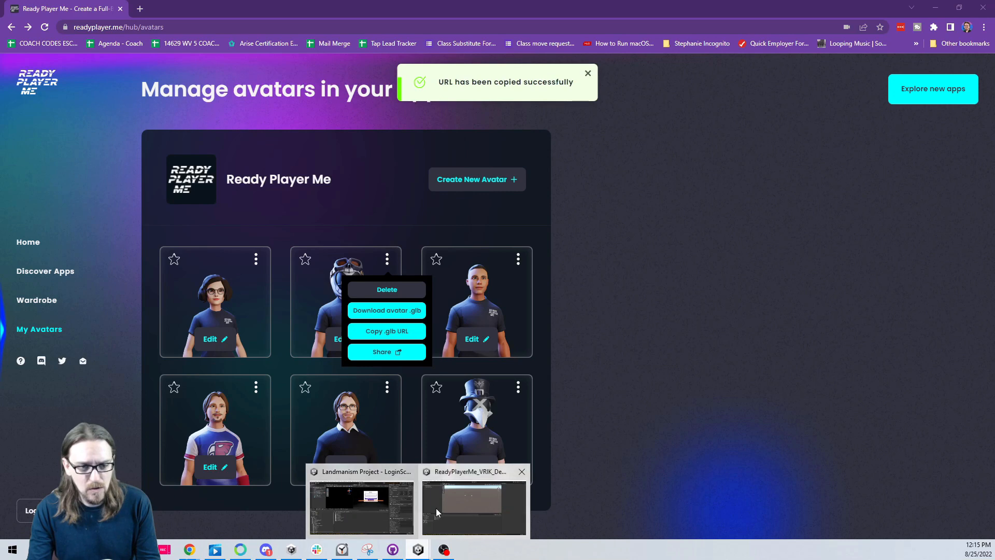
{"action": "left_click", "coordinate": [474, 508]}
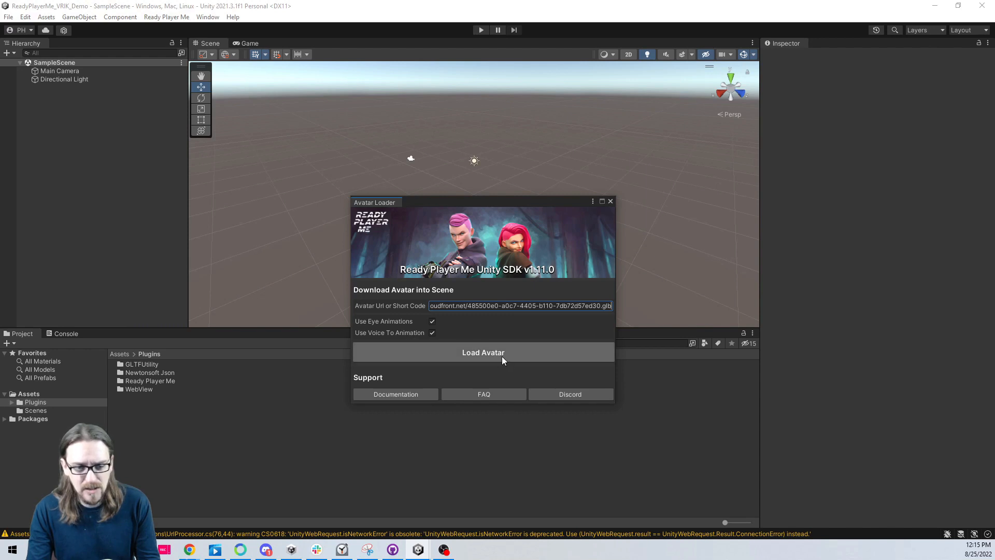
{"action": "mouse_move", "coordinate": [394, 339]}
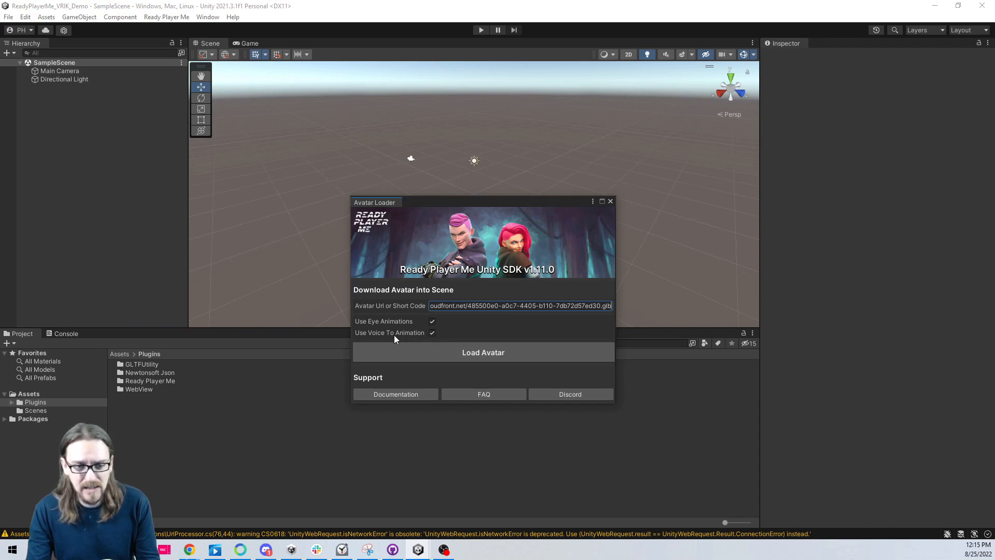
{"action": "mouse_move", "coordinate": [416, 354]}
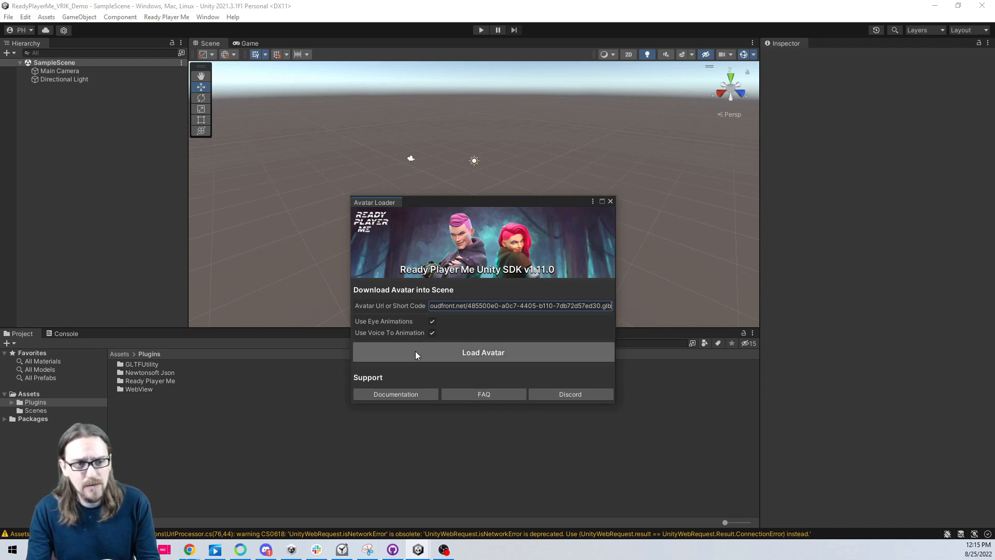
Load the helmeted avatar from the URL, close the loader, and select it for renaming to RPM Avatar
{"action": "left_click", "coordinate": [483, 352]}
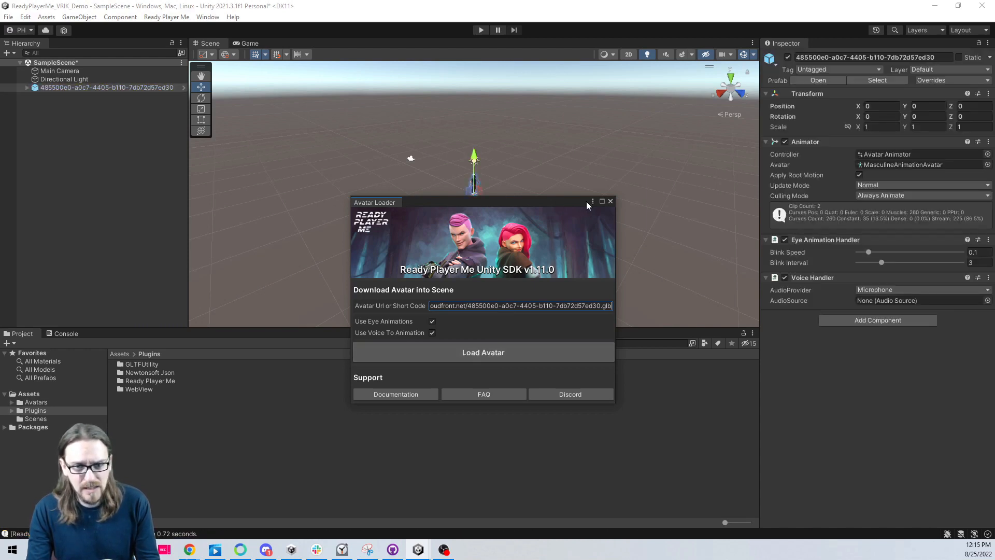
{"action": "left_click", "coordinate": [610, 201]}
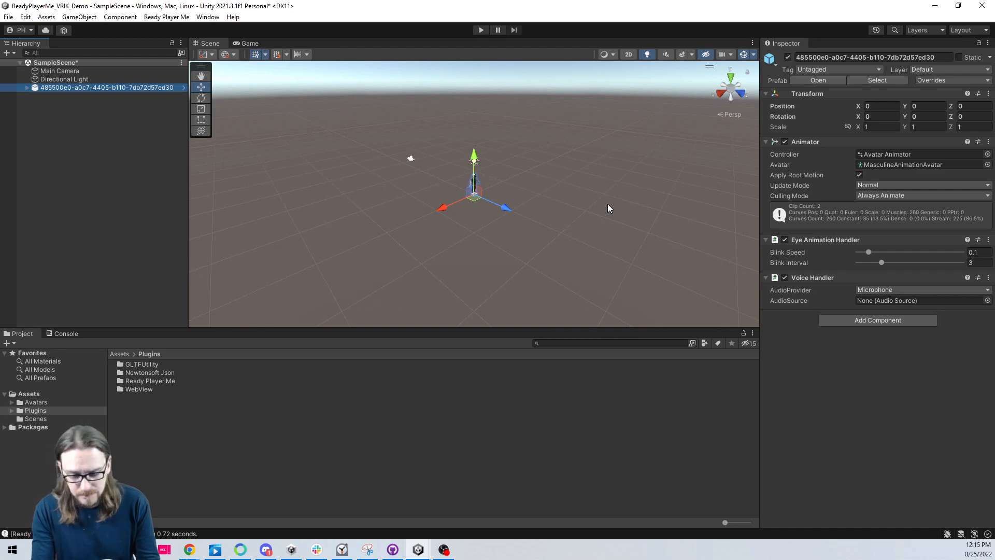
{"action": "left_click", "coordinate": [62, 162]}
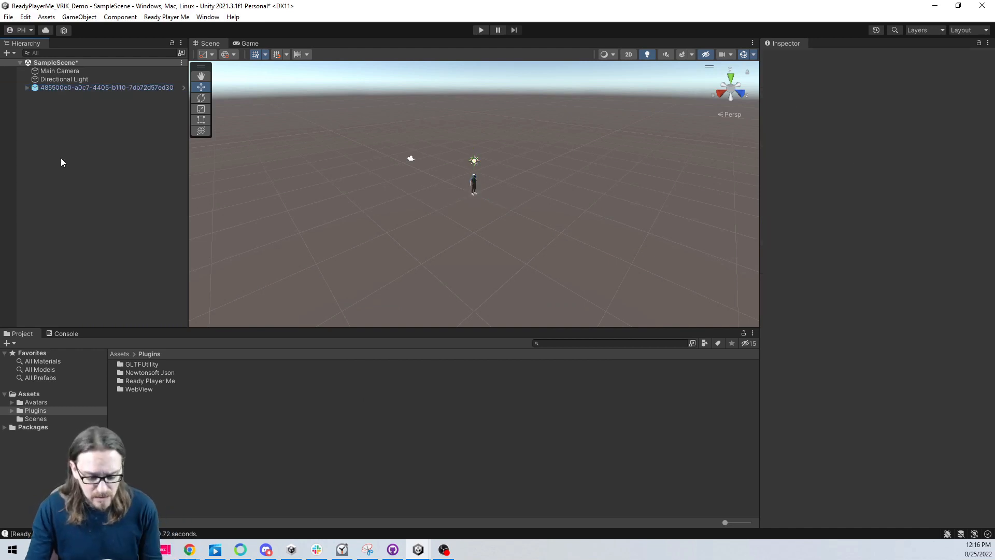
{"action": "left_click", "coordinate": [106, 87]}
{"action": "type", "text": "RPM Avatar"}
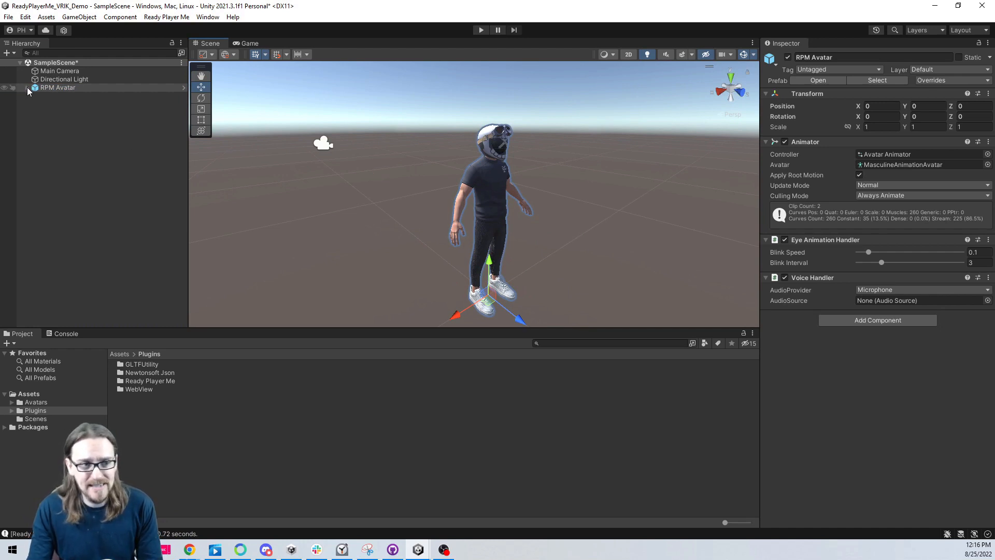
Expand RPM Avatar in the Hierarchy to show its renderer parts and Armature
{"action": "left_click", "coordinate": [26, 87]}
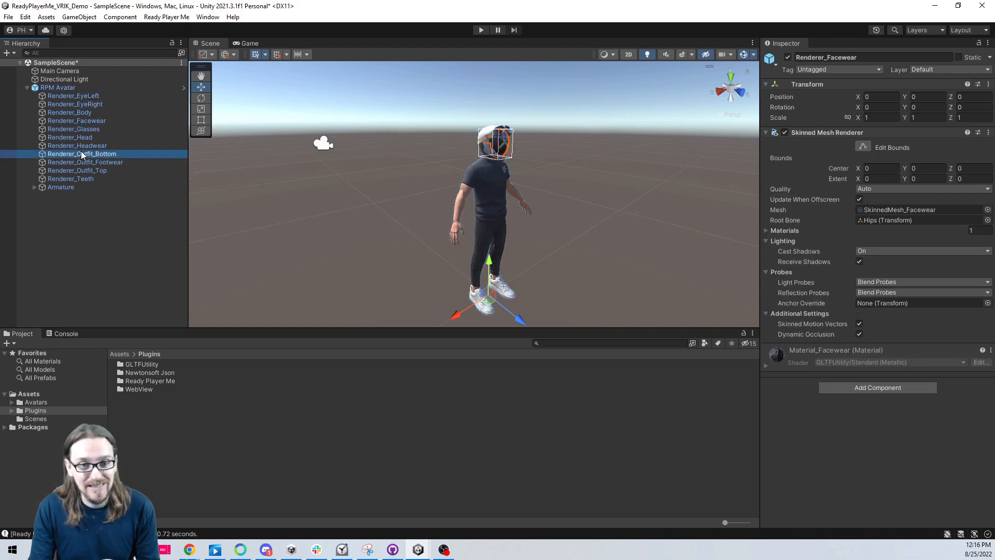
Inspect the RPM Avatar root, its left eye renderer and its footwear renderer
{"action": "left_click", "coordinate": [58, 88]}
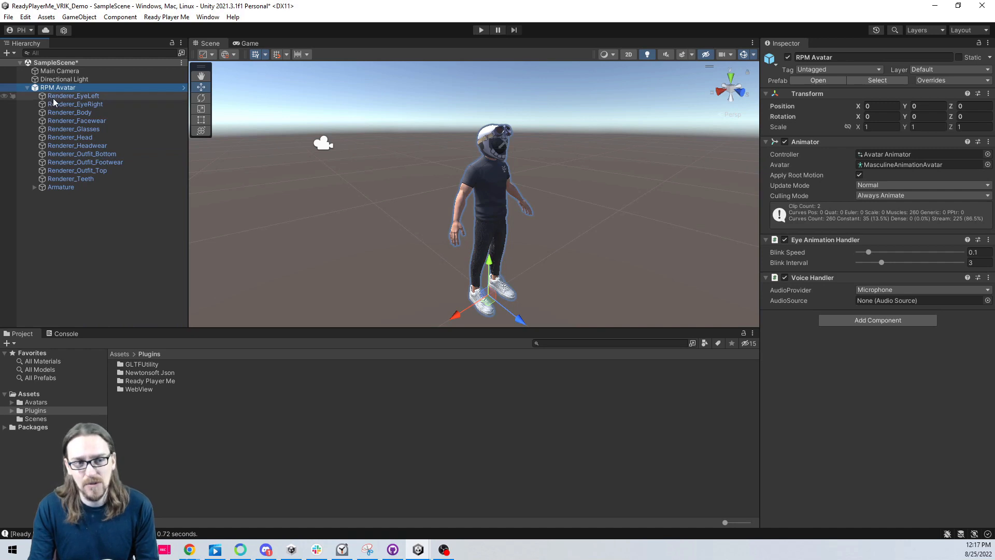
{"action": "left_click", "coordinate": [74, 95]}
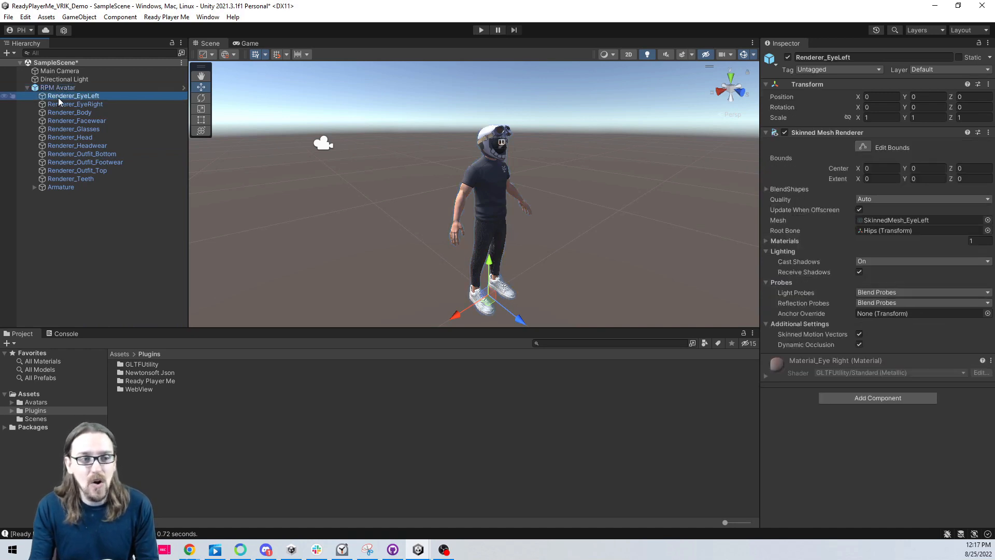
{"action": "left_click", "coordinate": [85, 162]}
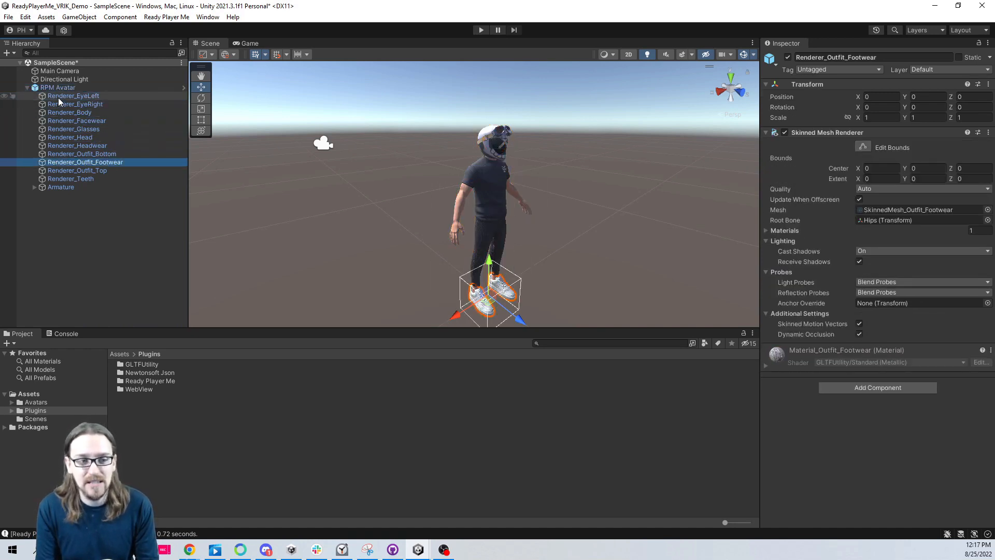
{"action": "left_click", "coordinate": [73, 96]}
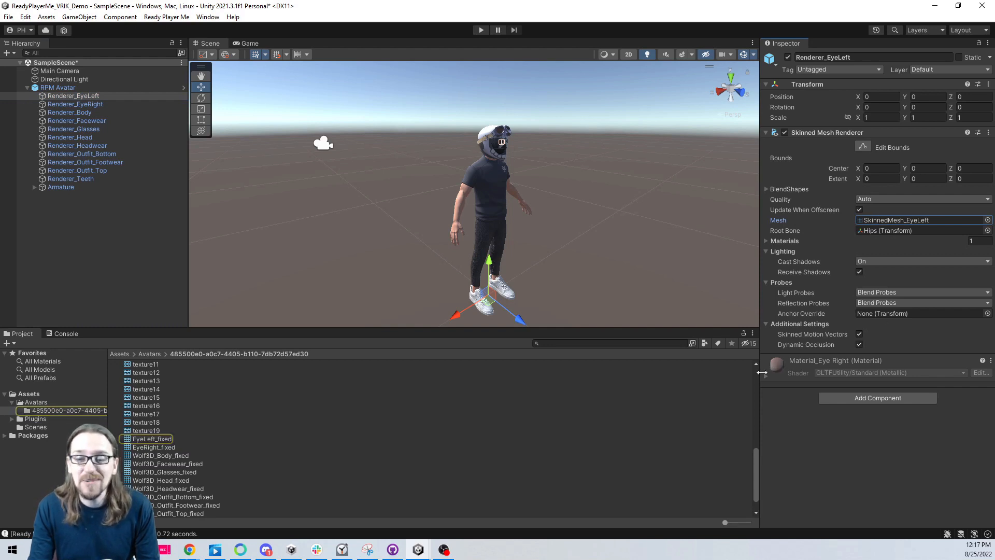
{"action": "left_click", "coordinate": [74, 103]}
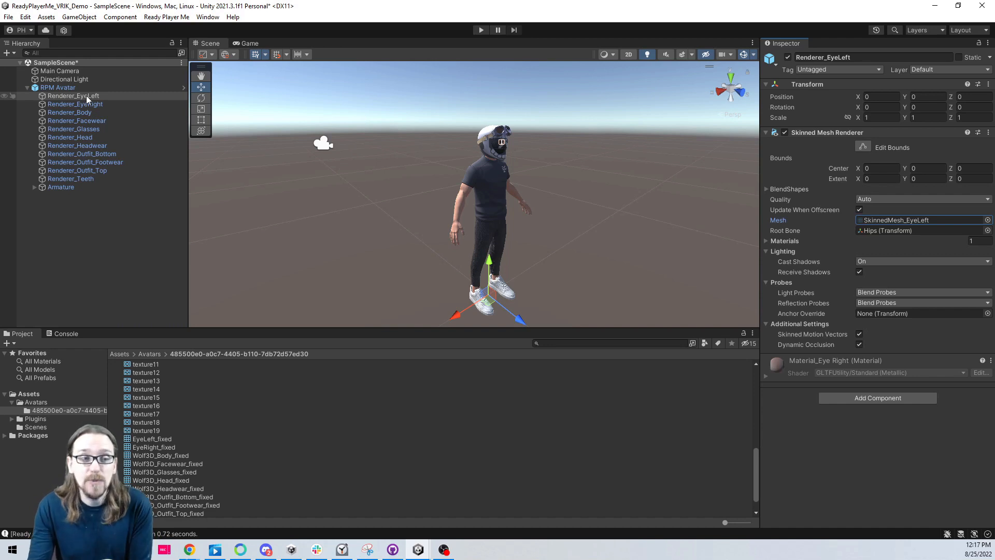
{"action": "mouse_move", "coordinate": [74, 104]}
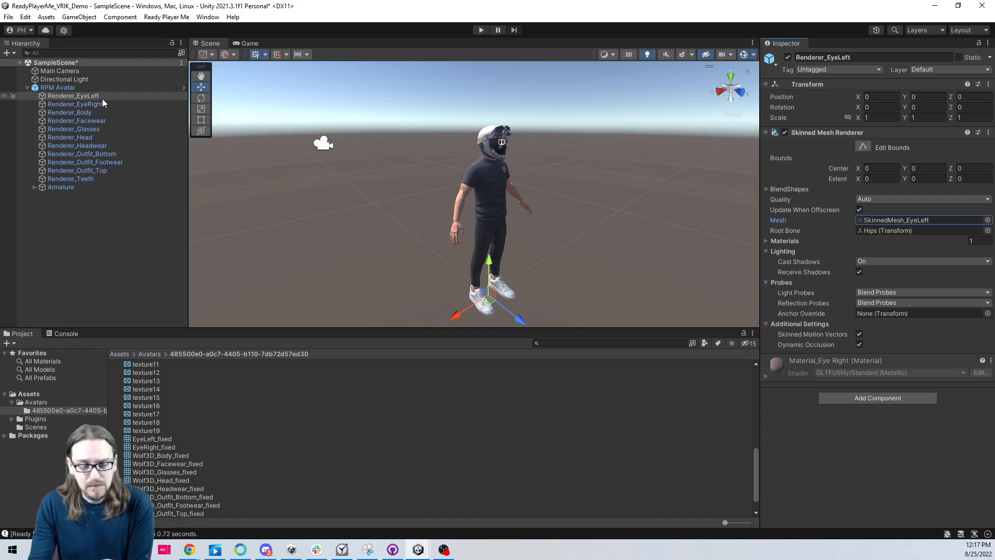
{"action": "mouse_move", "coordinate": [252, 141]}
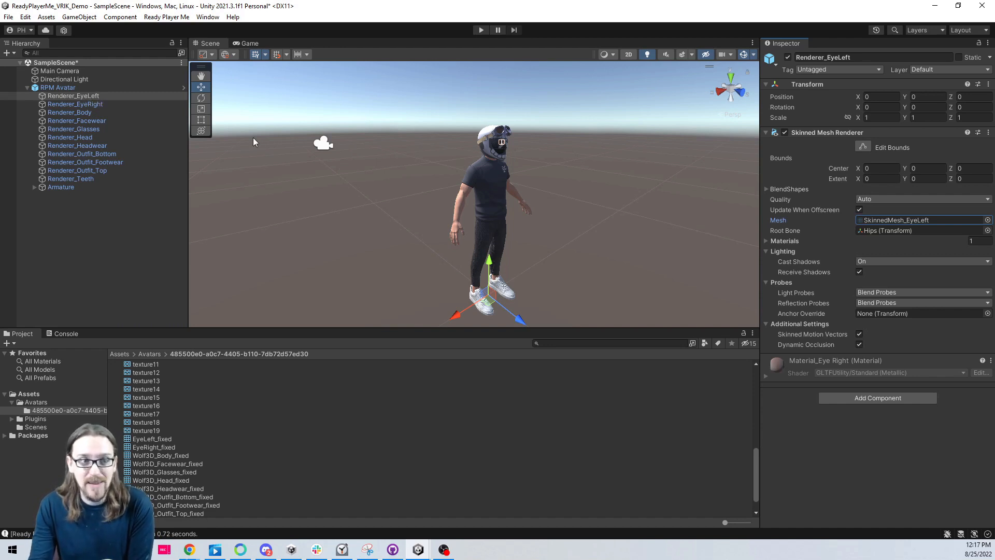
{"action": "mouse_move", "coordinate": [111, 102]}
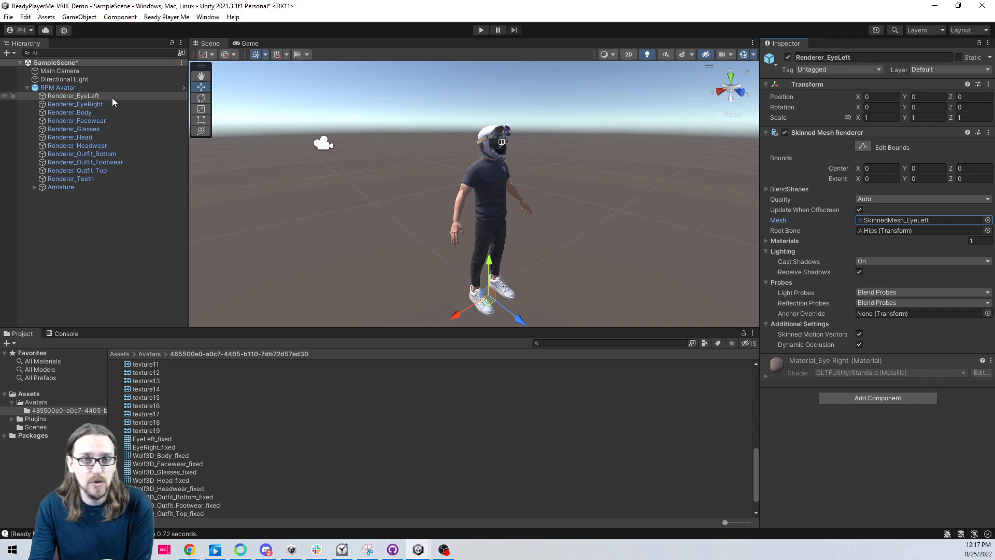
Inspect the avatar's facewear, headwear and glasses renderers
{"action": "left_click", "coordinate": [76, 121]}
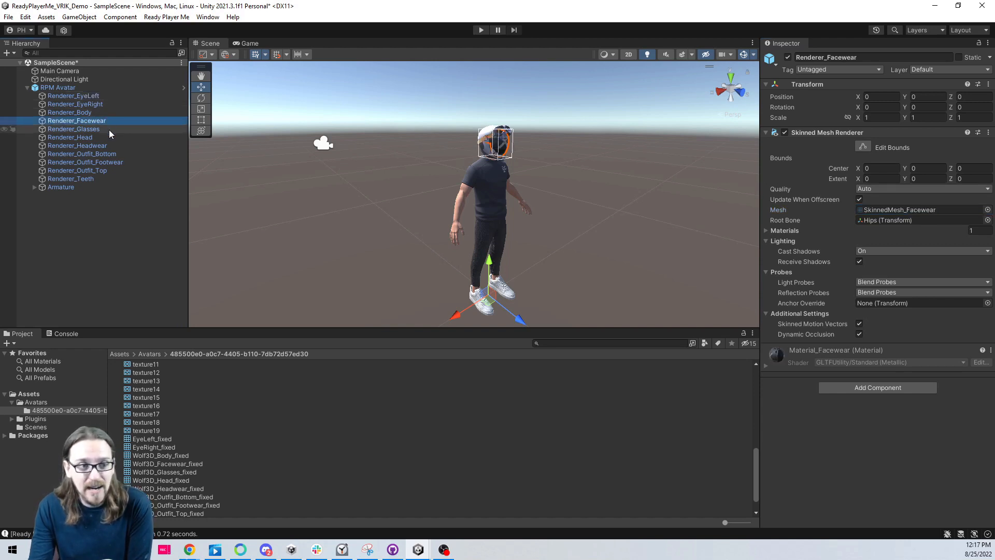
{"action": "left_click", "coordinate": [77, 145]}
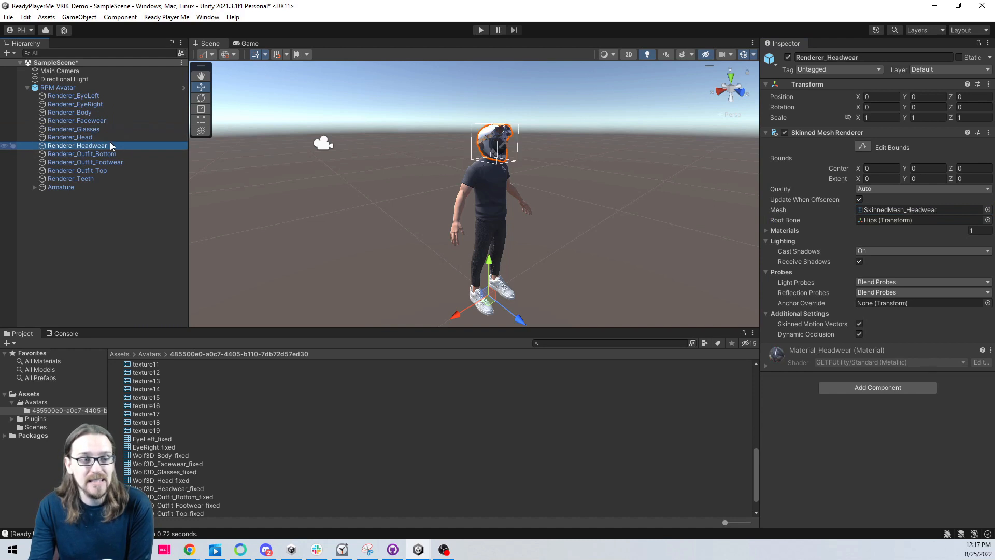
{"action": "mouse_move", "coordinate": [108, 137]}
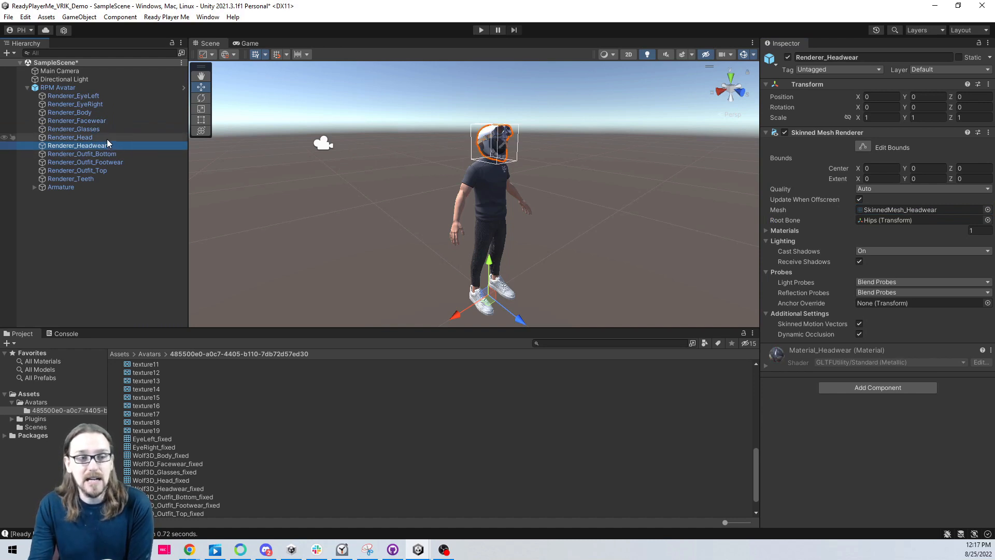
{"action": "mouse_move", "coordinate": [108, 120]}
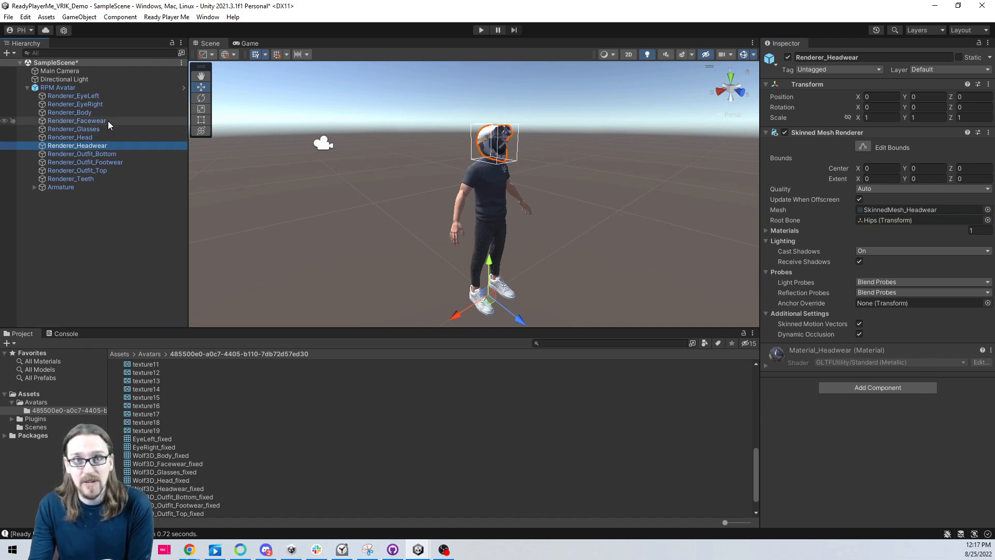
{"action": "left_click", "coordinate": [76, 121]}
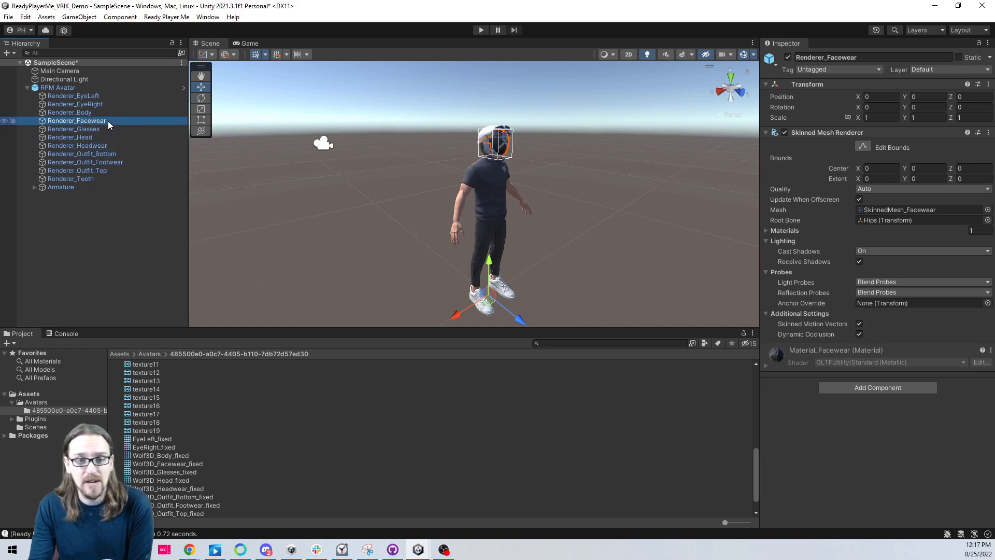
{"action": "left_click", "coordinate": [74, 129]}
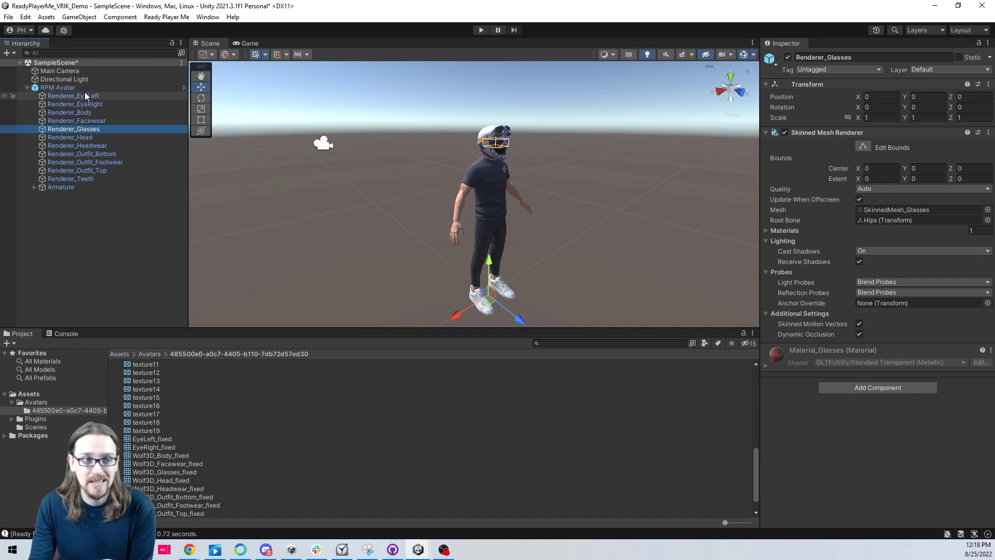
{"action": "mouse_move", "coordinate": [85, 121]}
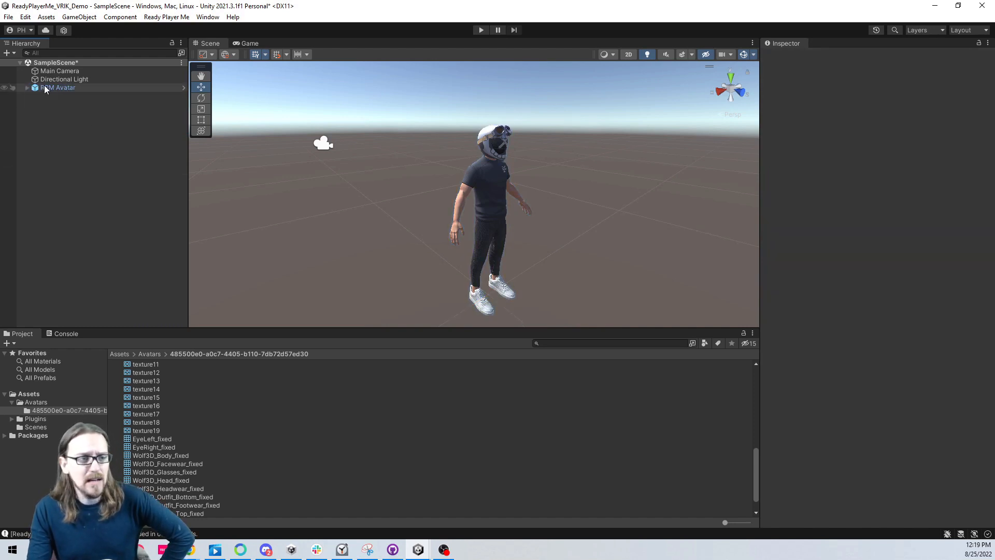
{"action": "left_click", "coordinate": [58, 87]}
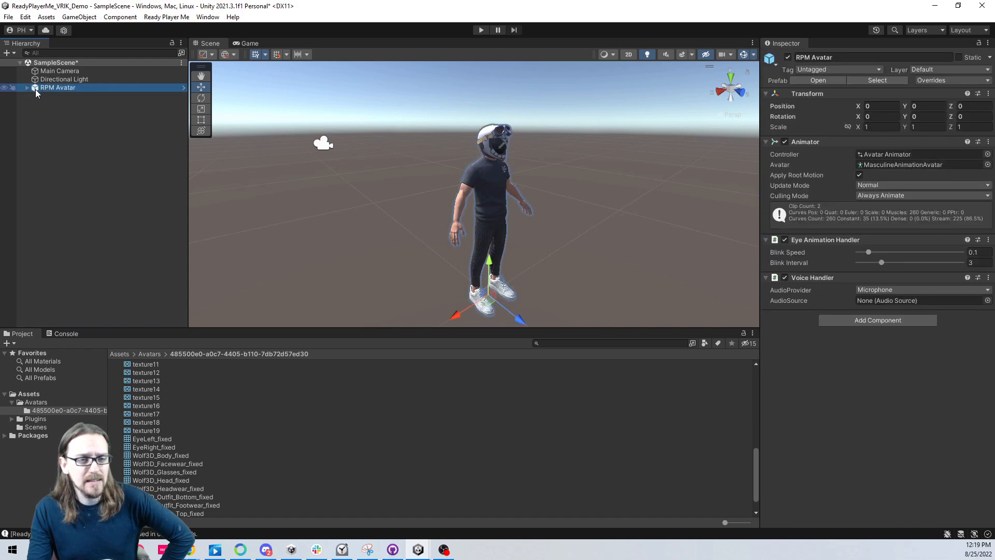
{"action": "right_click", "coordinate": [57, 87]}
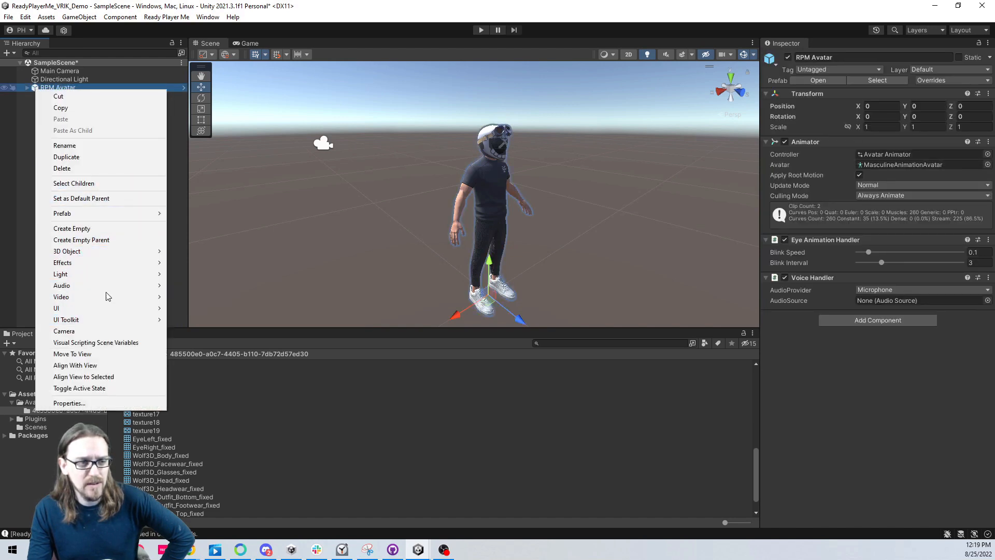
{"action": "left_click", "coordinate": [114, 192]}
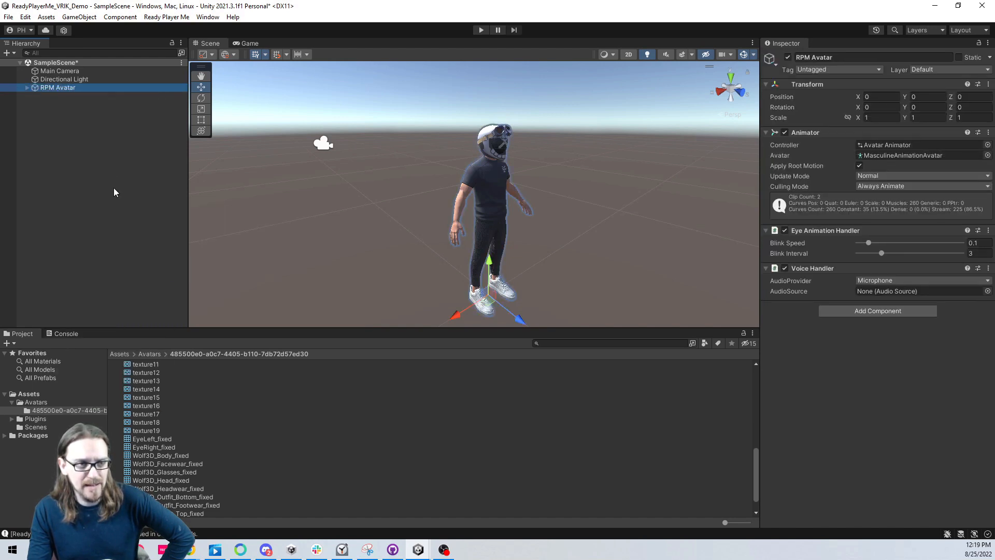
{"action": "left_click", "coordinate": [89, 158]}
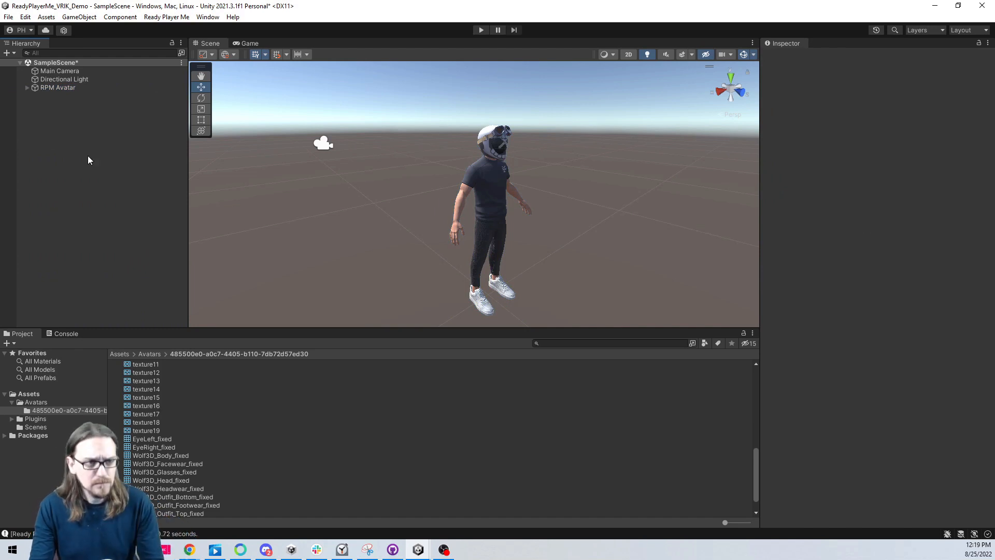
{"action": "left_click", "coordinate": [57, 87]}
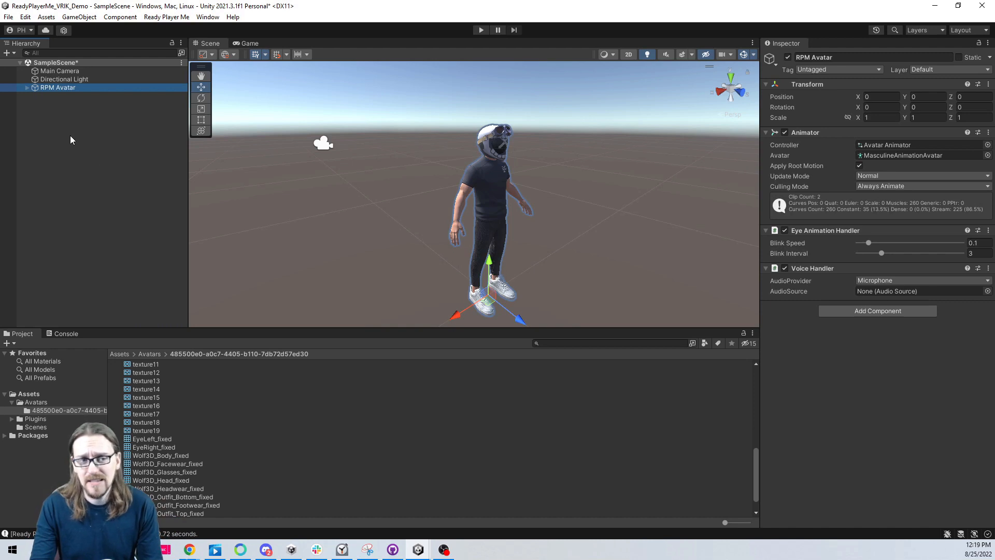
{"action": "mouse_move", "coordinate": [68, 135]}
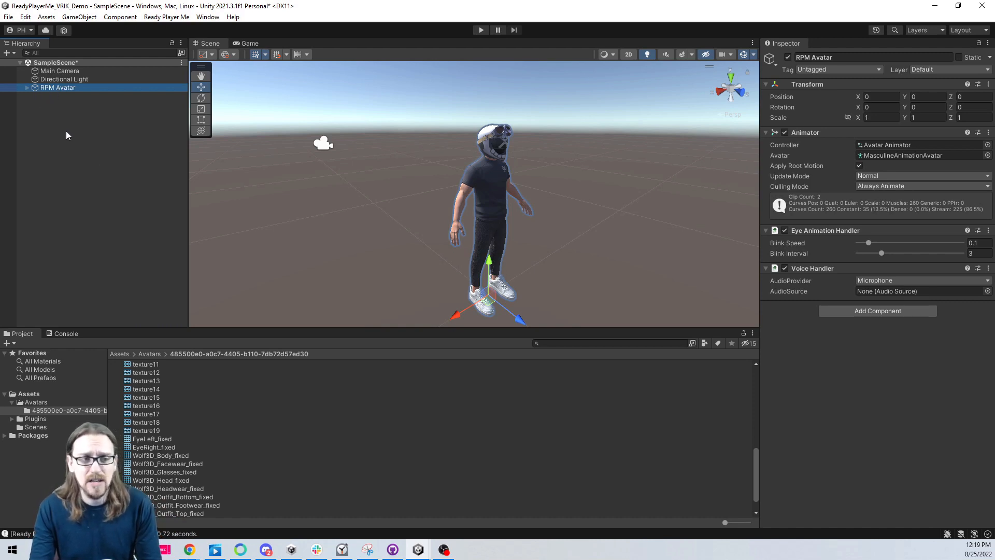
{"action": "left_click", "coordinate": [68, 147]}
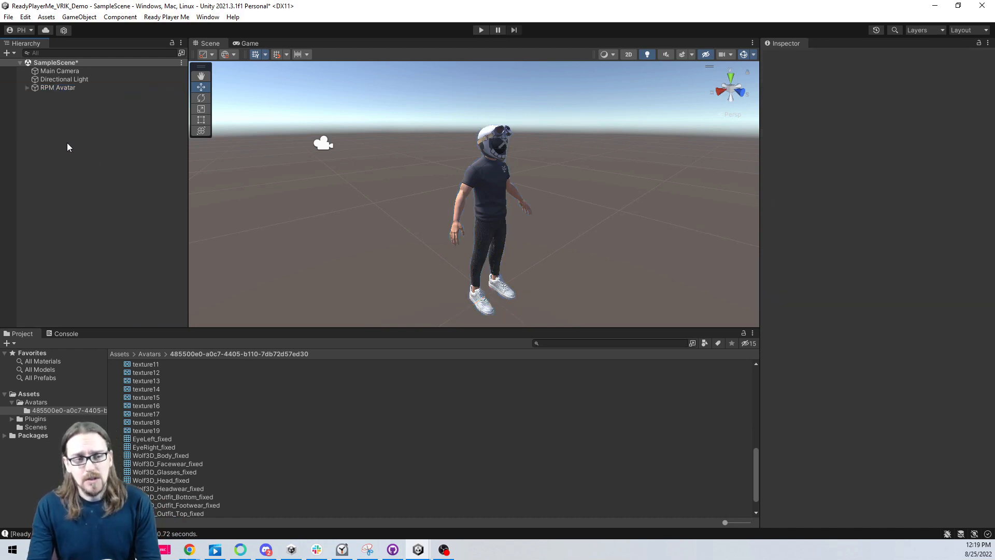
Create an empty GameObject named Player, then bring up the Package Manager
{"action": "right_click", "coordinate": [69, 146]}
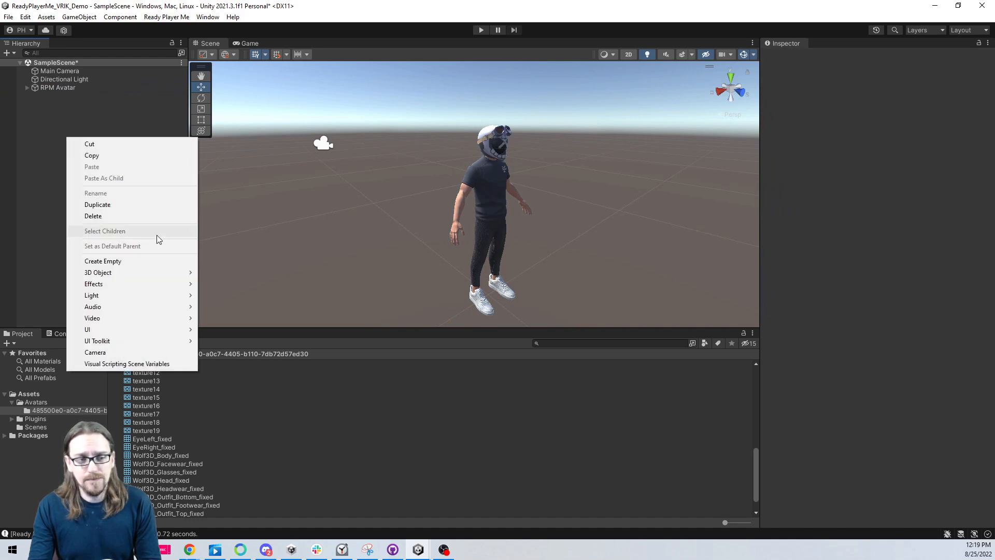
{"action": "left_click", "coordinate": [102, 260]}
{"action": "type", "text": "Player"}
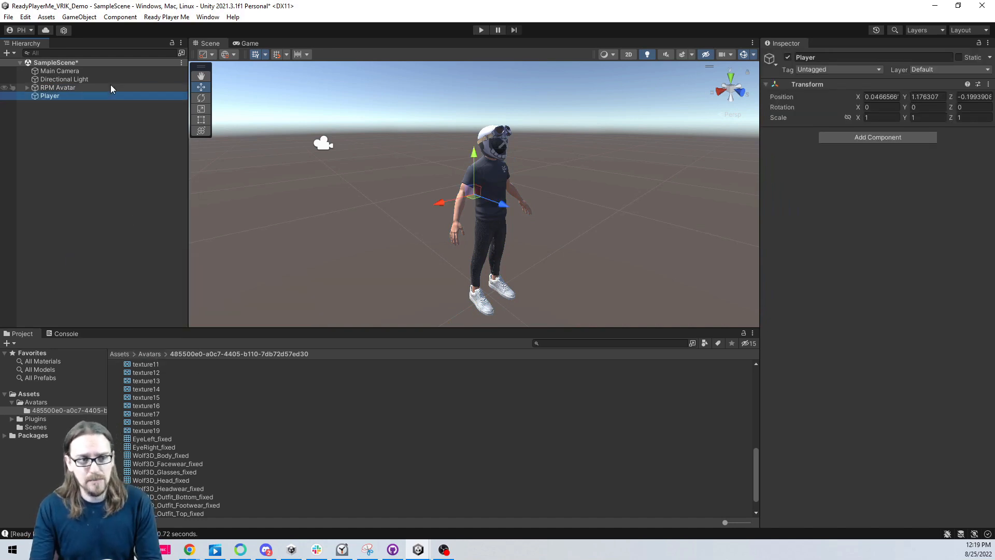
{"action": "left_click", "coordinate": [58, 87]}
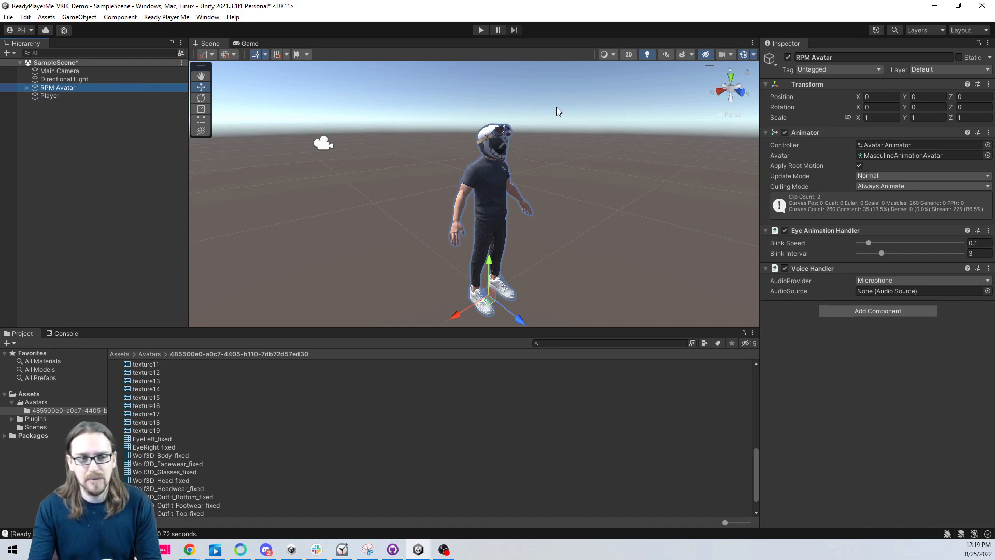
{"action": "left_click", "coordinate": [50, 96]}
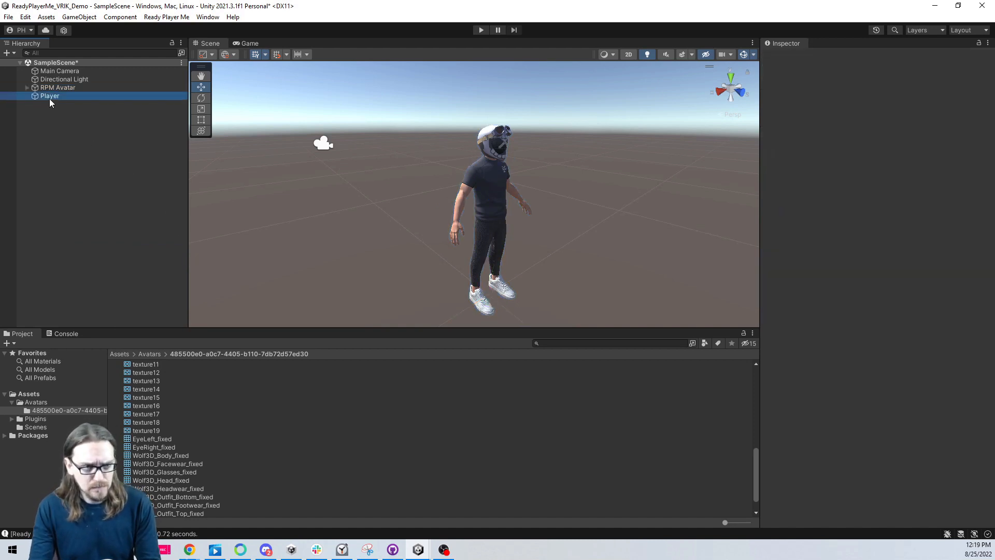
{"action": "left_click", "coordinate": [50, 96]}
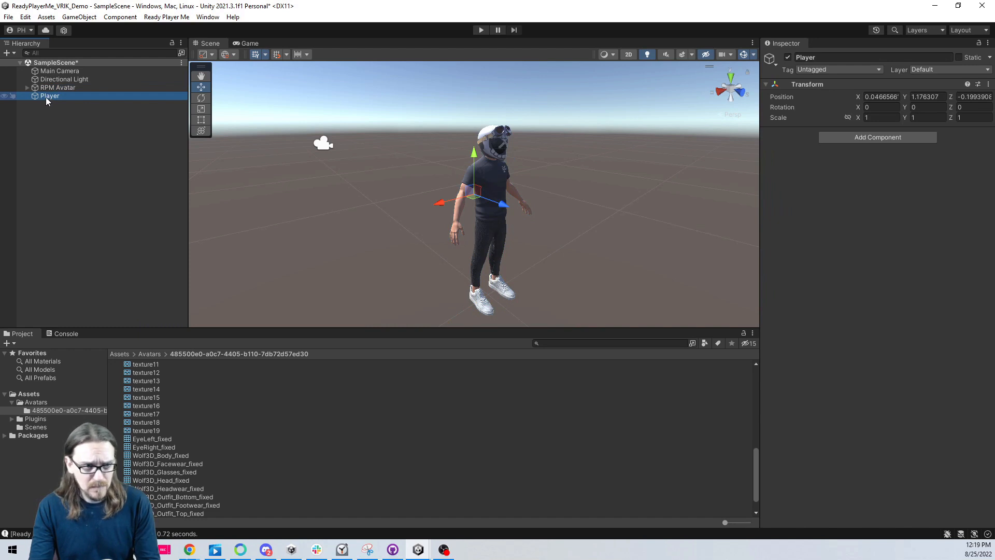
{"action": "right_click", "coordinate": [49, 96]}
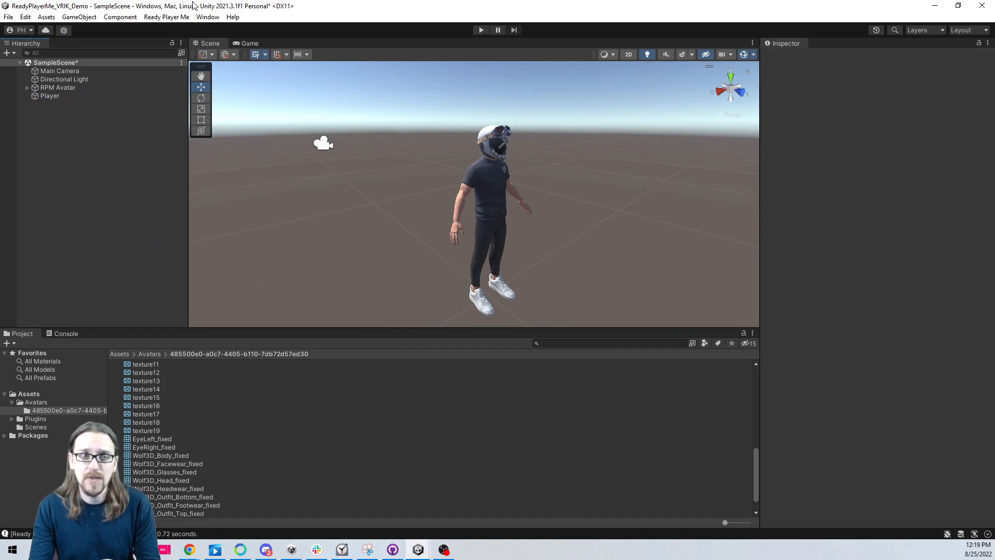
{"action": "left_click", "coordinate": [207, 16]}
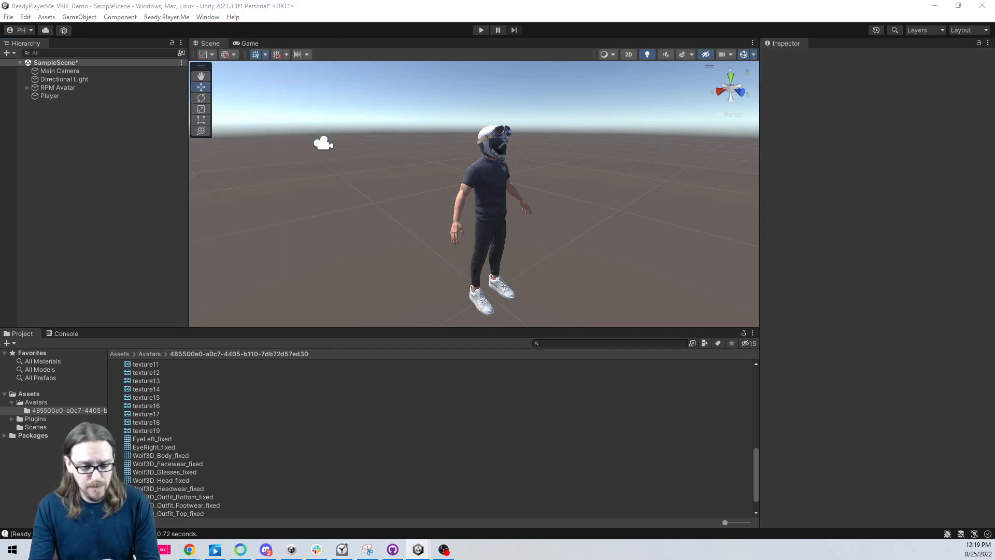
{"action": "left_click", "coordinate": [207, 17]}
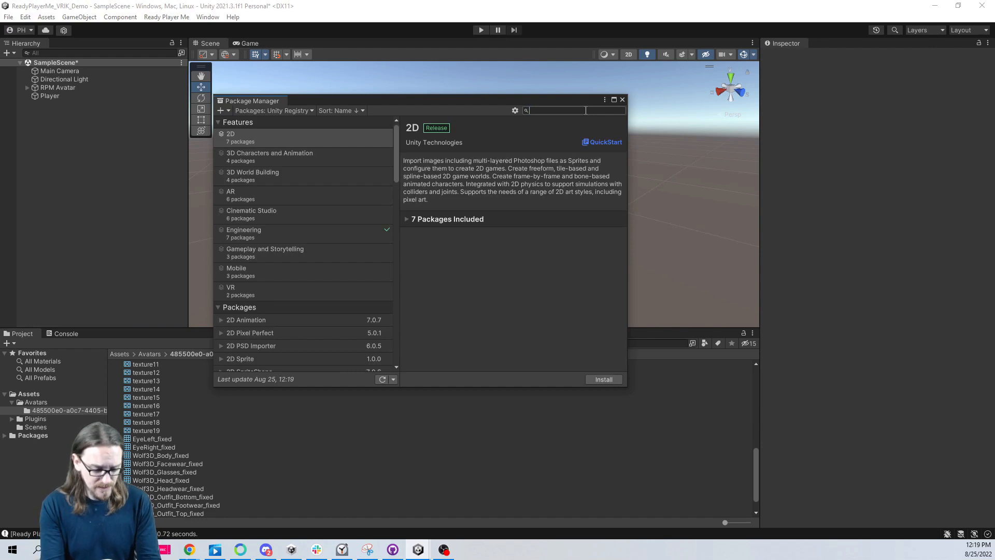
Search 'xr' in the Package Manager and install XR Plugin Management
{"action": "type", "text": "xr"}
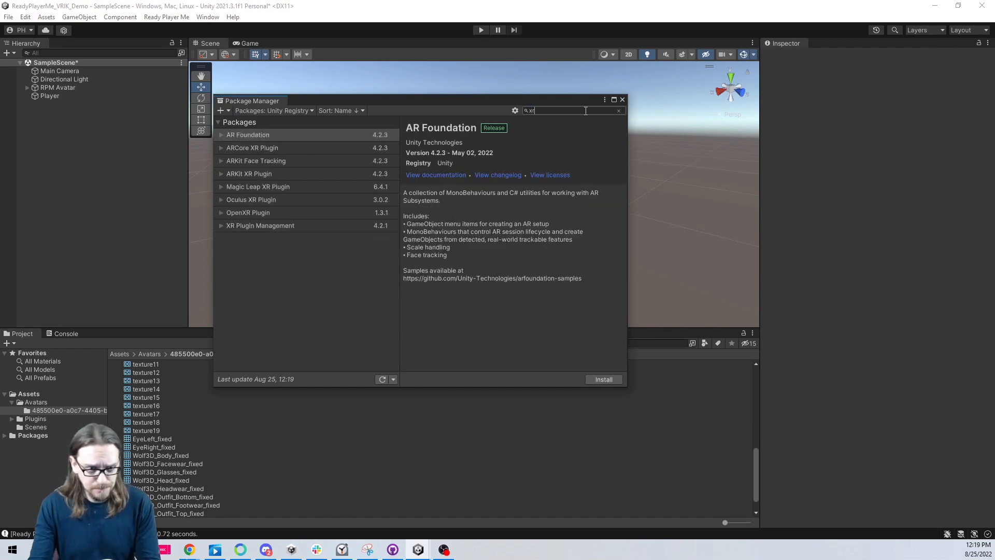
{"action": "mouse_move", "coordinate": [276, 231]}
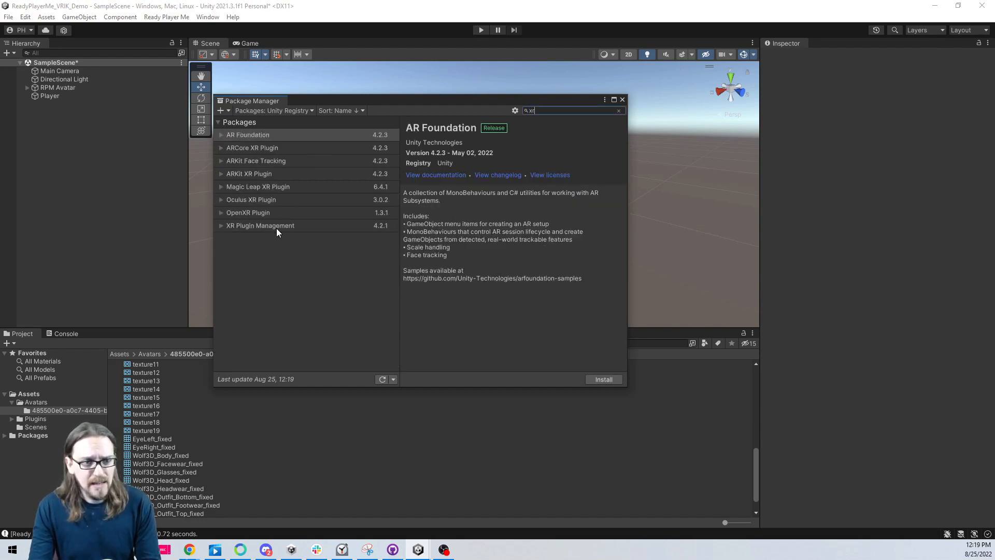
{"action": "left_click", "coordinate": [259, 225]}
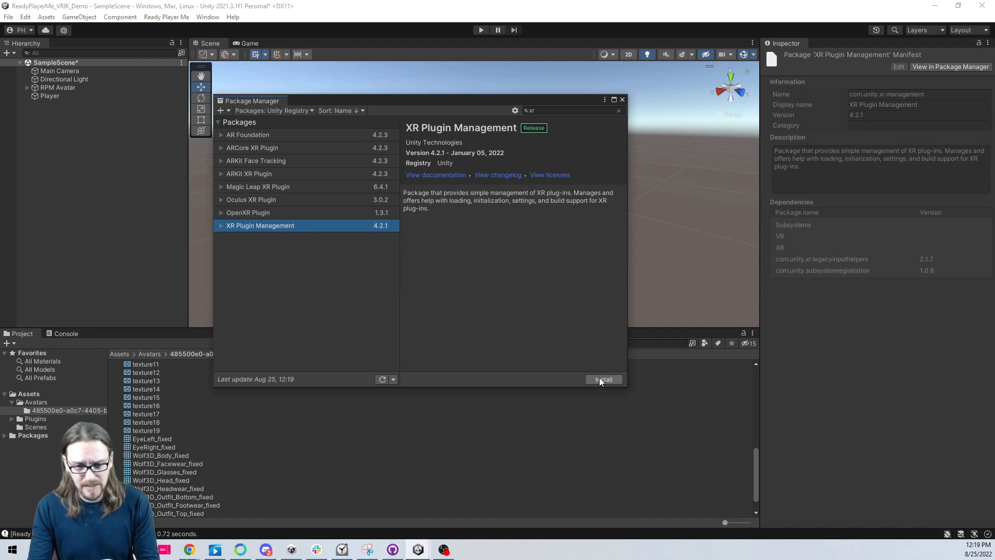
{"action": "left_click", "coordinate": [603, 378]}
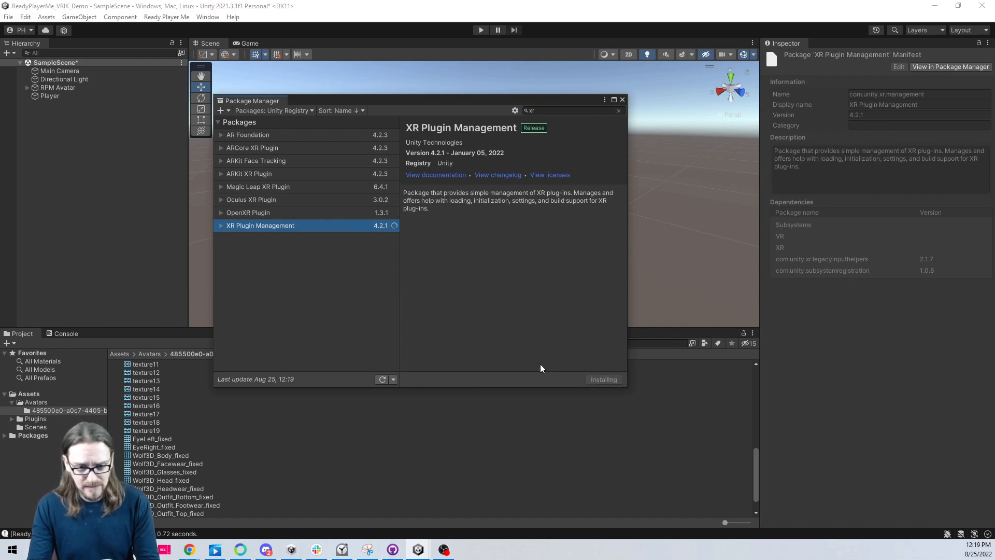
{"action": "mouse_move", "coordinate": [503, 330]}
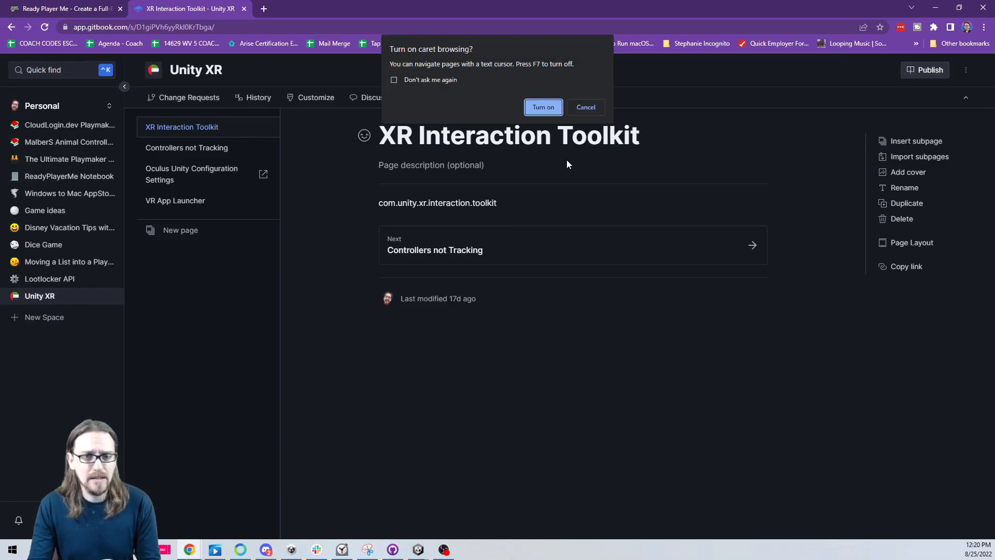
Select the com.unity.xr.interaction.toolkit package name in GitBook, then return to Unity
{"action": "left_click", "coordinate": [585, 107]}
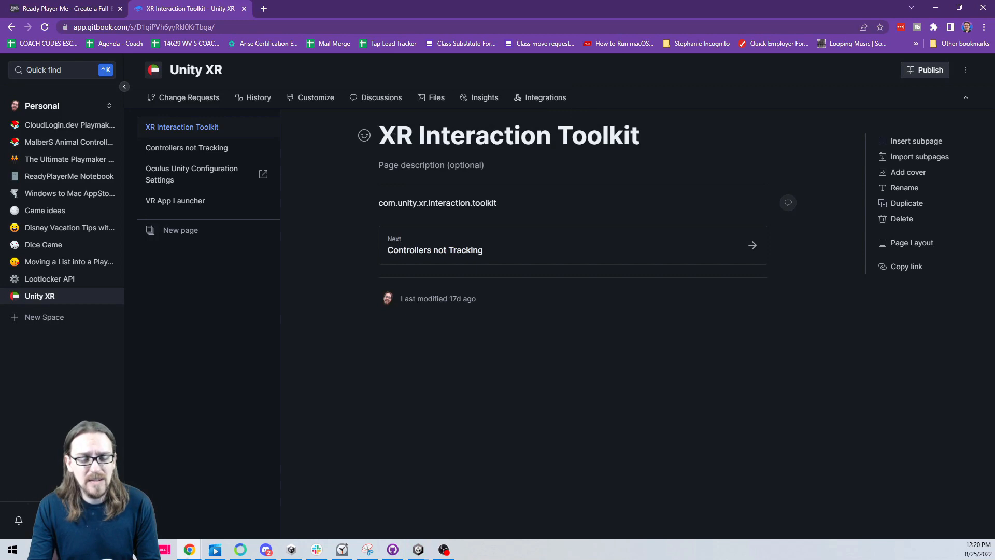
{"action": "triple_click", "coordinate": [507, 135]}
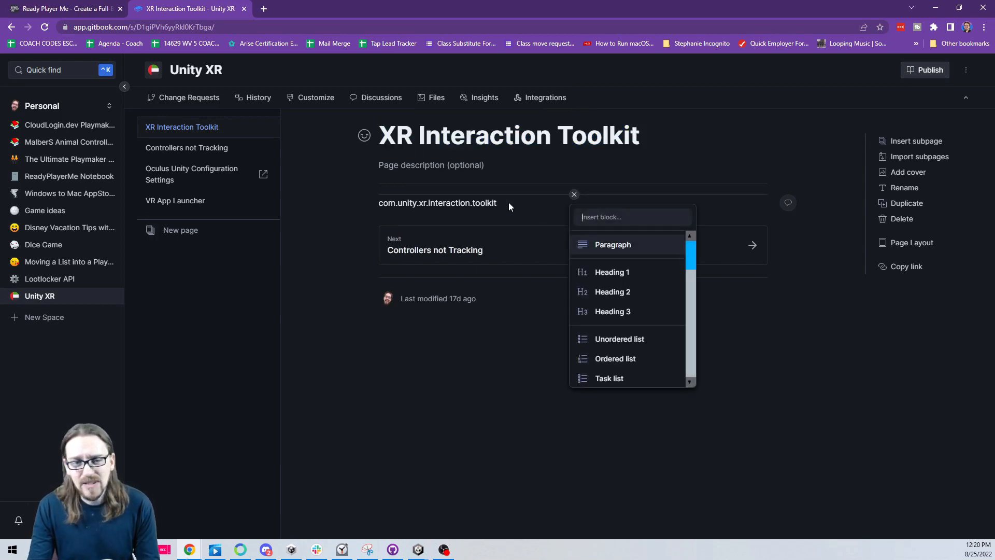
{"action": "mouse_move", "coordinate": [417, 549]}
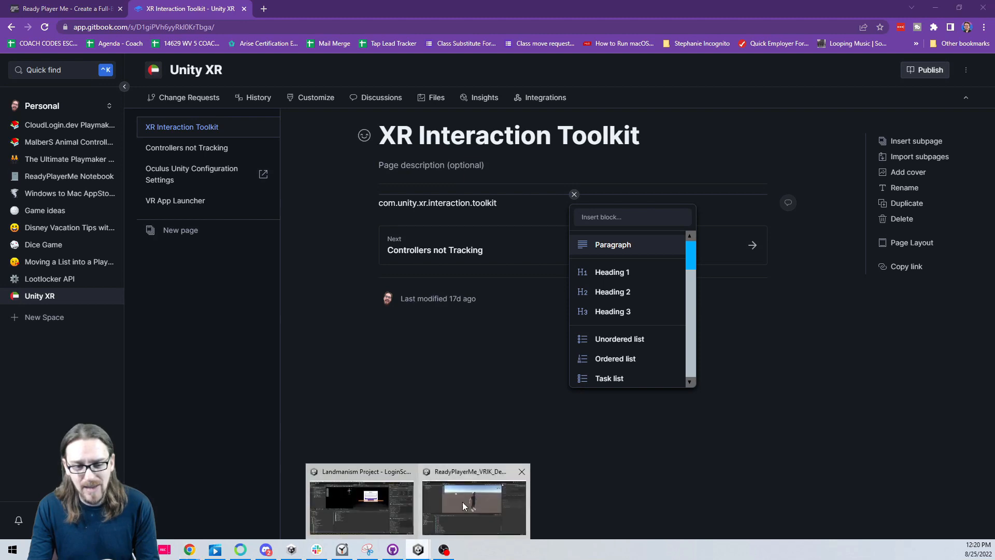
{"action": "left_click", "coordinate": [473, 506]}
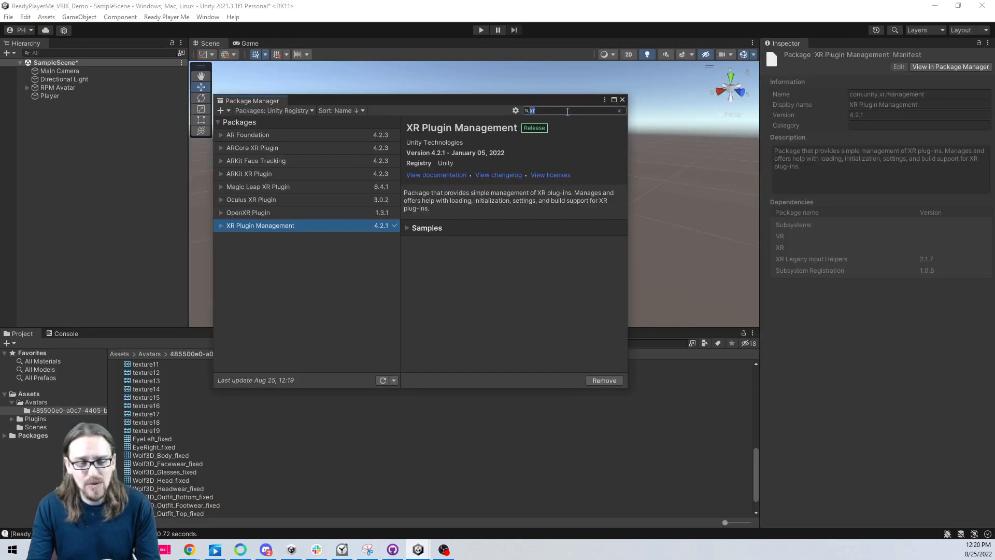
Search 'input' in the Unity Registry and install the Input System package
{"action": "type", "text": "interaction"}
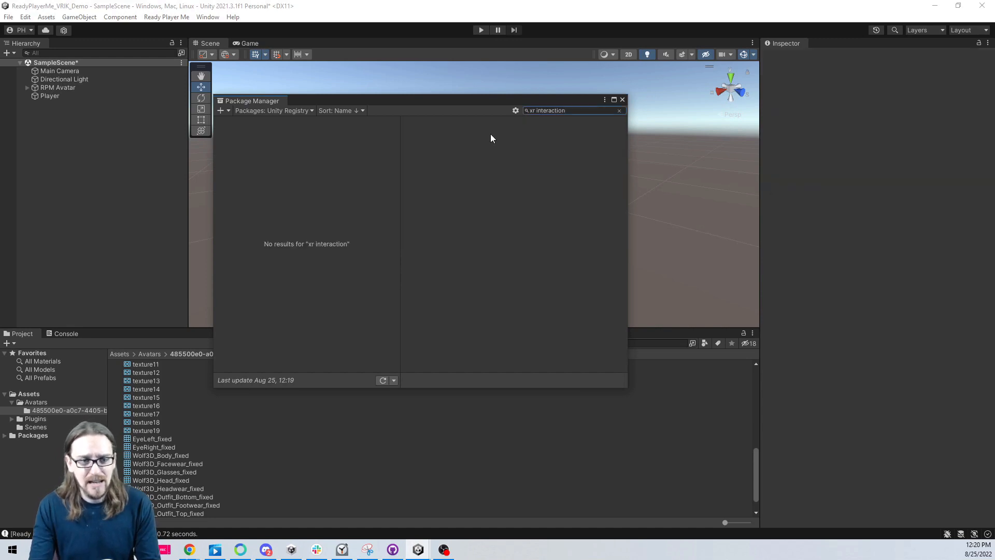
{"action": "mouse_move", "coordinate": [622, 99]}
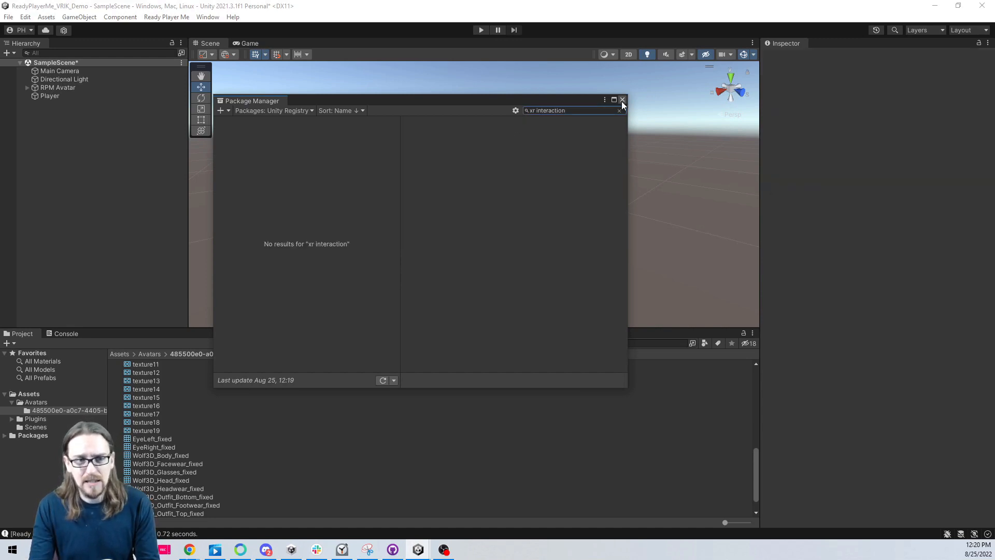
{"action": "mouse_move", "coordinate": [623, 101]}
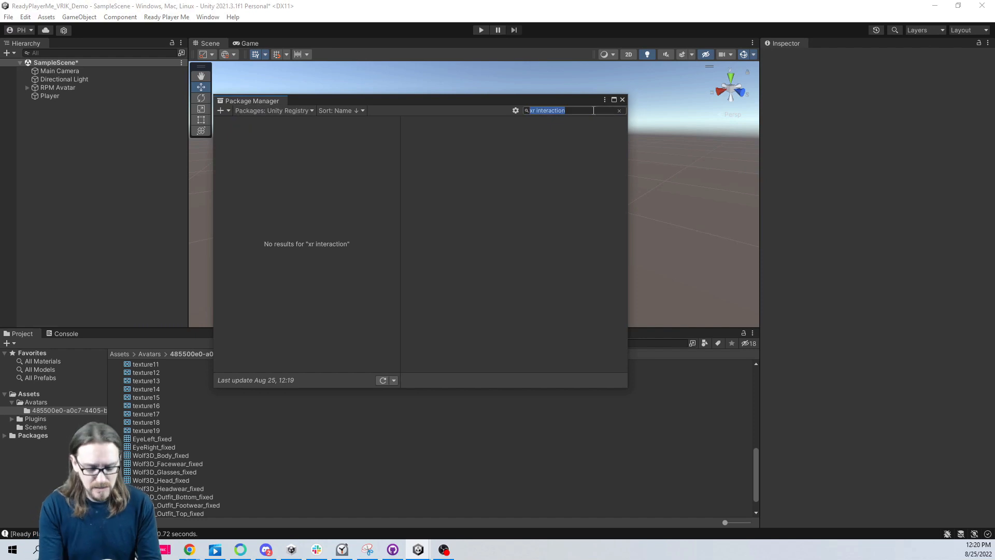
{"action": "type", "text": "input"}
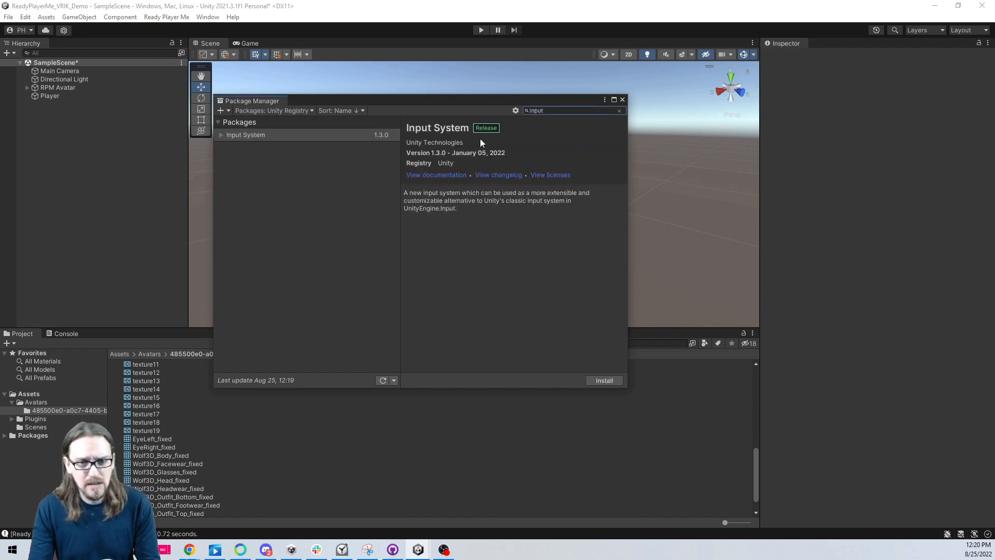
{"action": "left_click", "coordinate": [602, 379]}
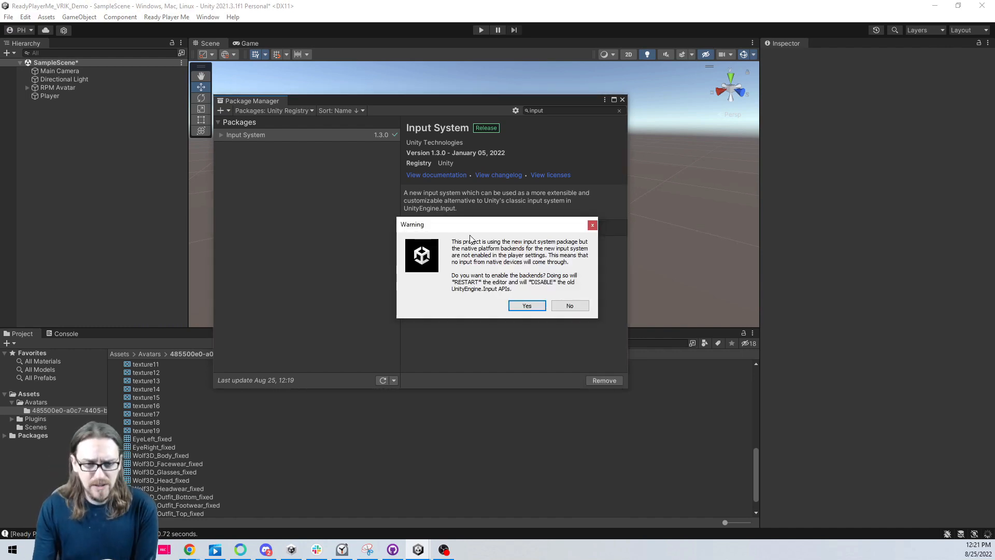
Accept the warning to enable the native input backends and restart the editor
{"action": "left_click", "coordinate": [526, 305]}
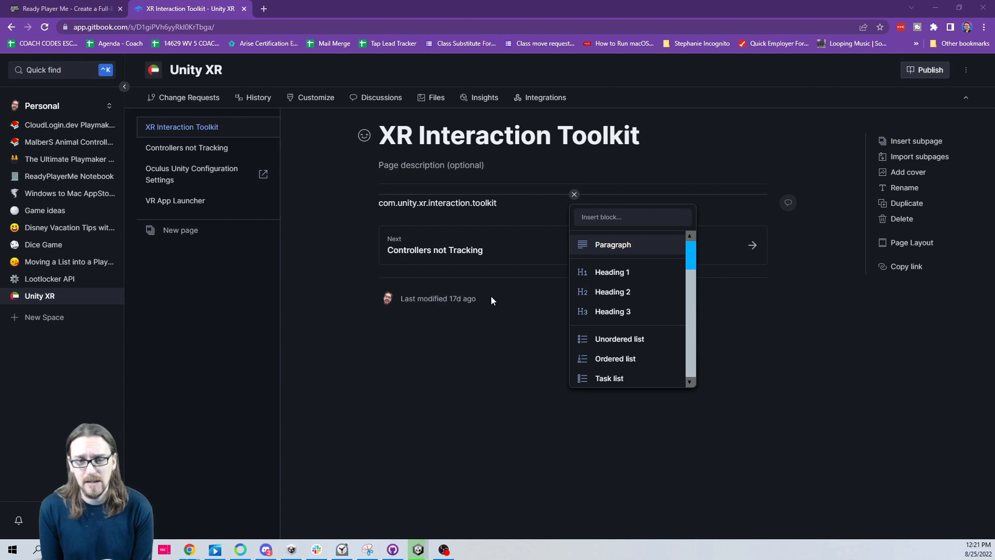
Copy com.unity.xr.interaction.toolkit from the GitBook notes and open Unity's add-package options
{"action": "left_click", "coordinate": [290, 548]}
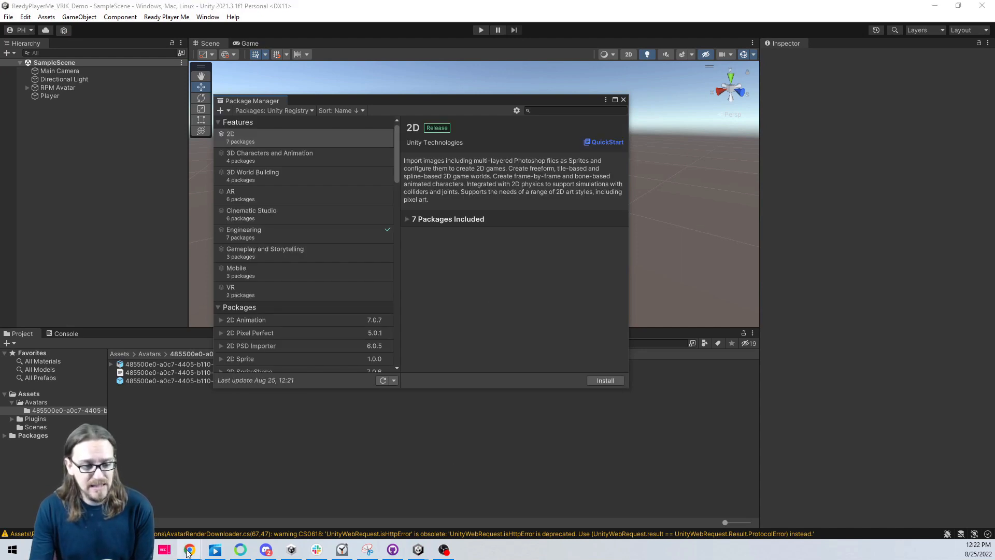
{"action": "left_click", "coordinate": [189, 549]}
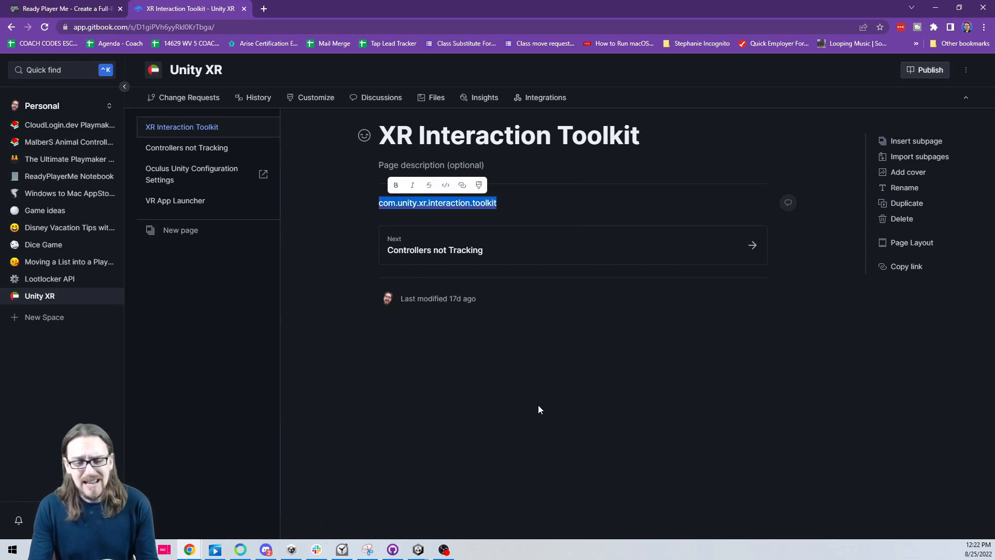
{"action": "left_click", "coordinate": [416, 548]}
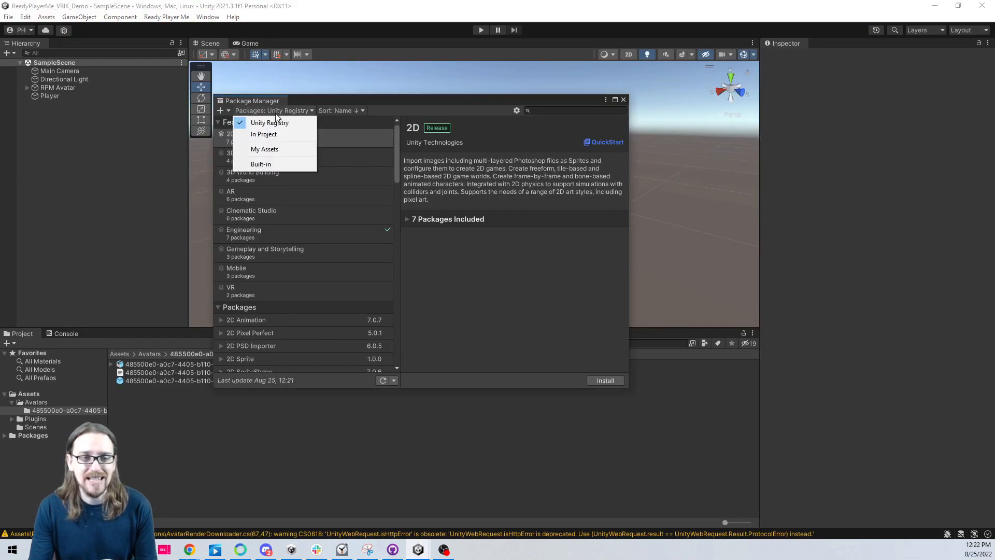
{"action": "mouse_move", "coordinate": [579, 121]}
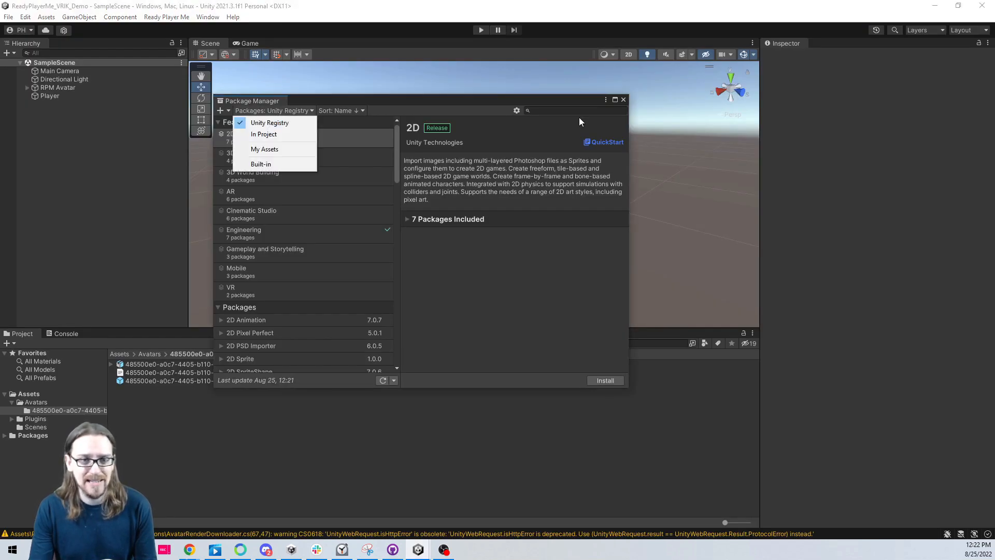
{"action": "left_click", "coordinate": [221, 111]}
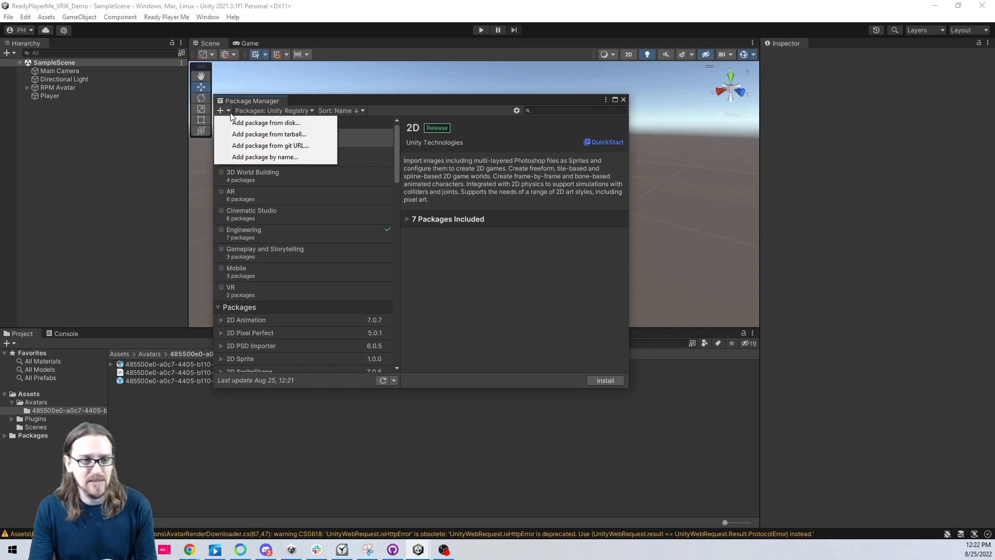
{"action": "mouse_move", "coordinate": [266, 156]}
{"action": "type", "text": "com.unity.xr.interaction.toolkit"}
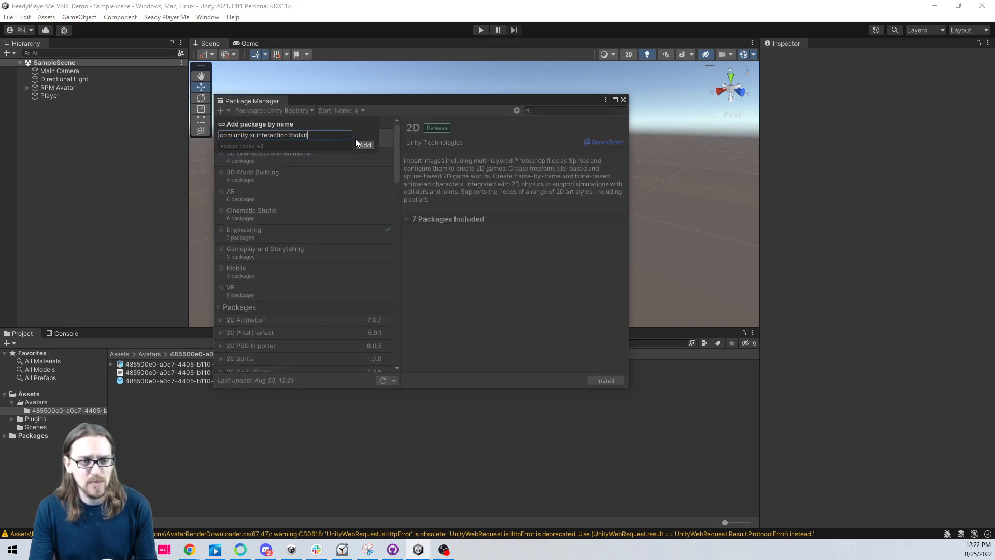
Add com.unity.xr.interaction.toolkit by name and approve the interaction layer mask update
{"action": "left_click", "coordinate": [363, 145]}
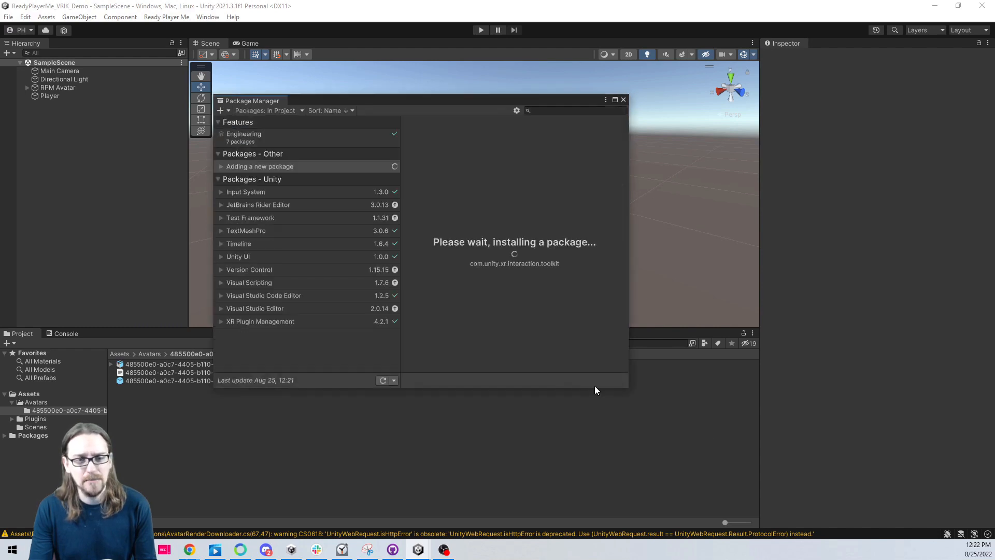
{"action": "mouse_move", "coordinate": [543, 369]}
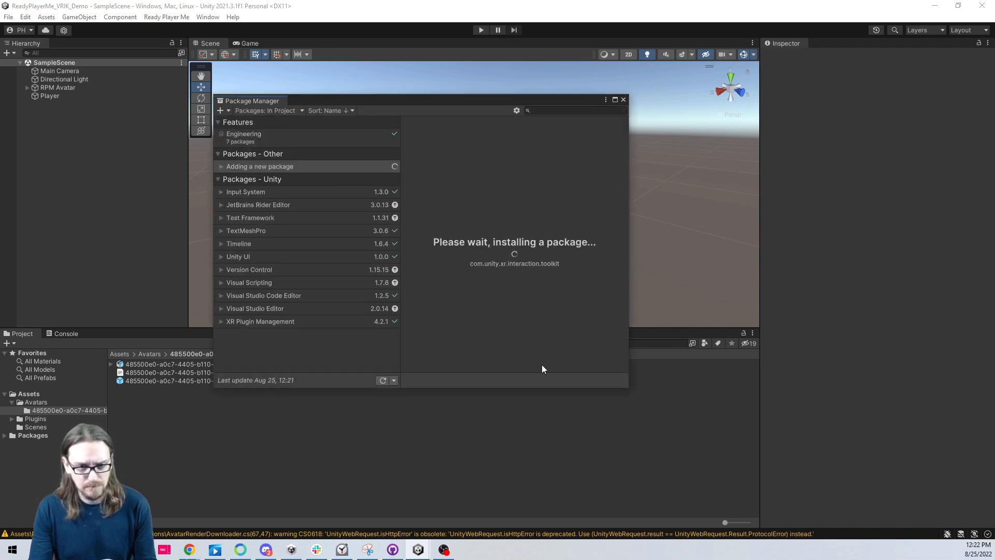
{"action": "mouse_move", "coordinate": [534, 348]}
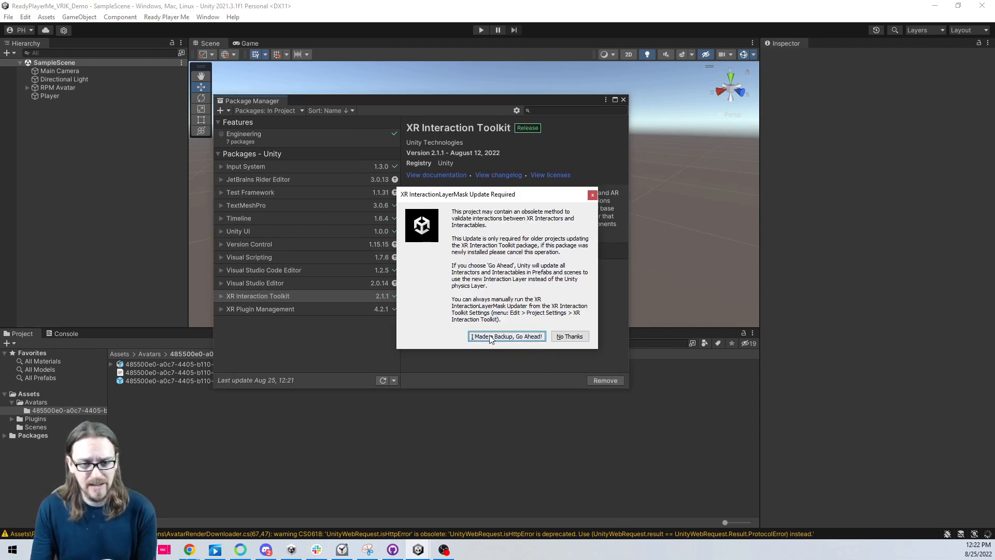
{"action": "left_click", "coordinate": [506, 336]}
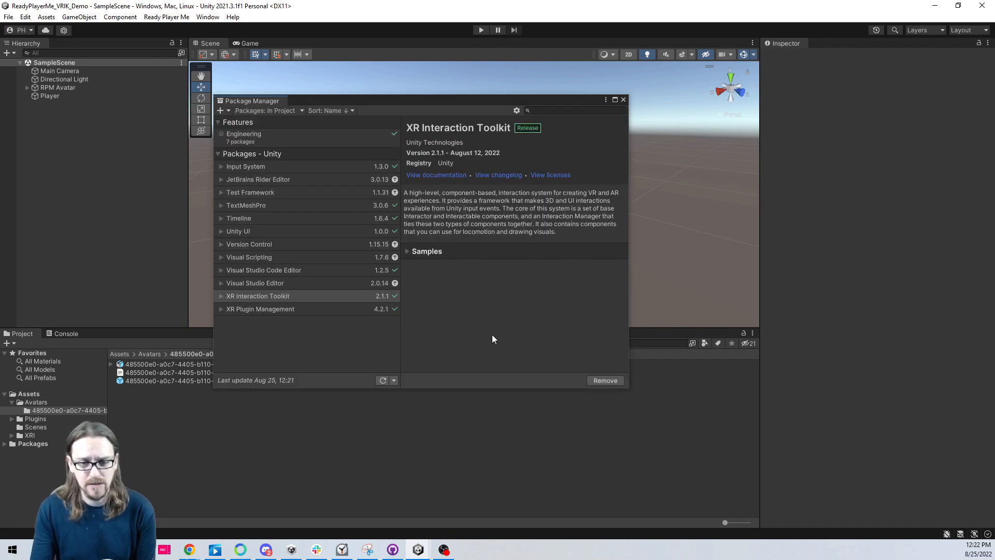
{"action": "mouse_move", "coordinate": [222, 314]}
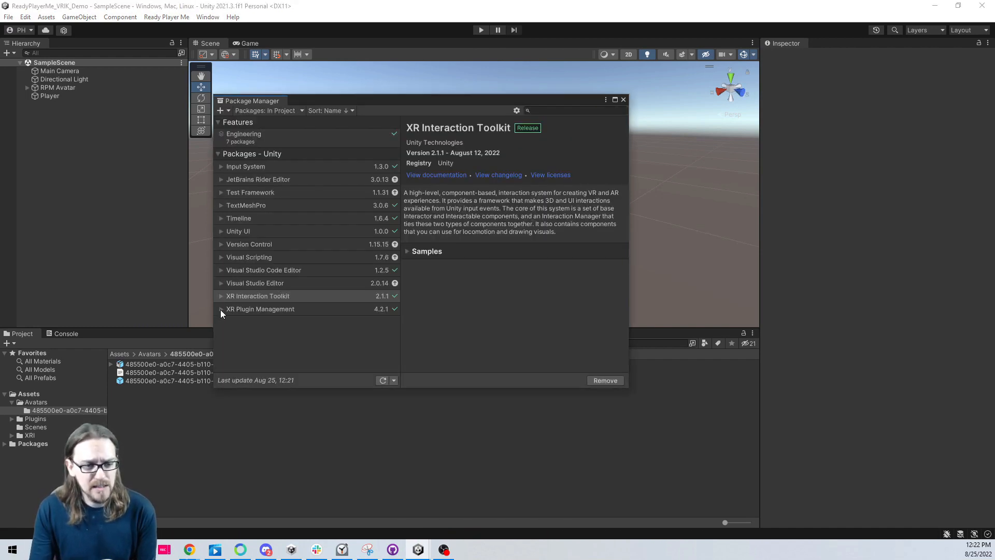
Import XR Plugin Management's Example XR Management implementation sample and browse its Samples folder
{"action": "left_click", "coordinate": [260, 309]}
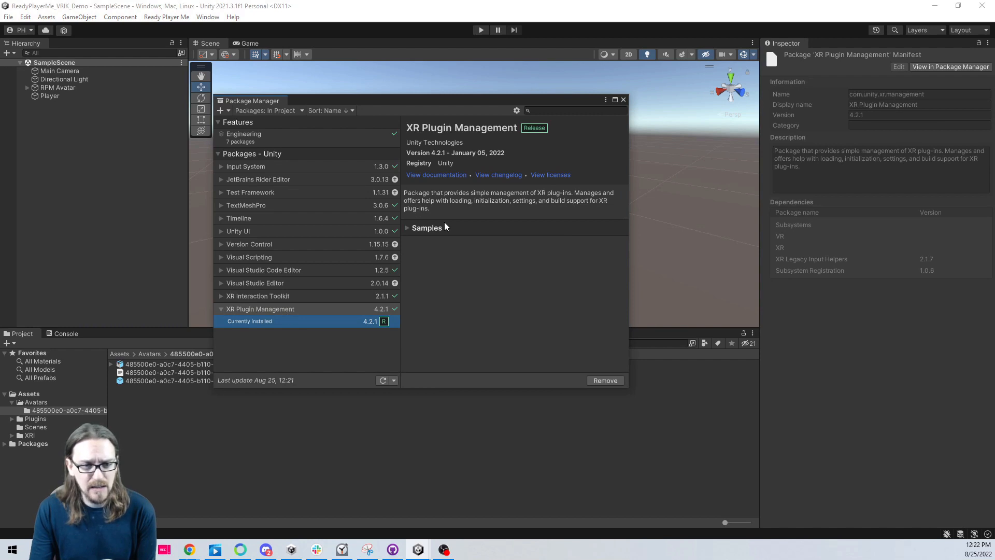
{"action": "left_click", "coordinate": [405, 228]}
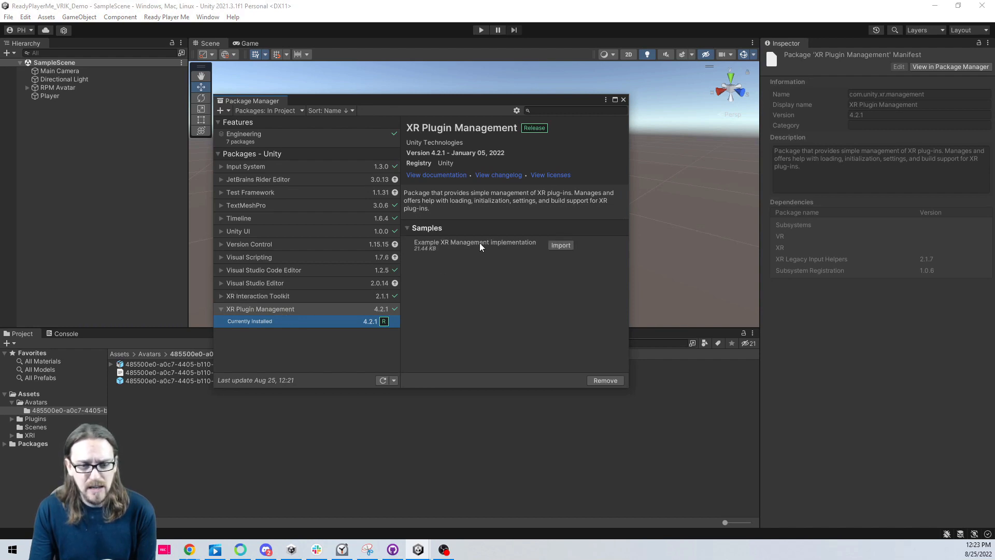
{"action": "mouse_move", "coordinate": [448, 251]}
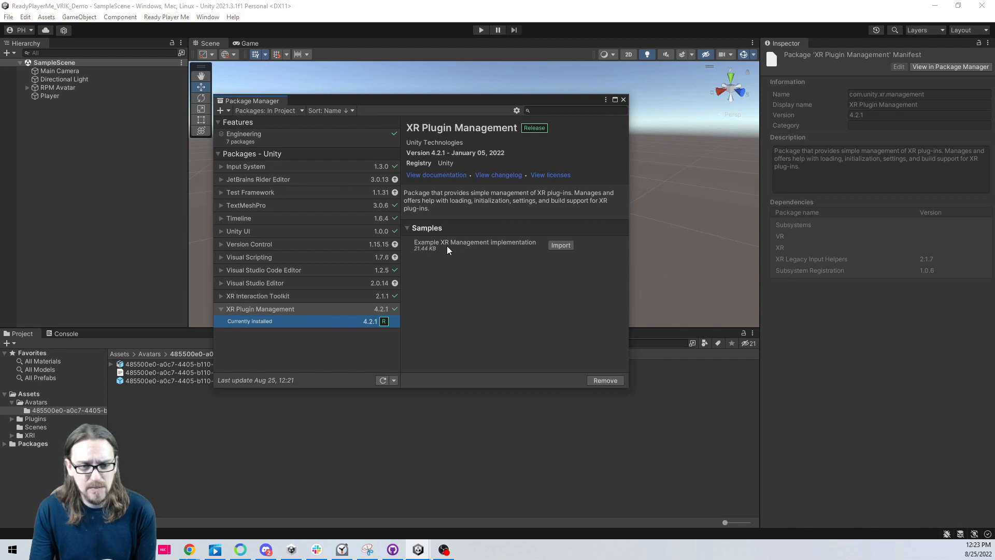
{"action": "mouse_move", "coordinate": [222, 299]}
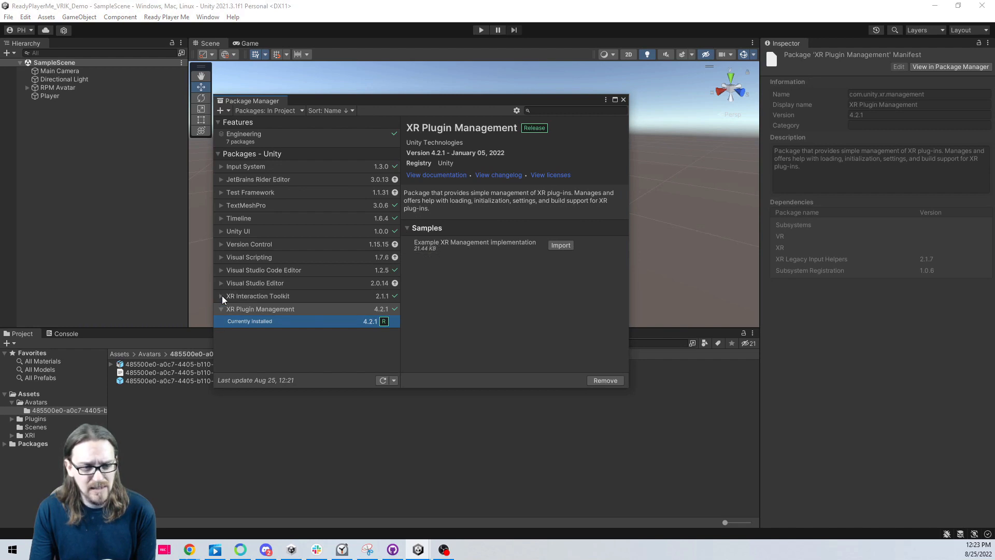
{"action": "left_click", "coordinate": [257, 296]}
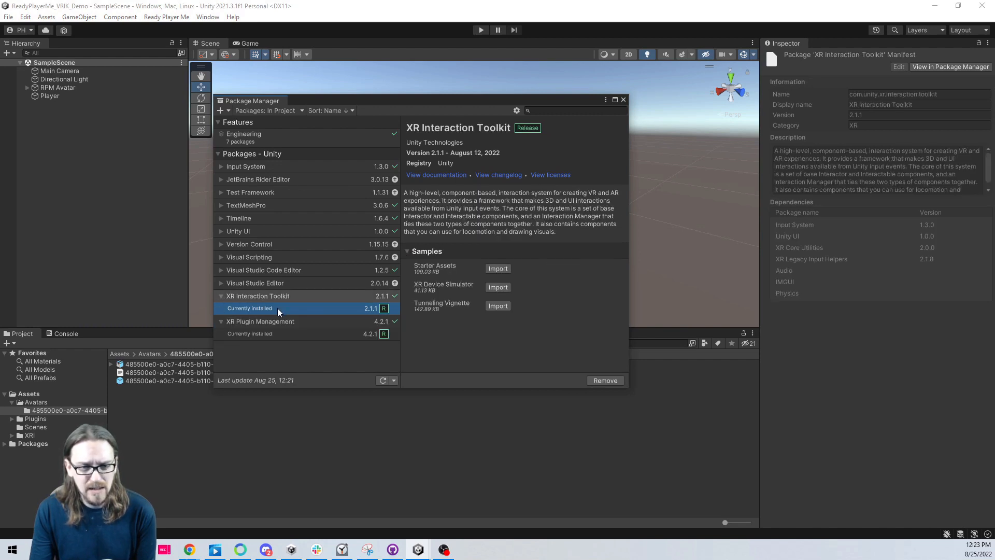
{"action": "mouse_move", "coordinate": [447, 269]}
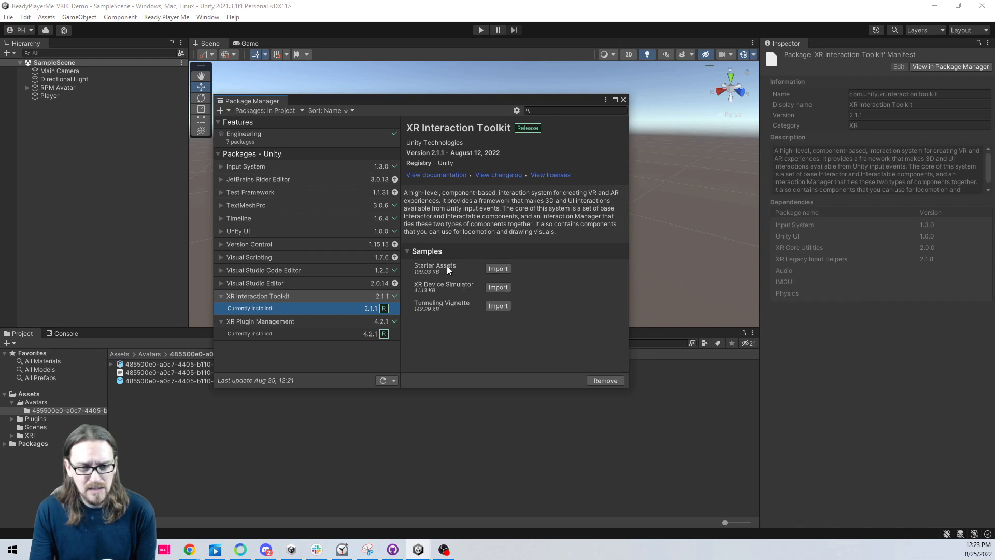
{"action": "left_click", "coordinate": [260, 333]}
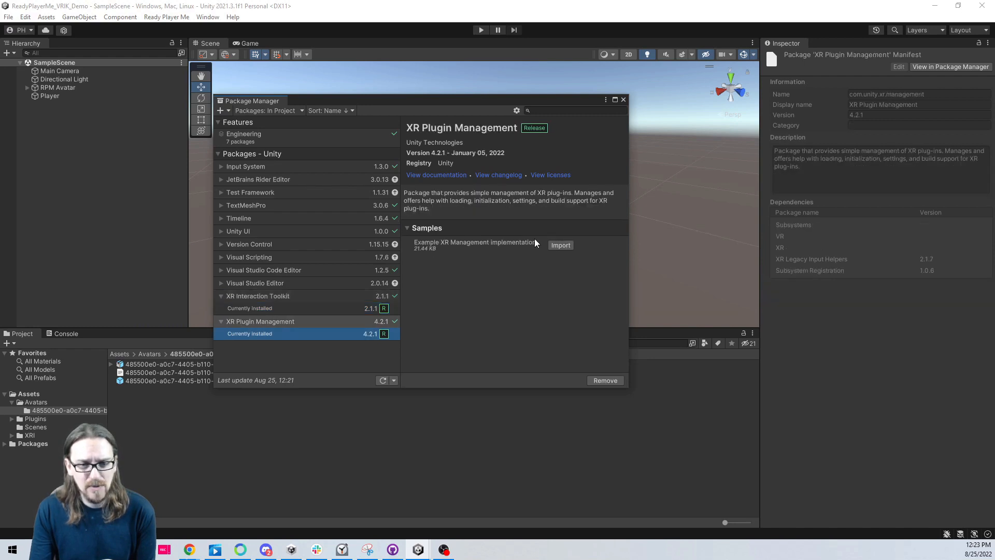
{"action": "left_click", "coordinate": [559, 245]}
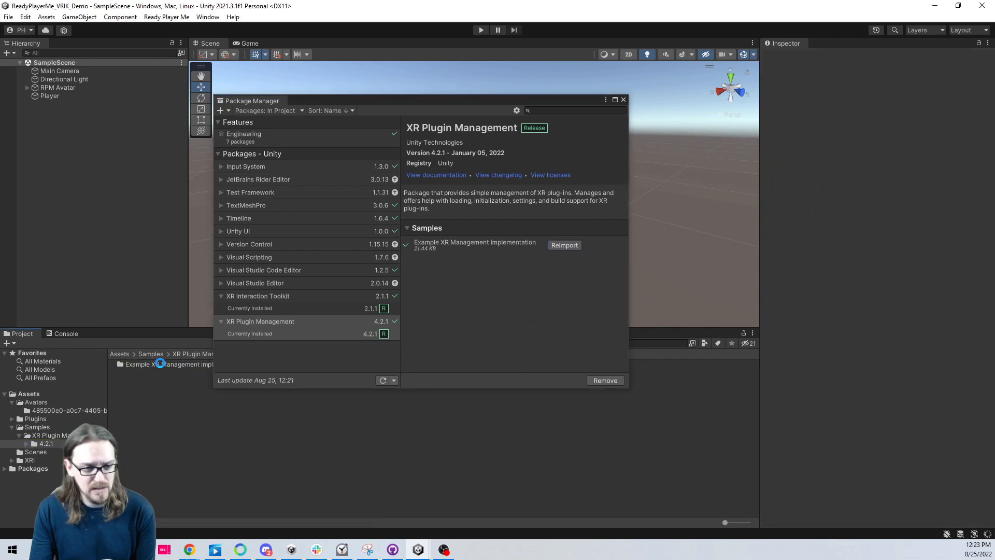
{"action": "left_click", "coordinate": [563, 245]}
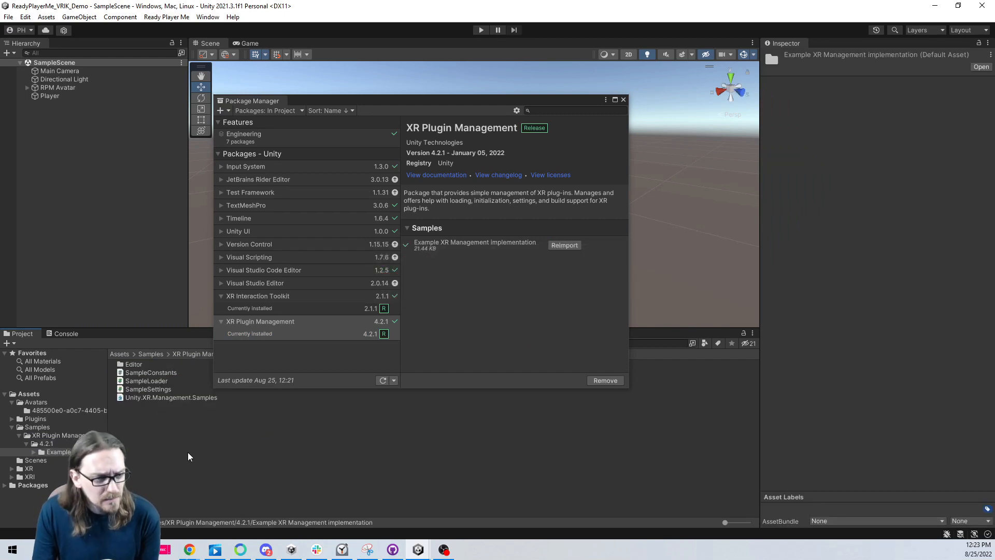
{"action": "mouse_move", "coordinate": [164, 392]}
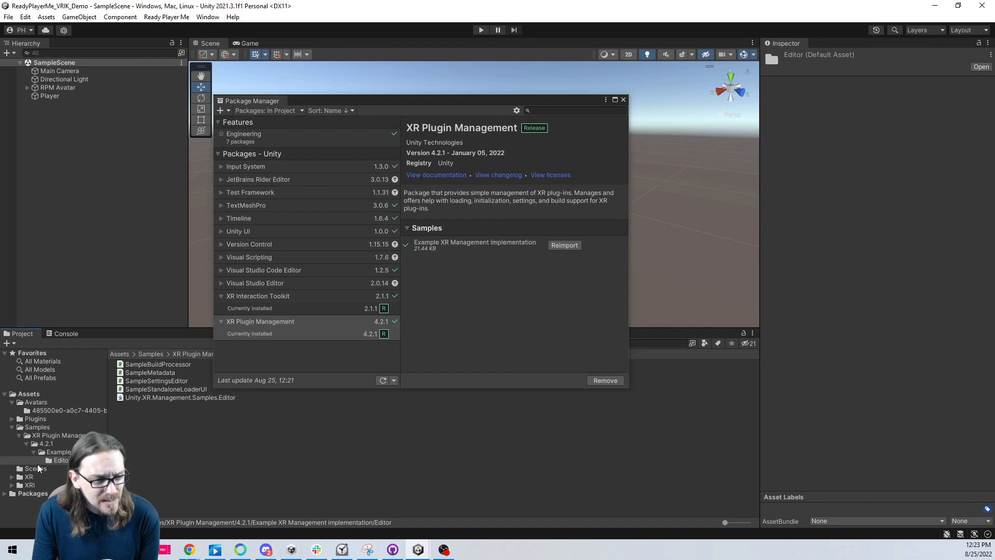
{"action": "left_click", "coordinate": [54, 434]}
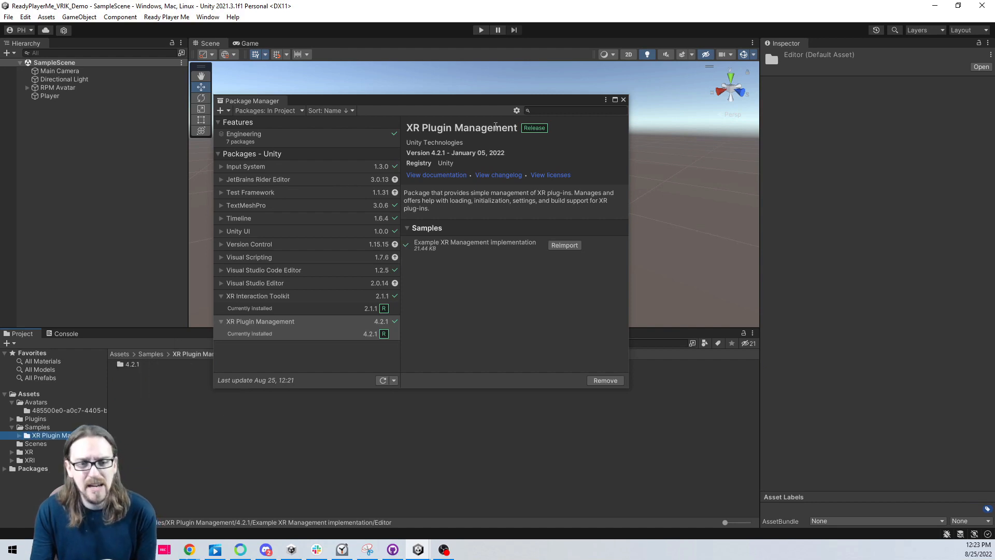
{"action": "left_click", "coordinate": [285, 308]}
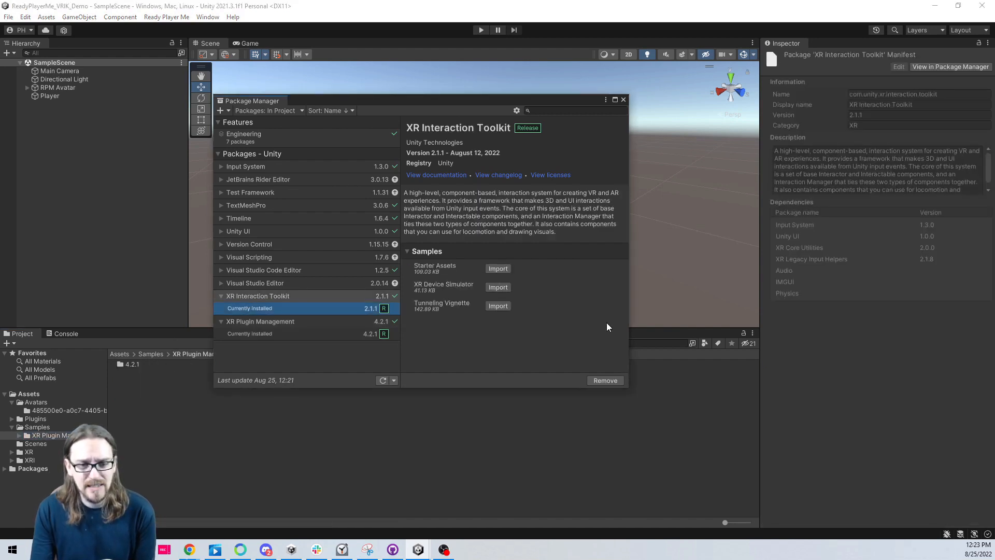
{"action": "mouse_move", "coordinate": [441, 290]}
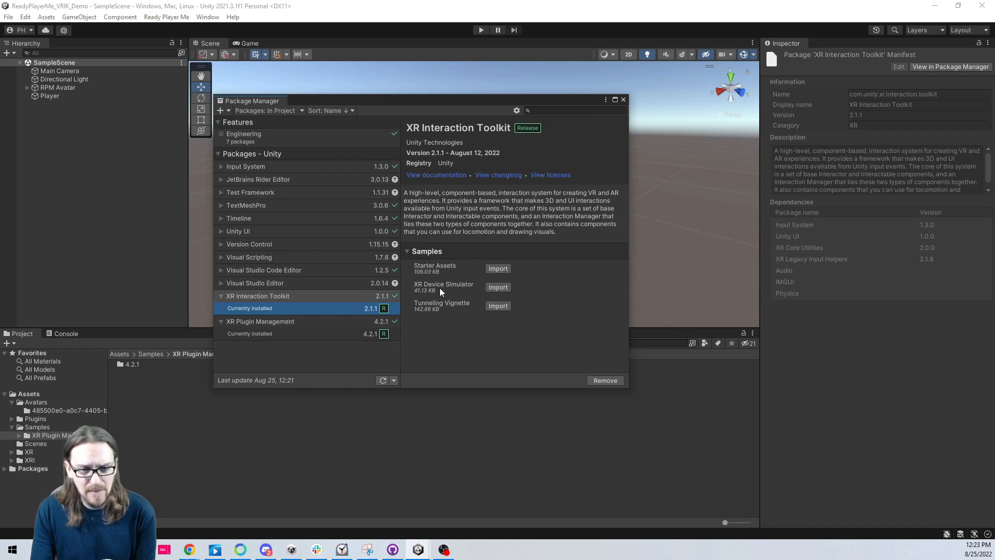
{"action": "mouse_move", "coordinate": [470, 307]}
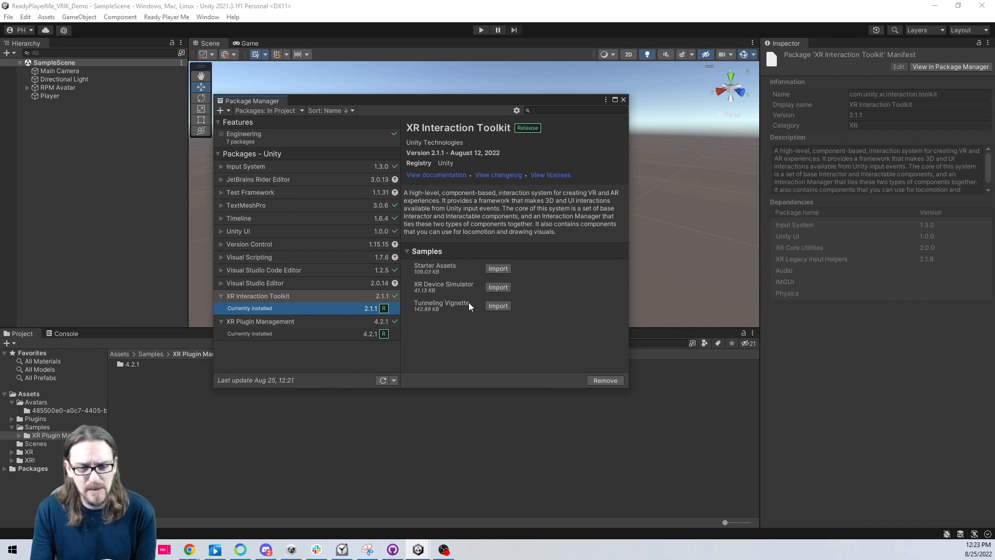
Import the XR Interaction Toolkit Starter Assets sample and open its folder
{"action": "left_click", "coordinate": [498, 267]}
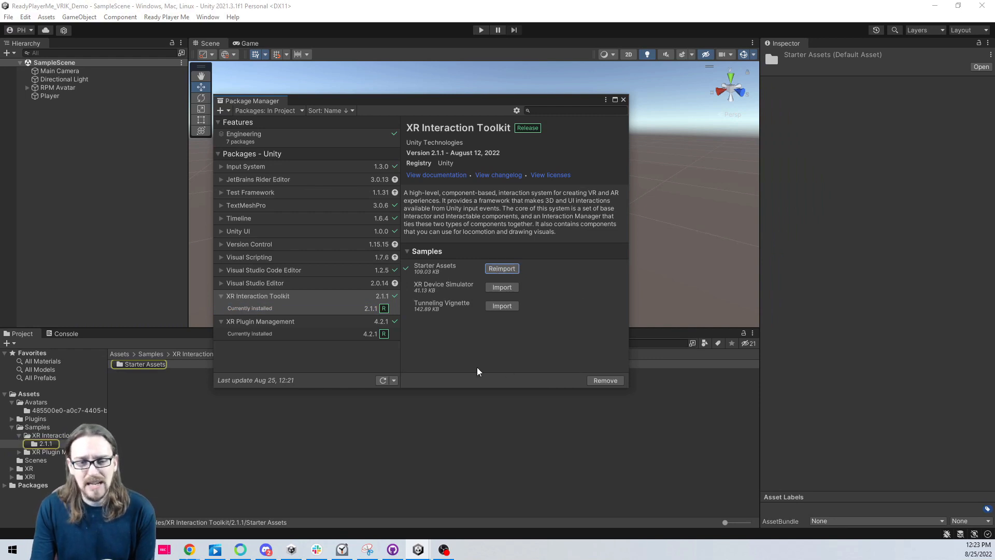
{"action": "left_click", "coordinate": [622, 99]}
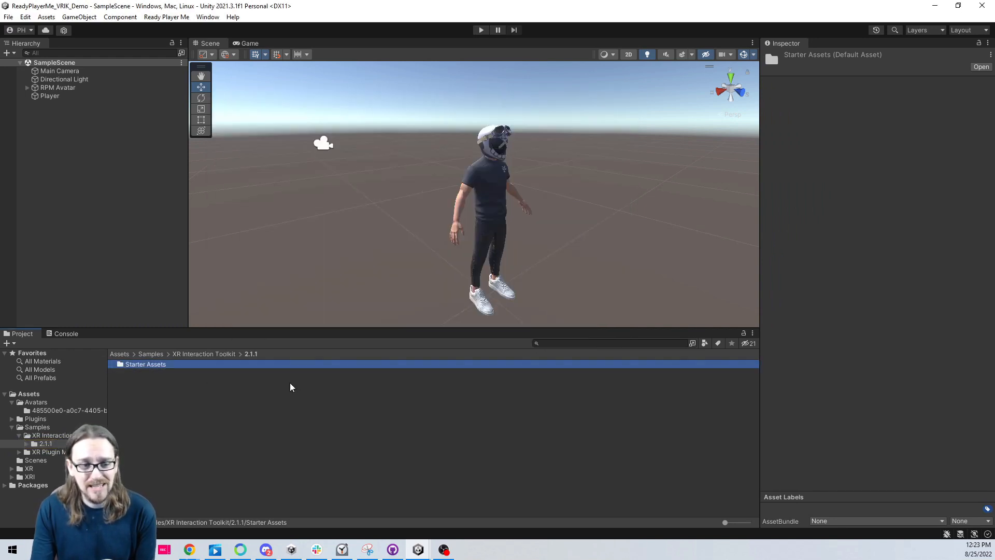
{"action": "double_click", "coordinate": [145, 364]}
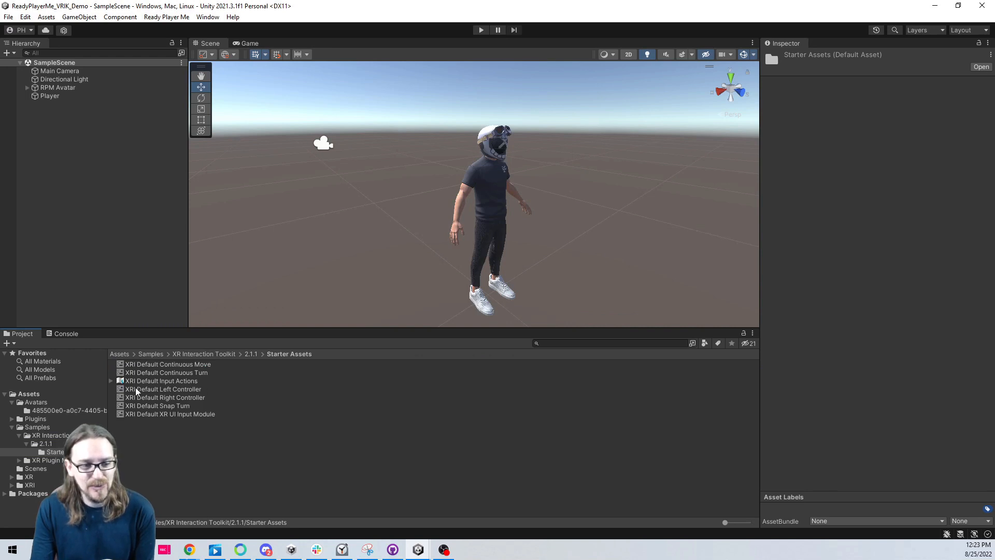
{"action": "left_click", "coordinate": [164, 380]}
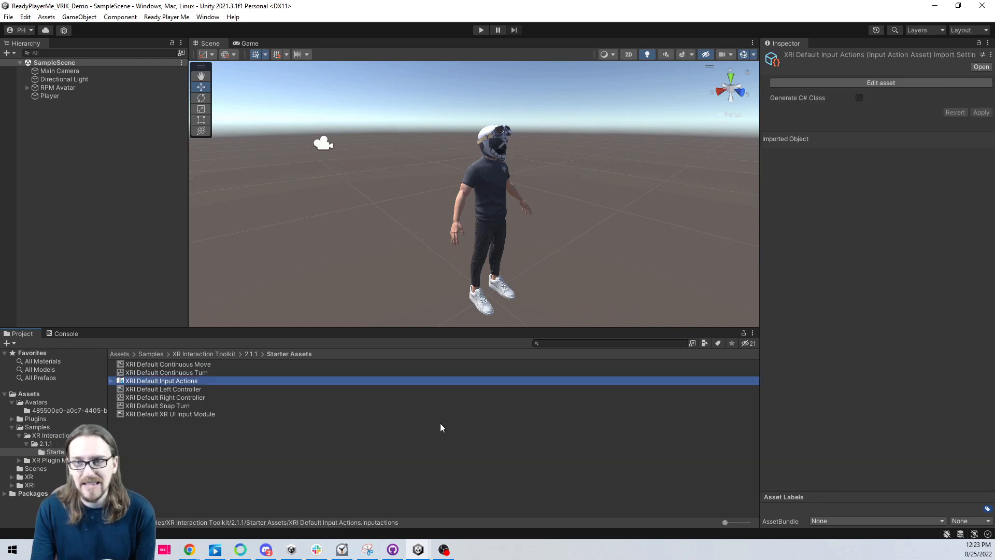
{"action": "mouse_move", "coordinate": [156, 360]}
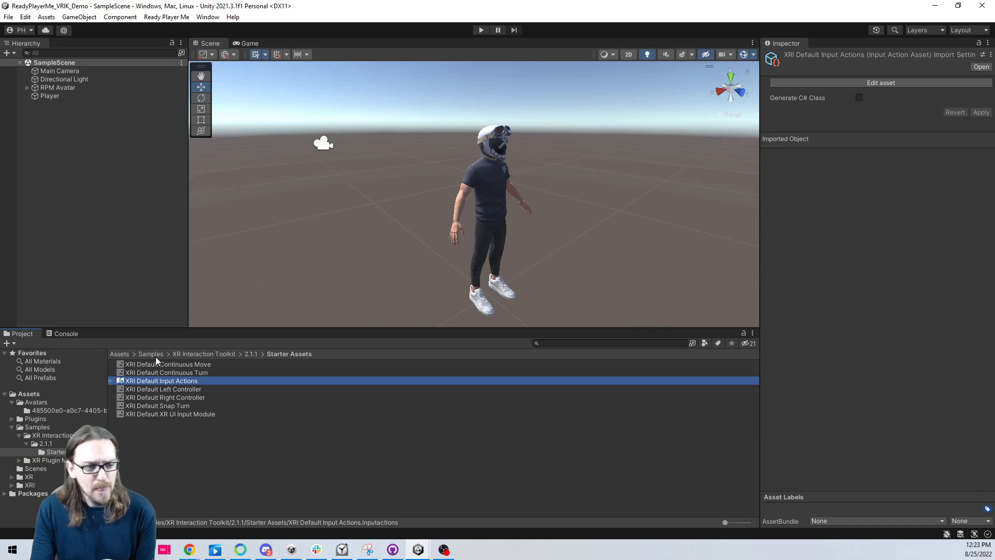
{"action": "mouse_move", "coordinate": [199, 368]}
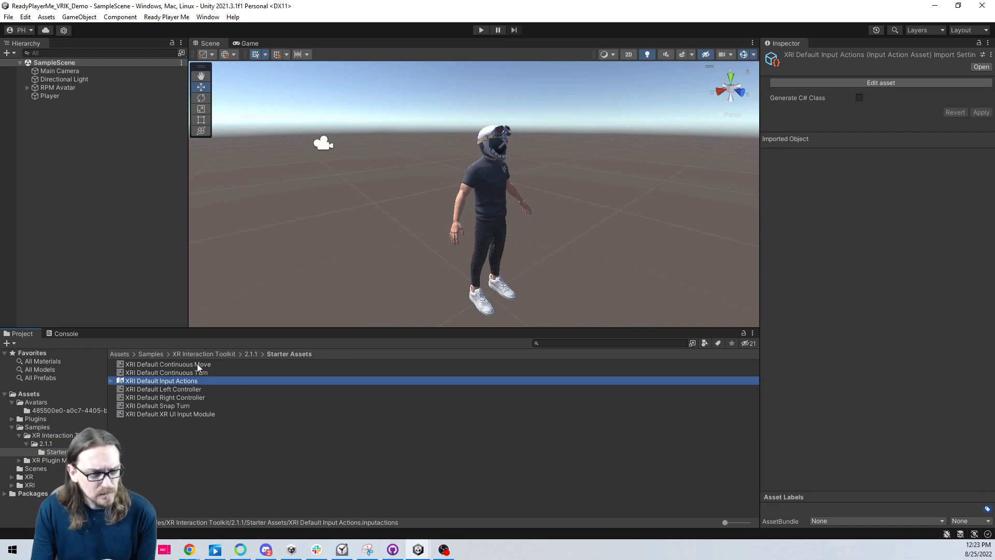
Inspect the Starter Assets presets and make Continuous Move the default preset
{"action": "left_click", "coordinate": [168, 364]}
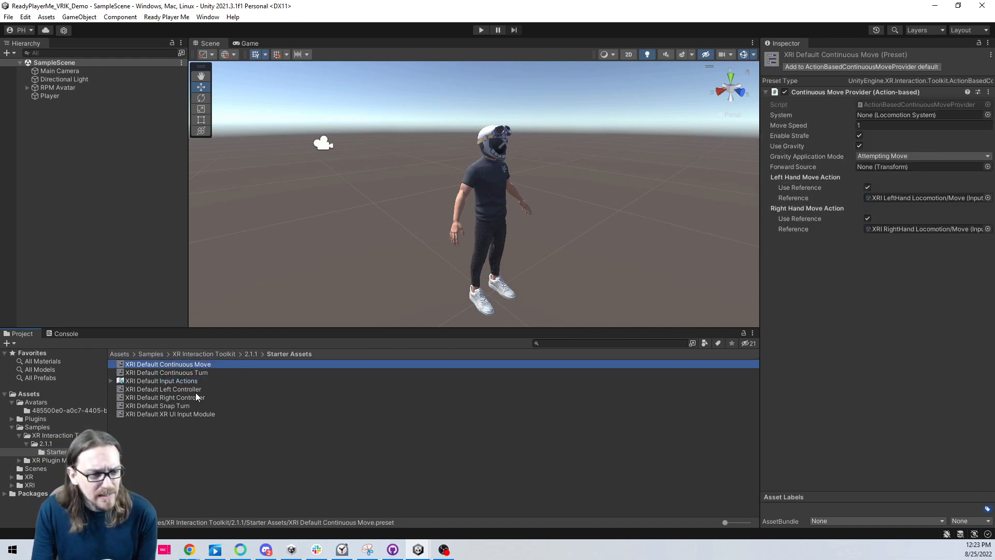
{"action": "left_click", "coordinate": [163, 388]}
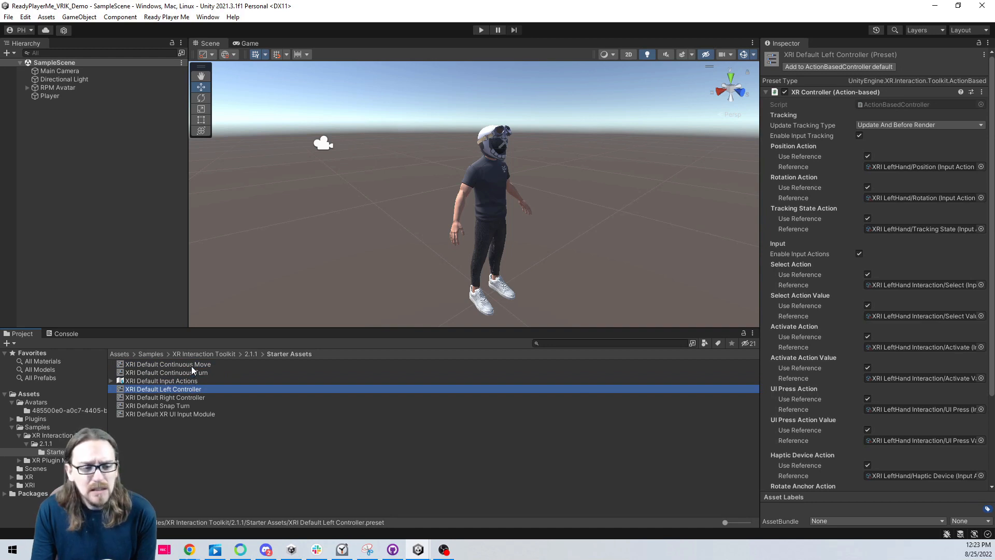
{"action": "left_click", "coordinate": [168, 364]}
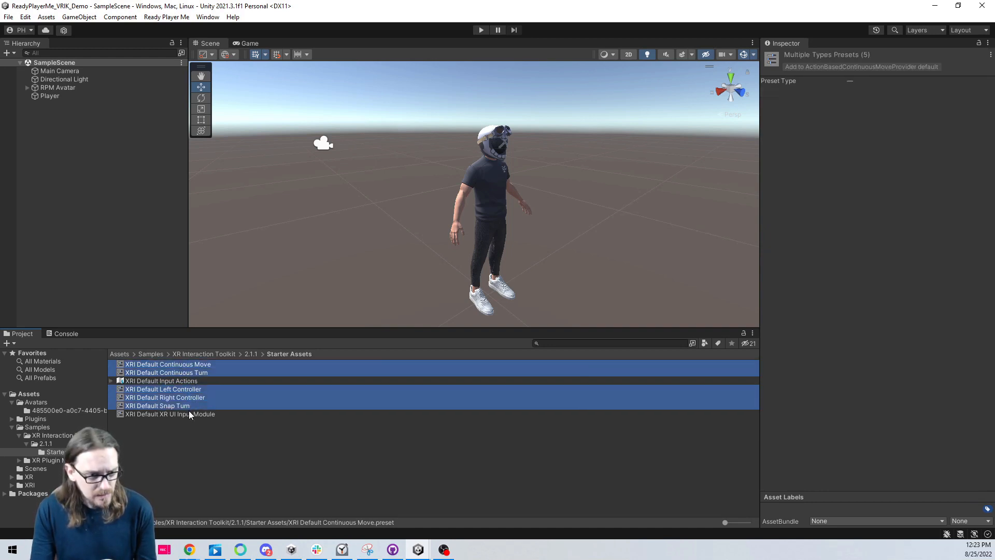
{"action": "left_click", "coordinate": [169, 414]}
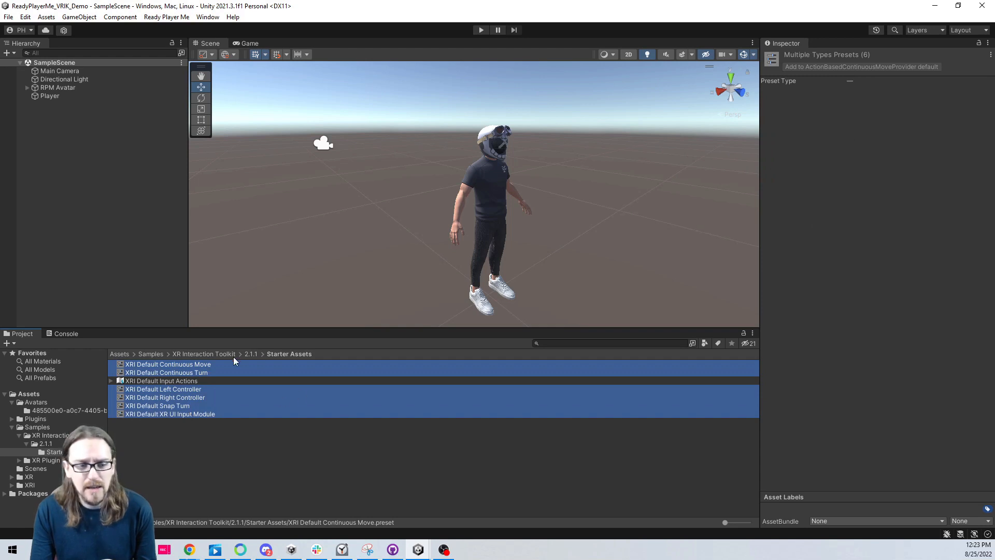
{"action": "left_click", "coordinate": [167, 363]}
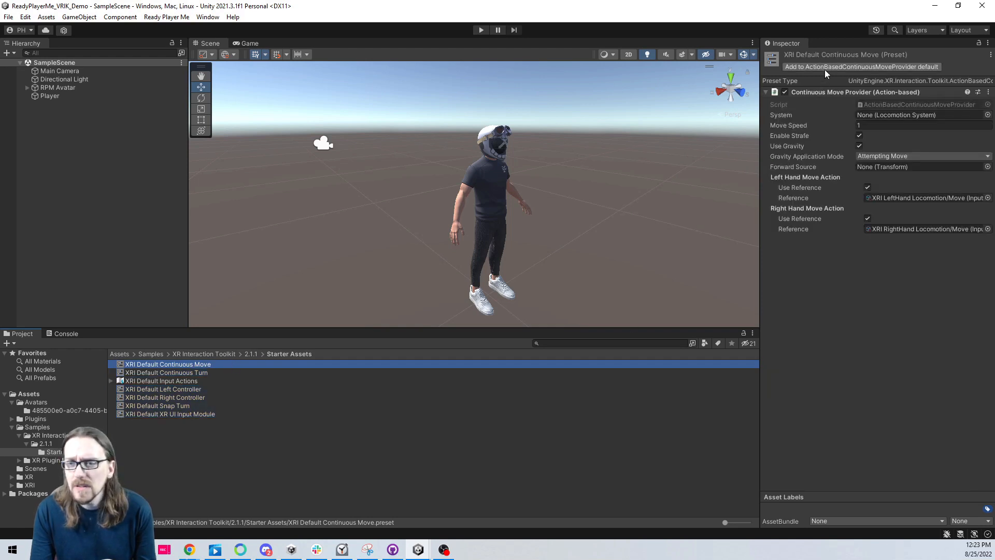
{"action": "left_click", "coordinate": [860, 67]}
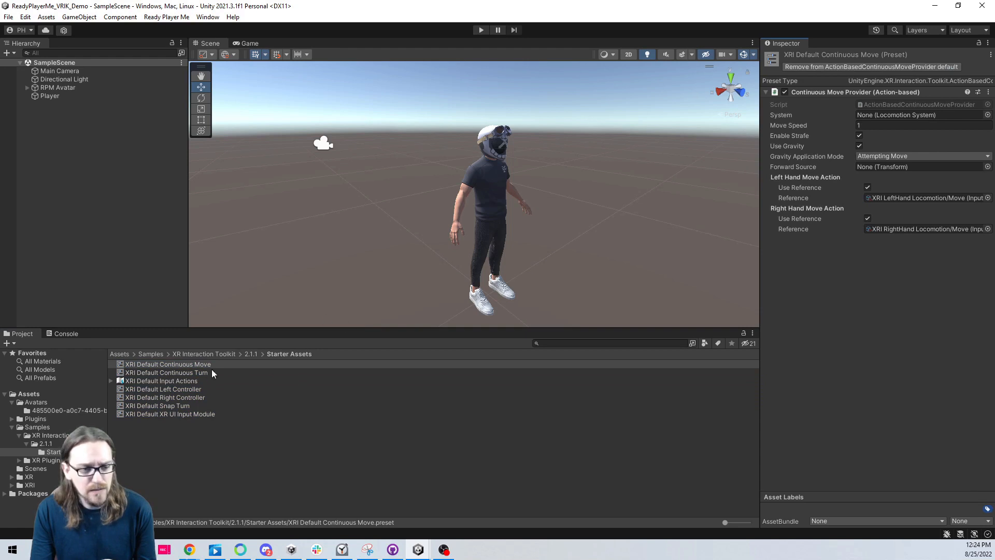
Set Continuous Turn, Left/Right Controller, Snap Turn and XR UI Input Module presets as defaults
{"action": "left_click", "coordinate": [167, 372]}
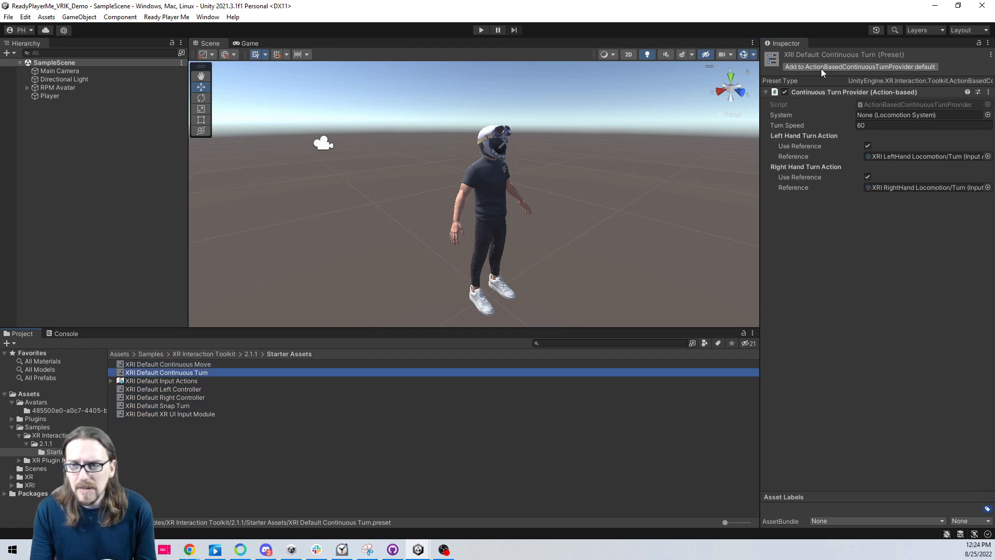
{"action": "left_click", "coordinate": [162, 388]}
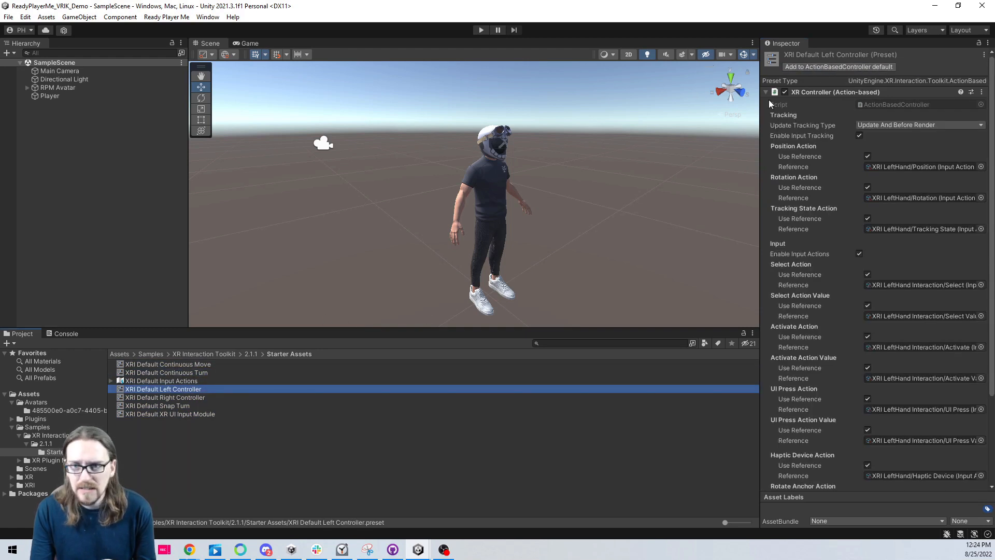
{"action": "left_click", "coordinate": [837, 67]}
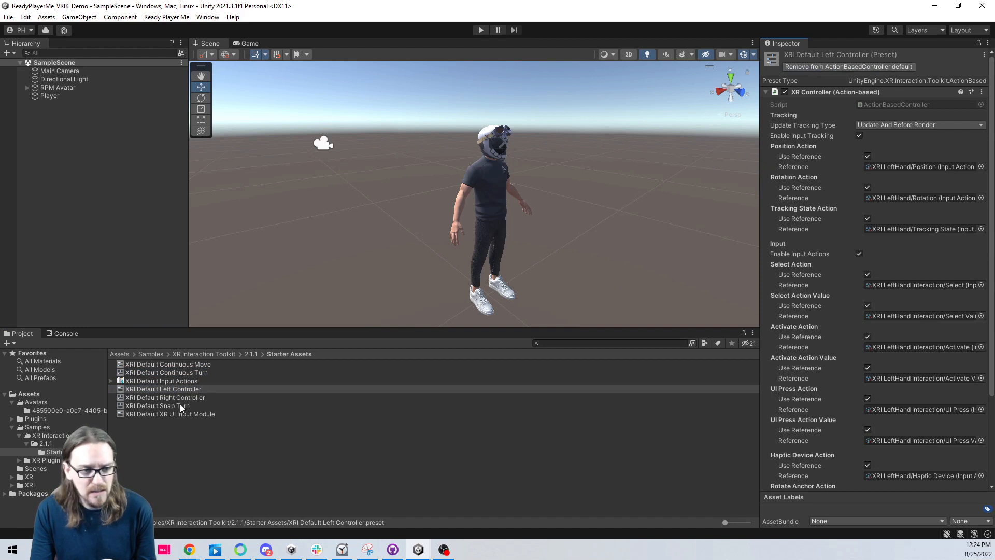
{"action": "left_click", "coordinate": [165, 398]}
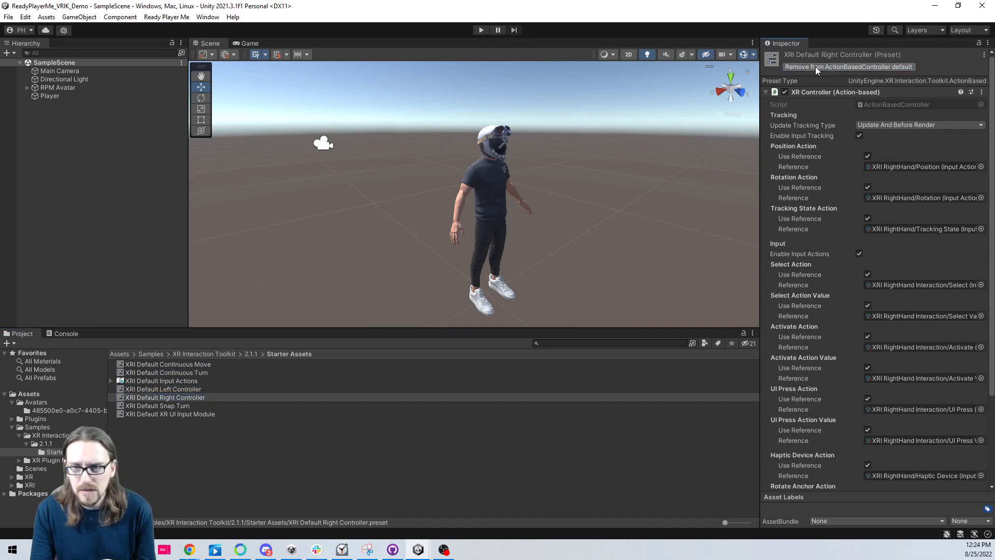
{"action": "left_click", "coordinate": [157, 405]}
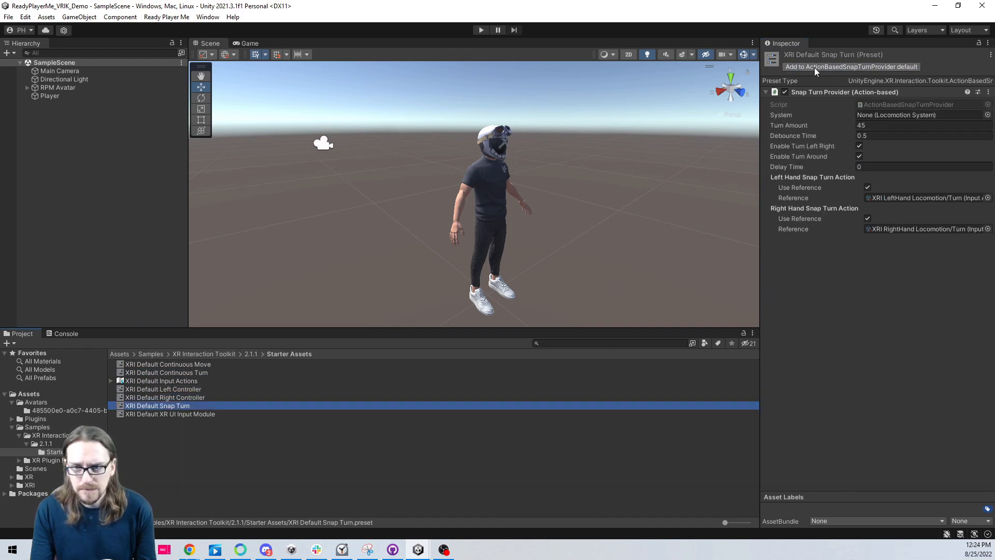
{"action": "left_click", "coordinate": [169, 413]}
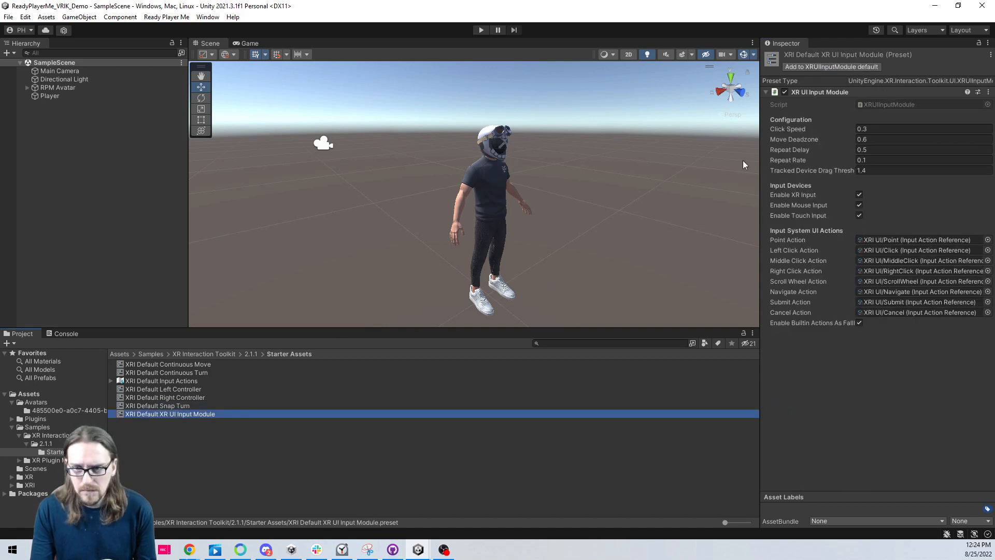
{"action": "left_click", "coordinate": [831, 67]}
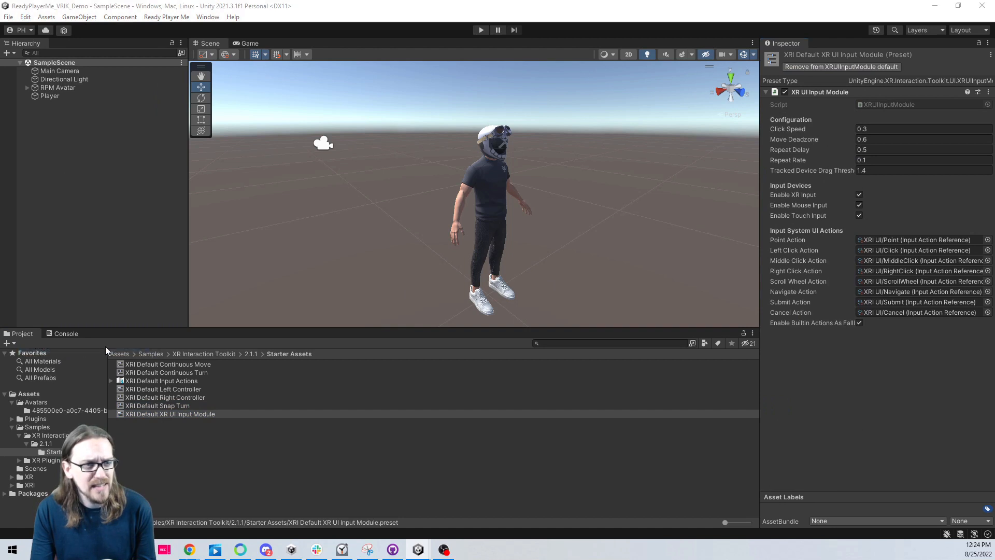
{"action": "mouse_move", "coordinate": [299, 333]}
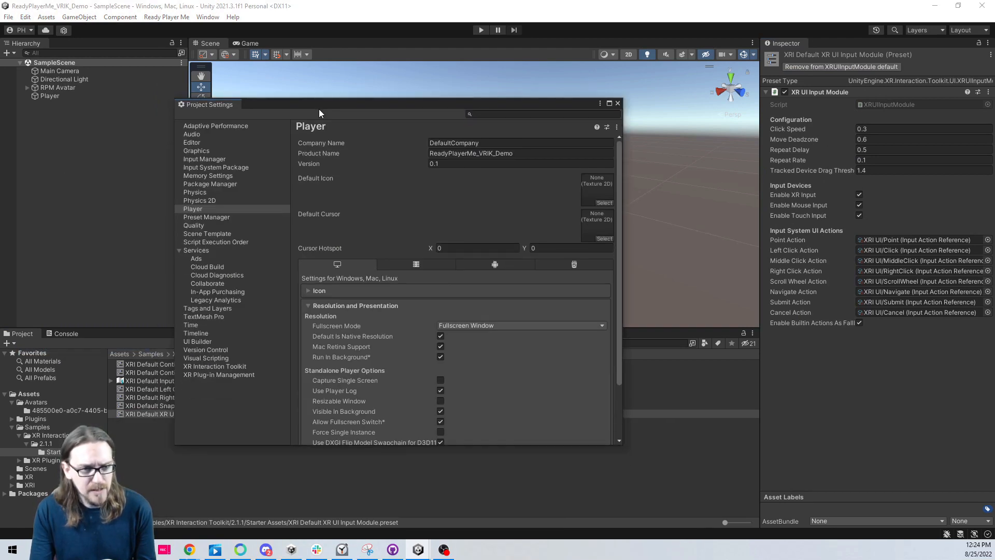
In Preset Manager, filter Right Controller by 'Right' and Left Controller by 'Left', then close settings
{"action": "left_click", "coordinate": [204, 158]}
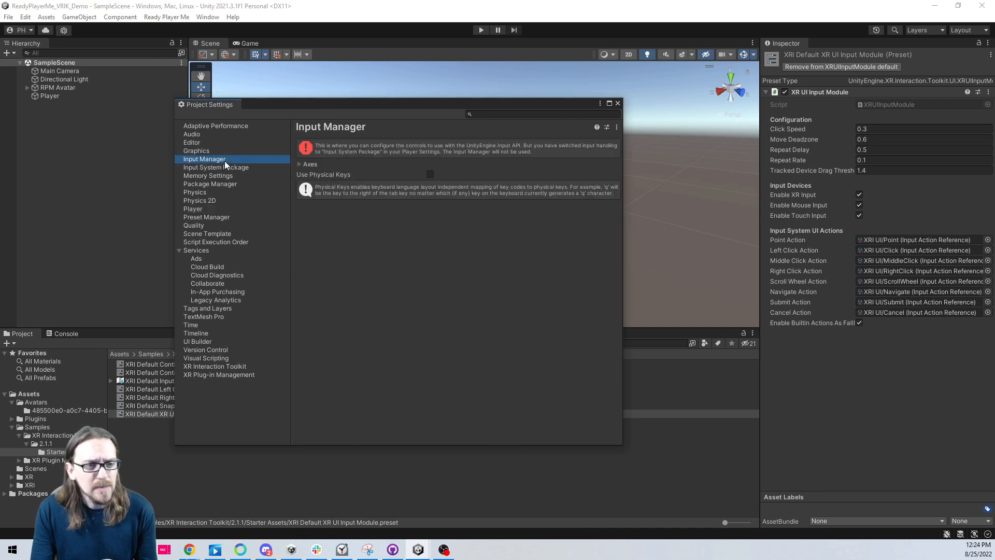
{"action": "left_click", "coordinate": [217, 166]}
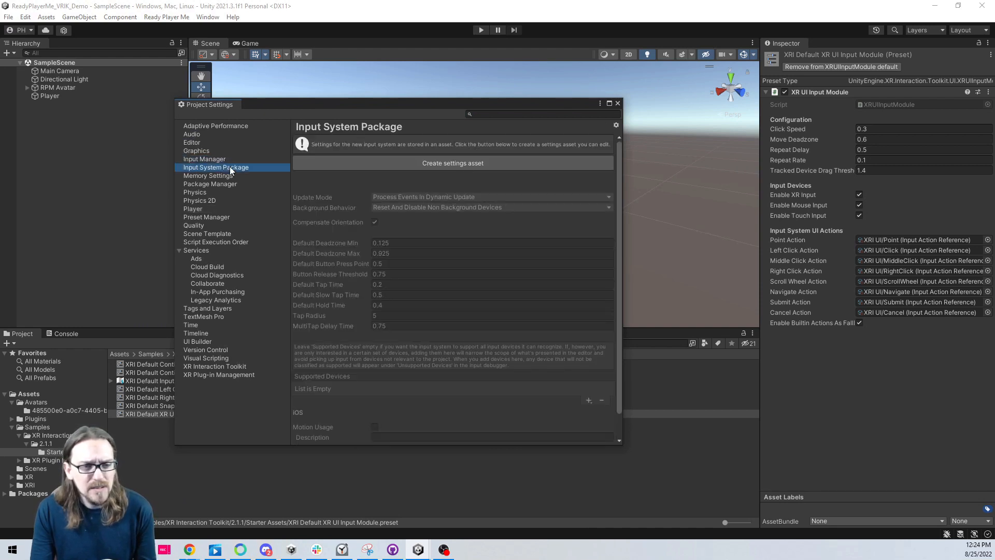
{"action": "mouse_move", "coordinate": [229, 379]}
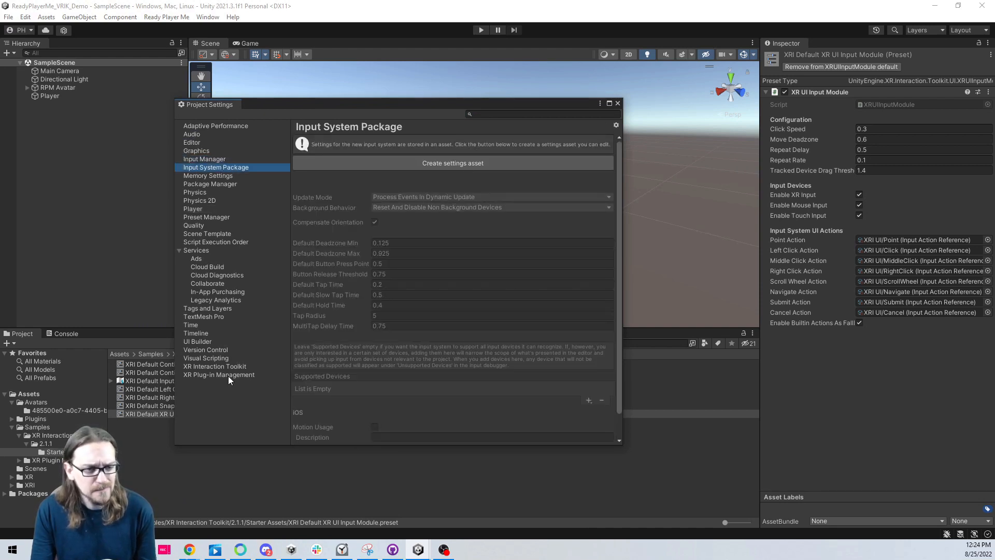
{"action": "left_click", "coordinate": [206, 216]}
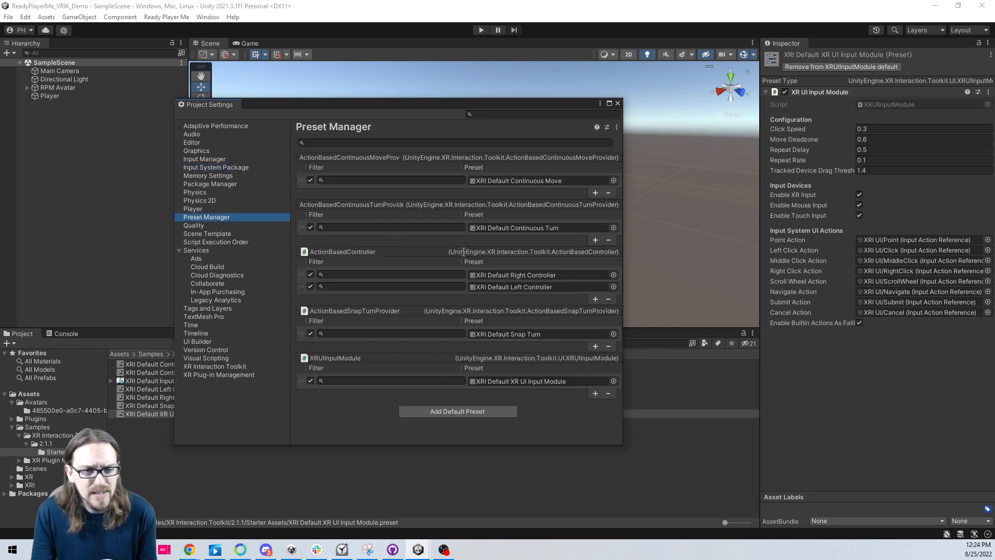
{"action": "left_click", "coordinate": [390, 274]}
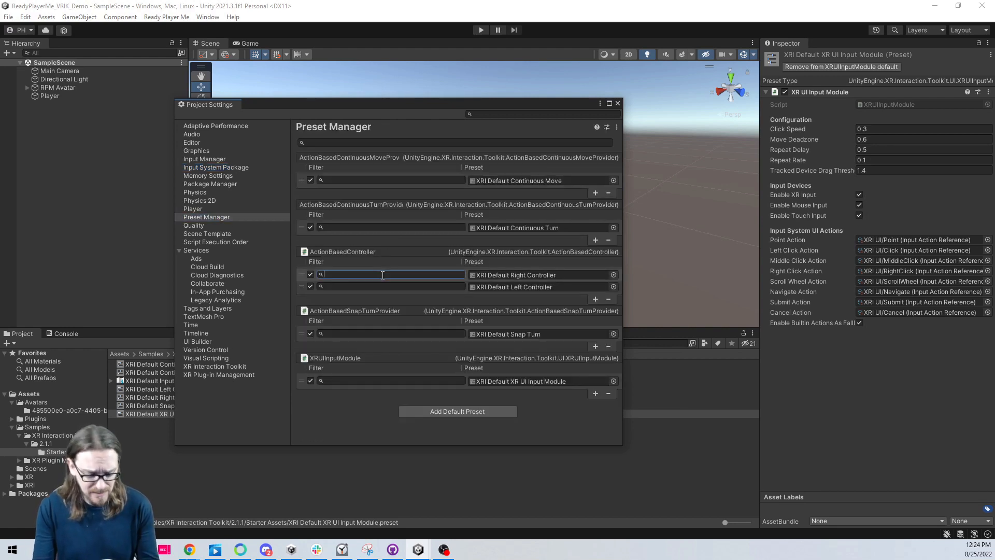
{"action": "type", "text": "Right"}
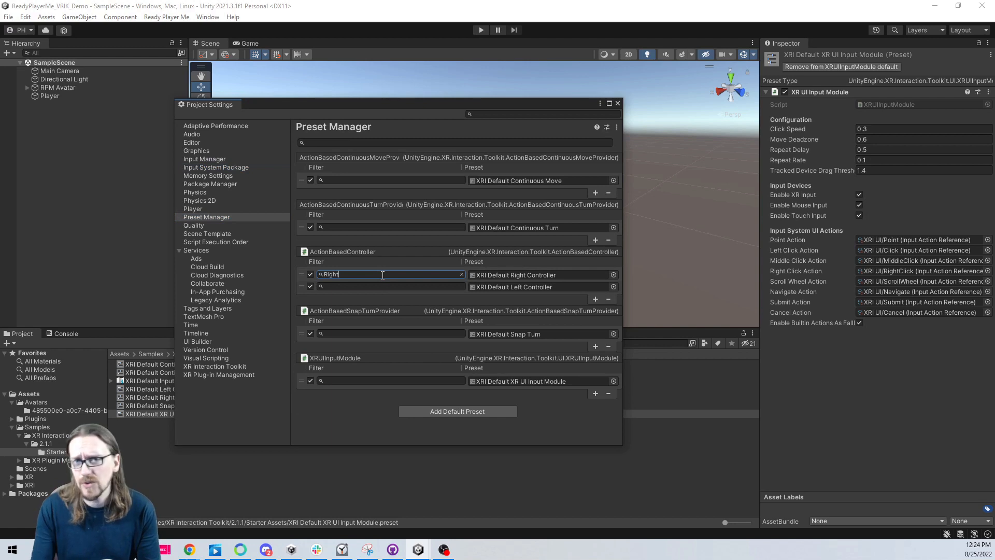
{"action": "left_click", "coordinate": [387, 286]}
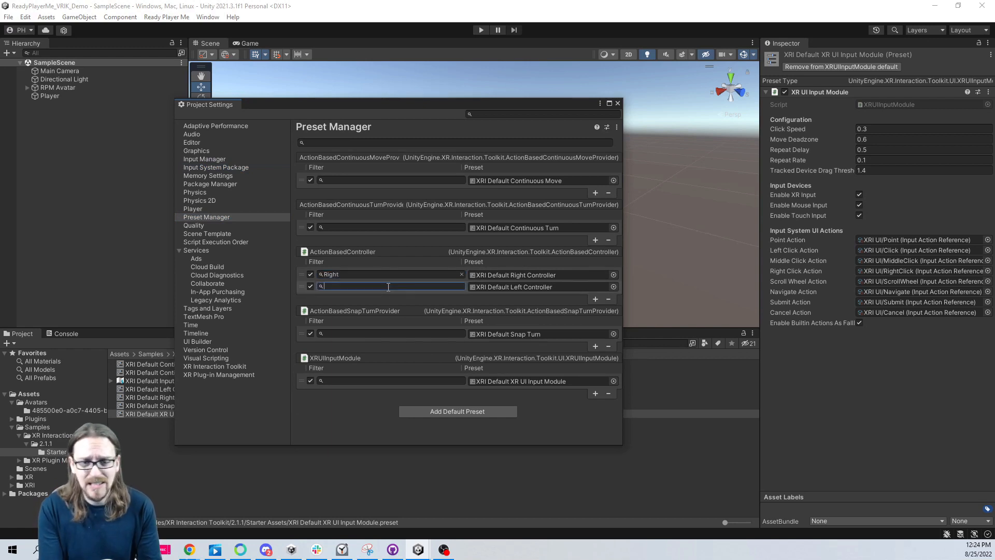
{"action": "type", "text": "Left"}
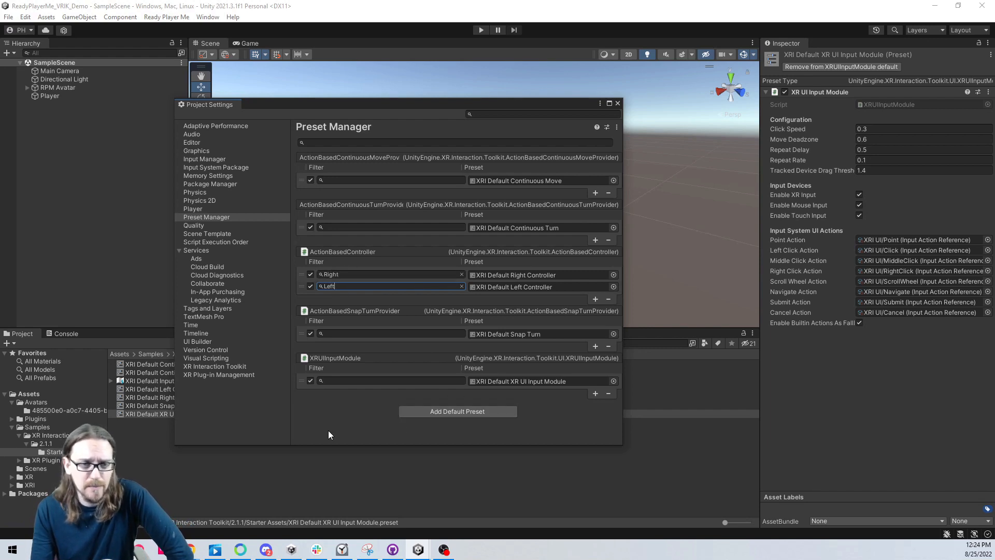
{"action": "mouse_move", "coordinate": [343, 415]}
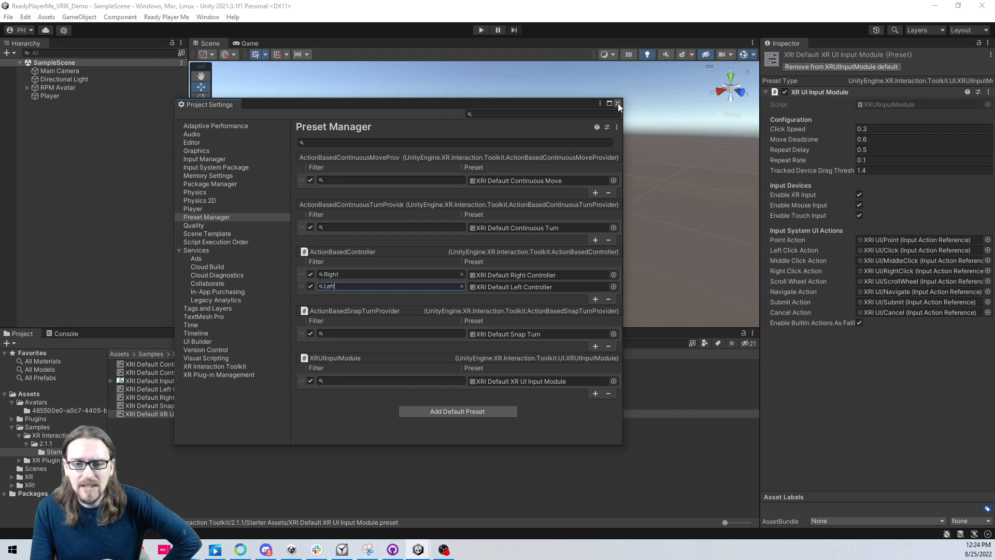
{"action": "left_click", "coordinate": [616, 103]}
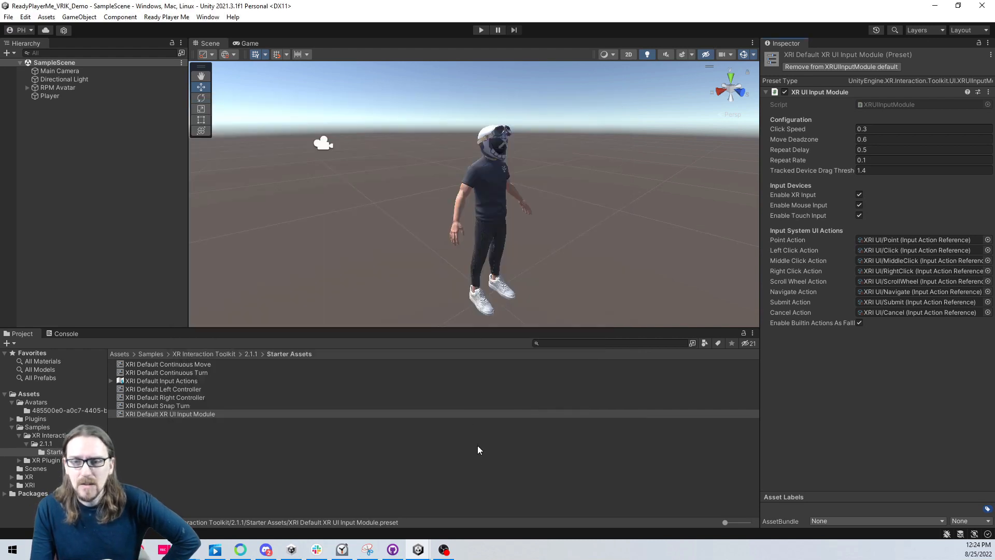
Assign the XRI Default Input Actions asset to the Player Input component's Actions field
{"action": "left_click", "coordinate": [50, 95]}
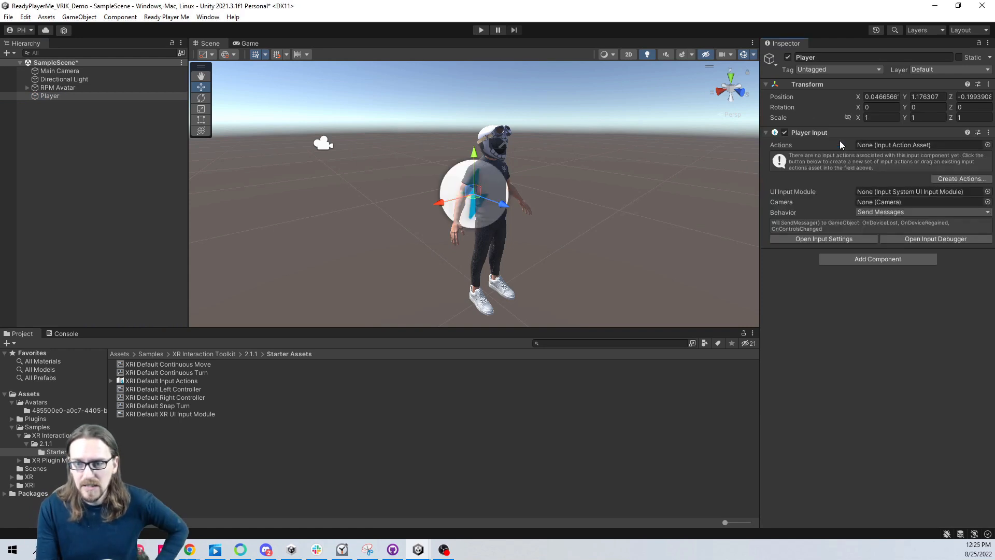
{"action": "mouse_move", "coordinate": [879, 184]}
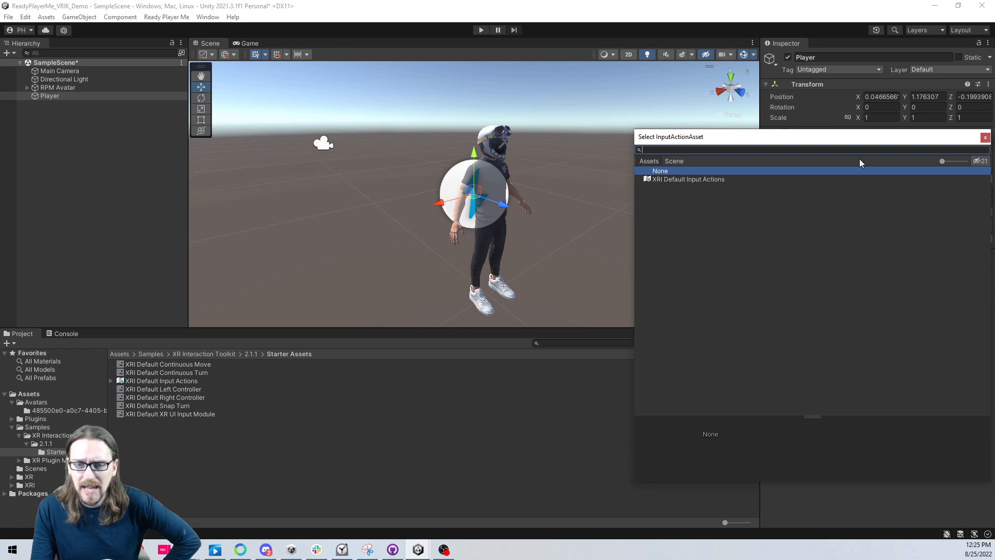
{"action": "left_click", "coordinate": [687, 178]}
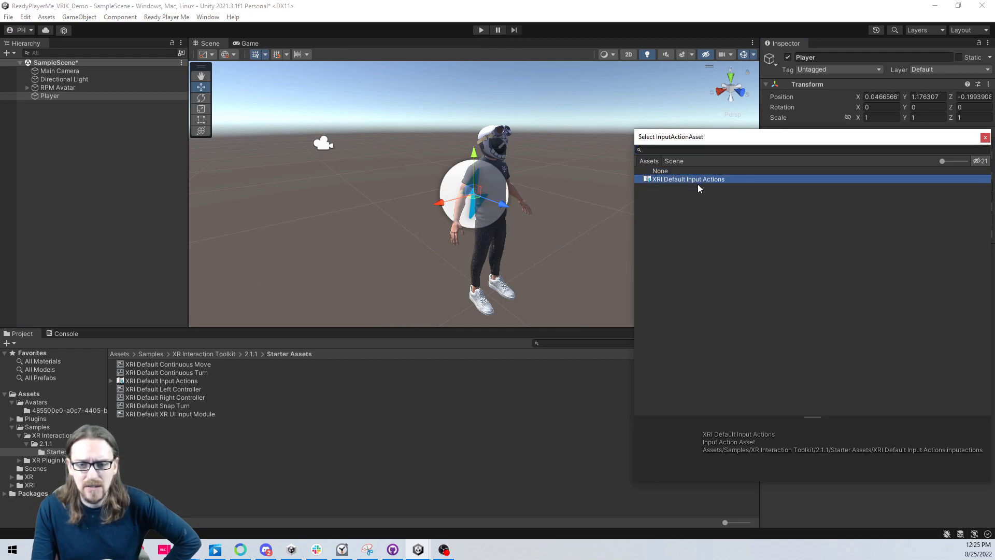
{"action": "double_click", "coordinate": [687, 178]}
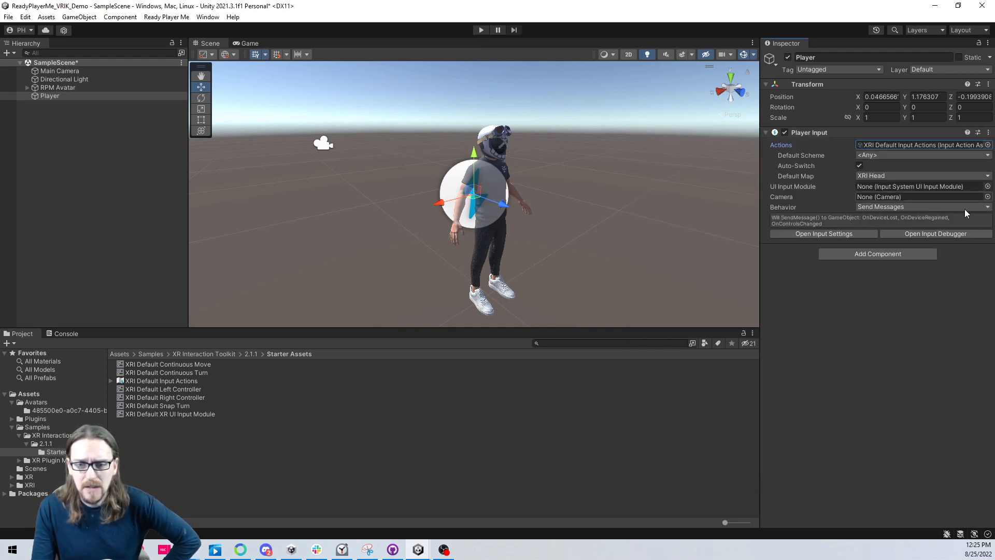
{"action": "mouse_move", "coordinate": [823, 426]}
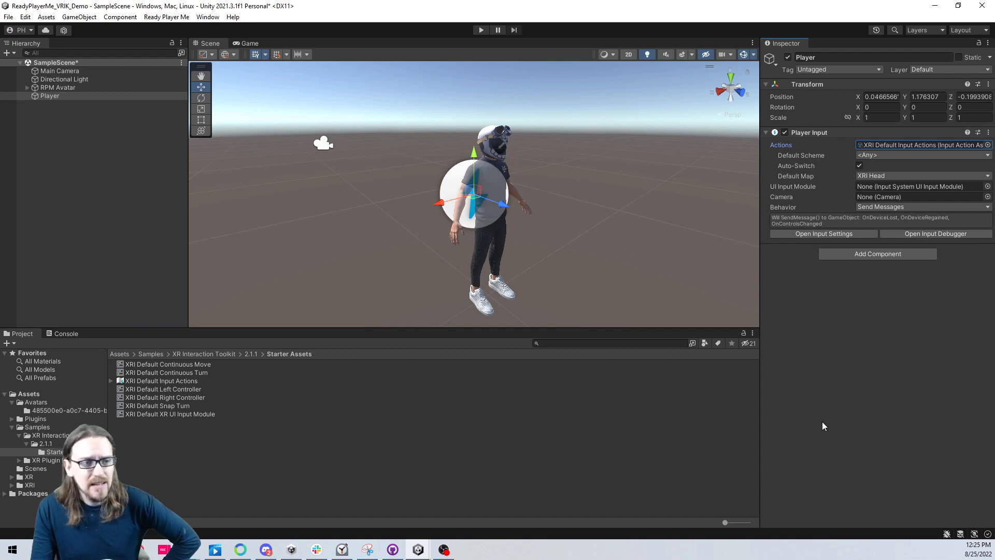
{"action": "mouse_move", "coordinate": [823, 426]}
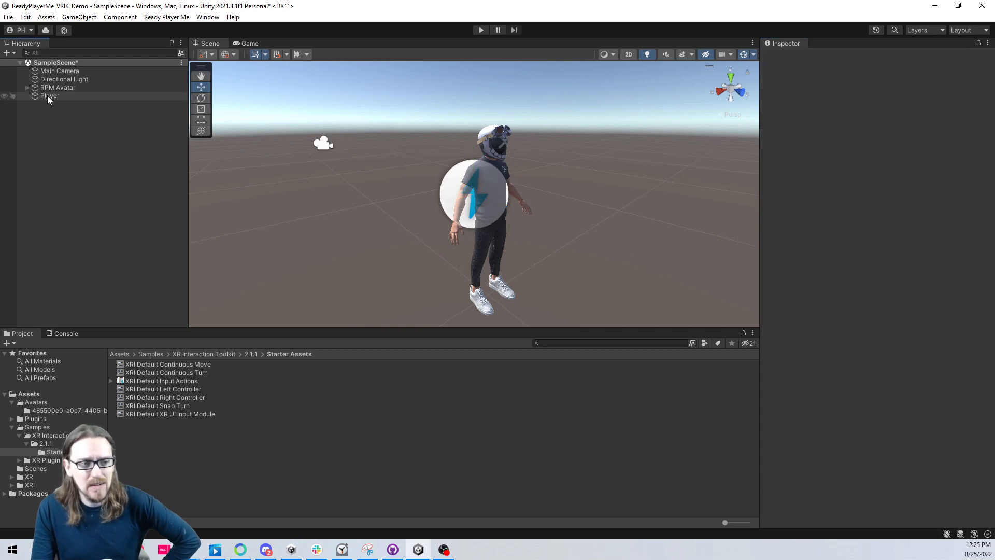
{"action": "right_click", "coordinate": [50, 96]}
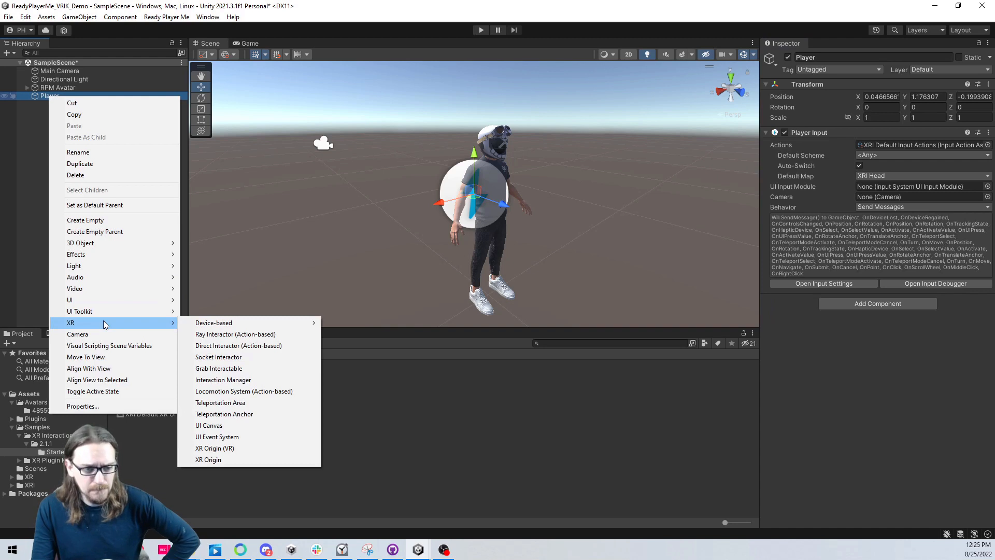
{"action": "mouse_move", "coordinate": [279, 391]}
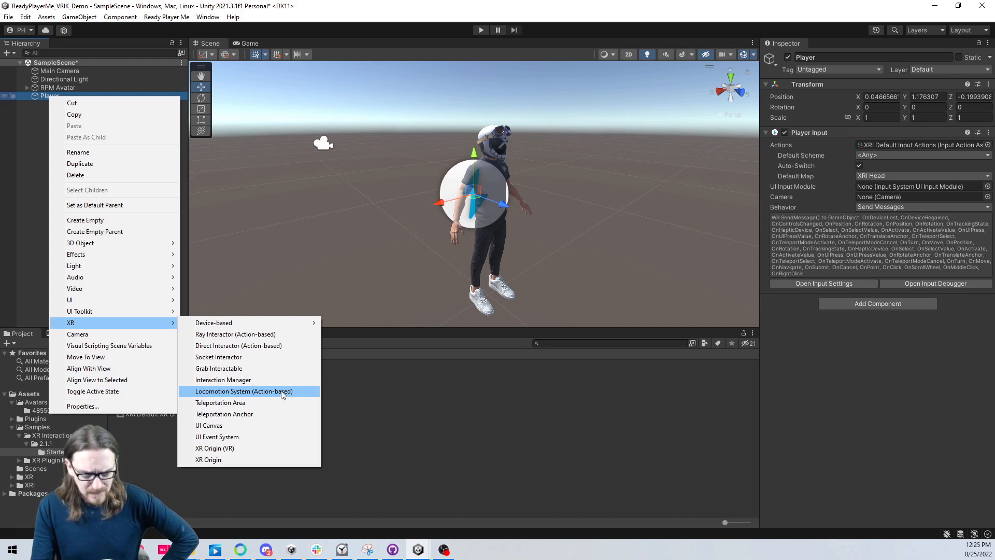
{"action": "left_click", "coordinate": [243, 391]}
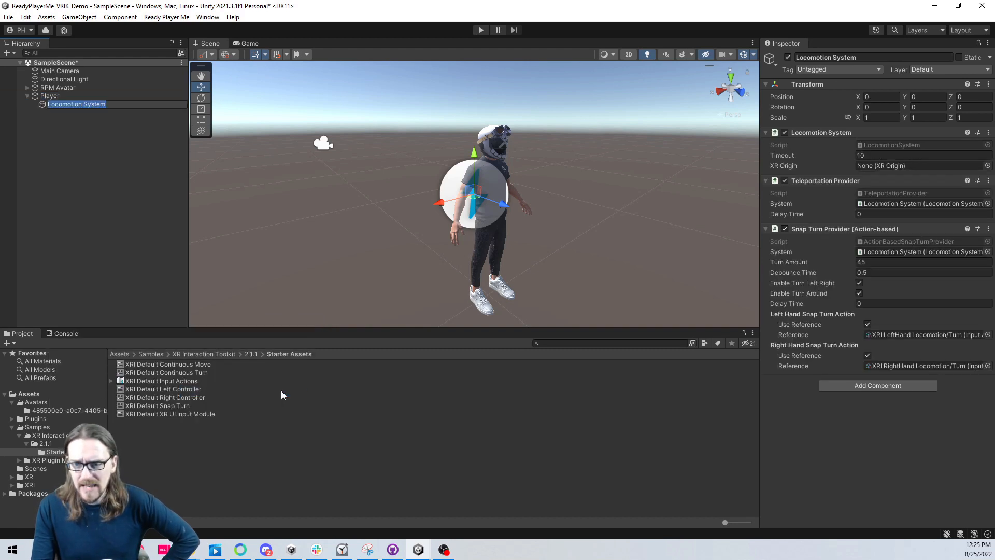
{"action": "mouse_move", "coordinate": [663, 380]}
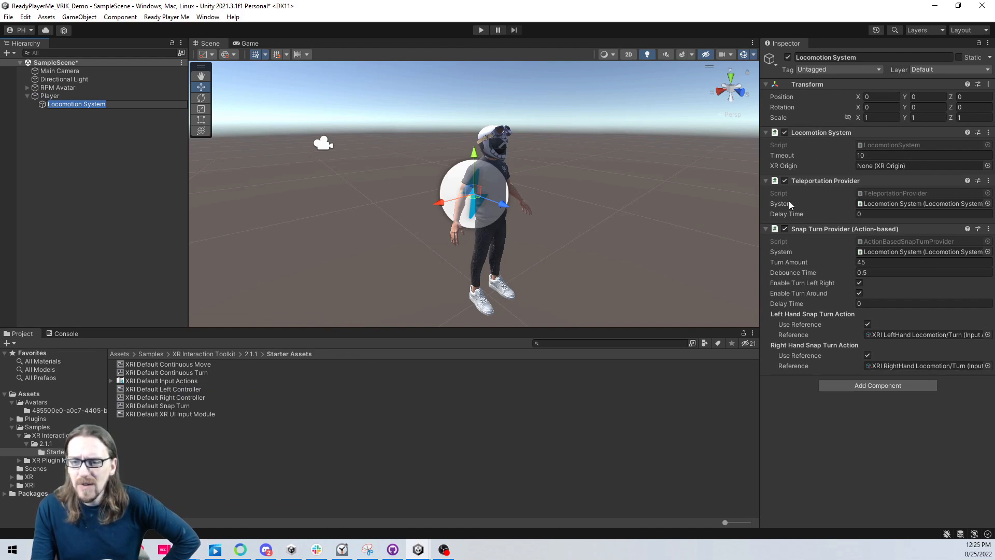
{"action": "mouse_move", "coordinate": [110, 92]}
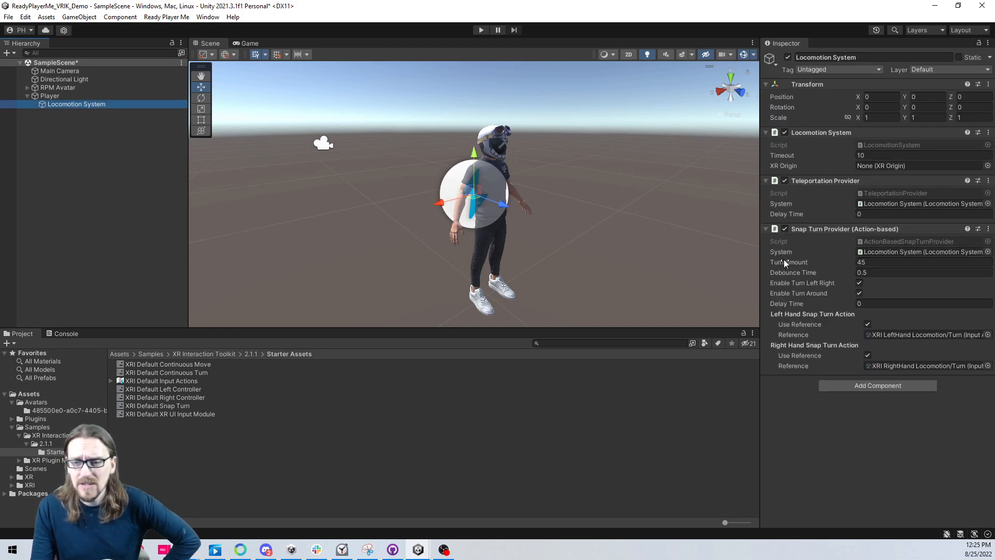
{"action": "mouse_move", "coordinate": [881, 431]}
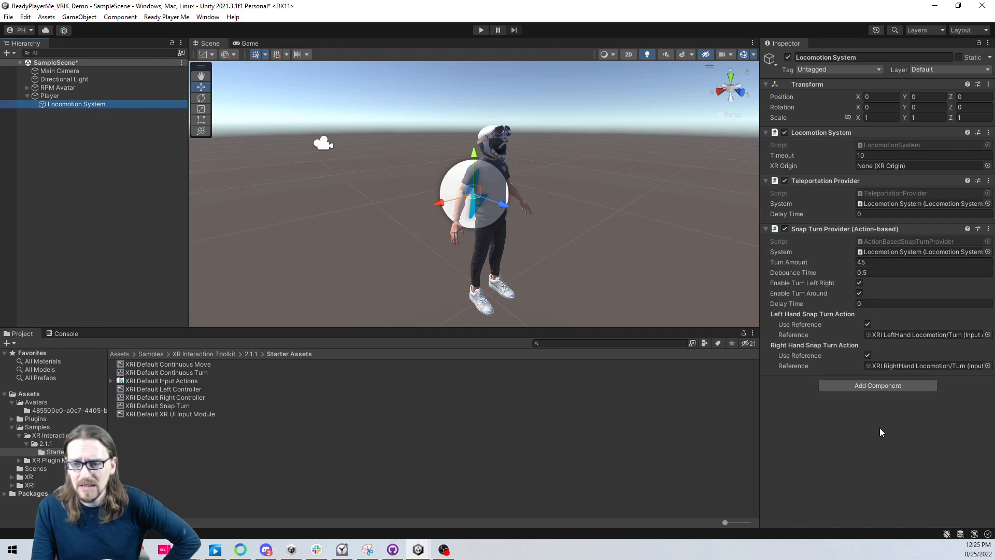
{"action": "mouse_move", "coordinate": [578, 398]}
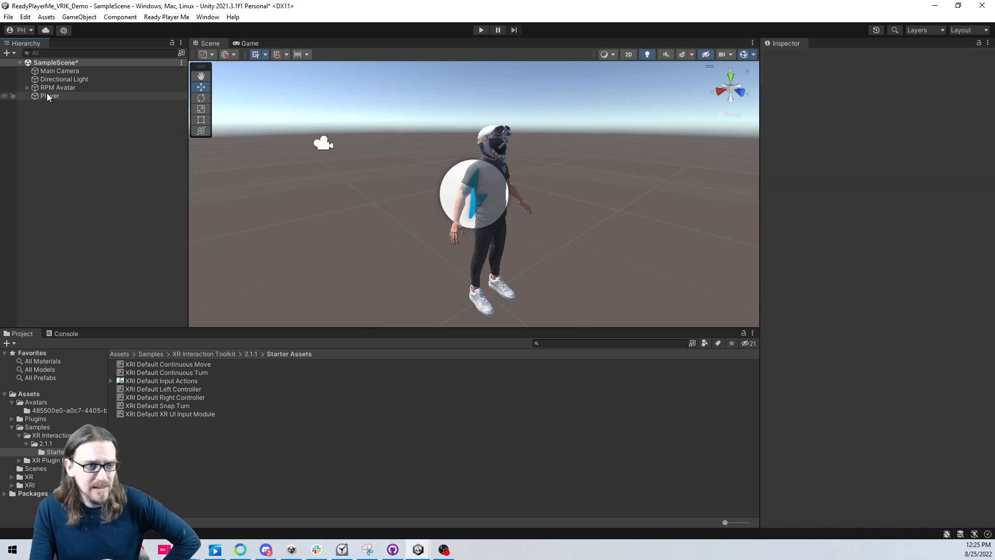
Create an XR Origin (VR) under Player, which adds an XR Interaction Manager to the scene
{"action": "right_click", "coordinate": [50, 96]}
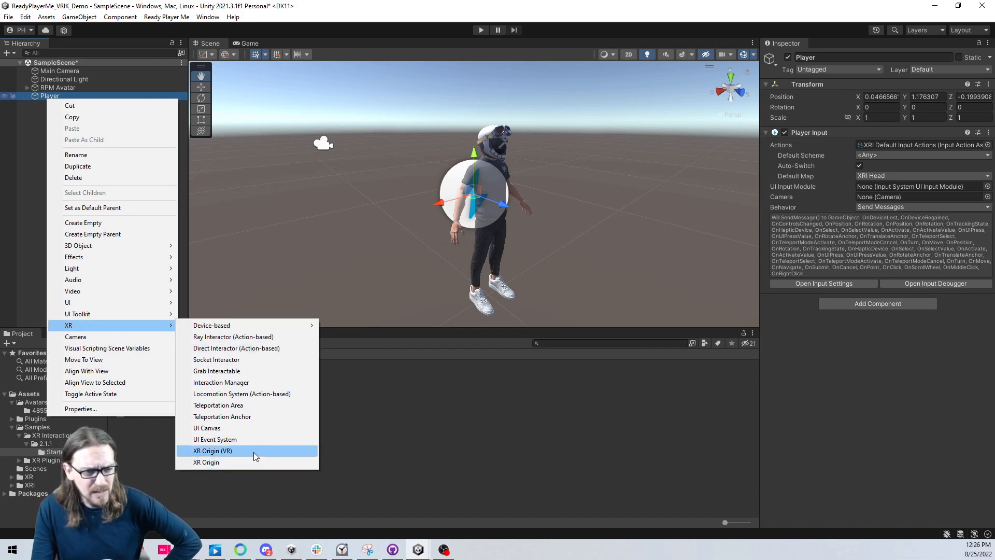
{"action": "left_click", "coordinate": [213, 450]}
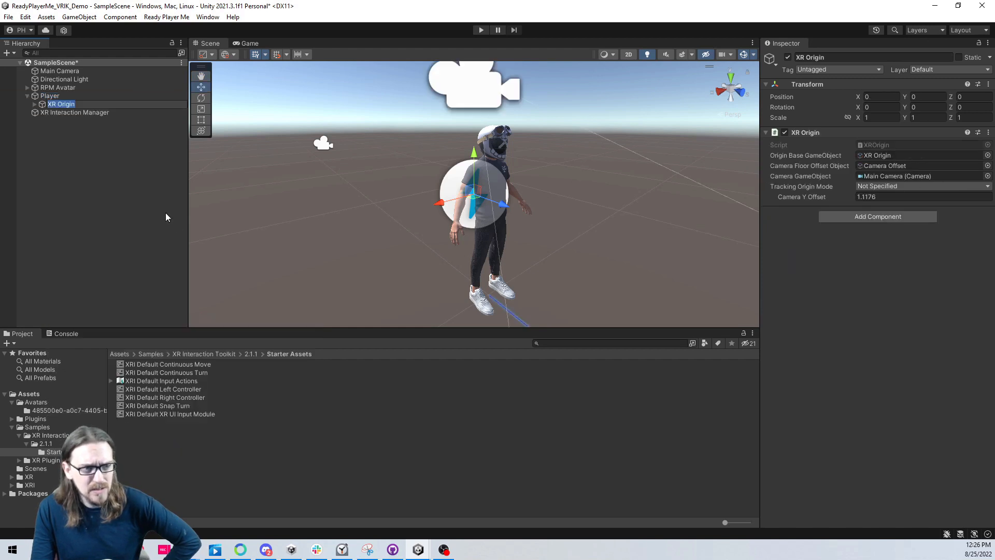
{"action": "left_click", "coordinate": [74, 113]}
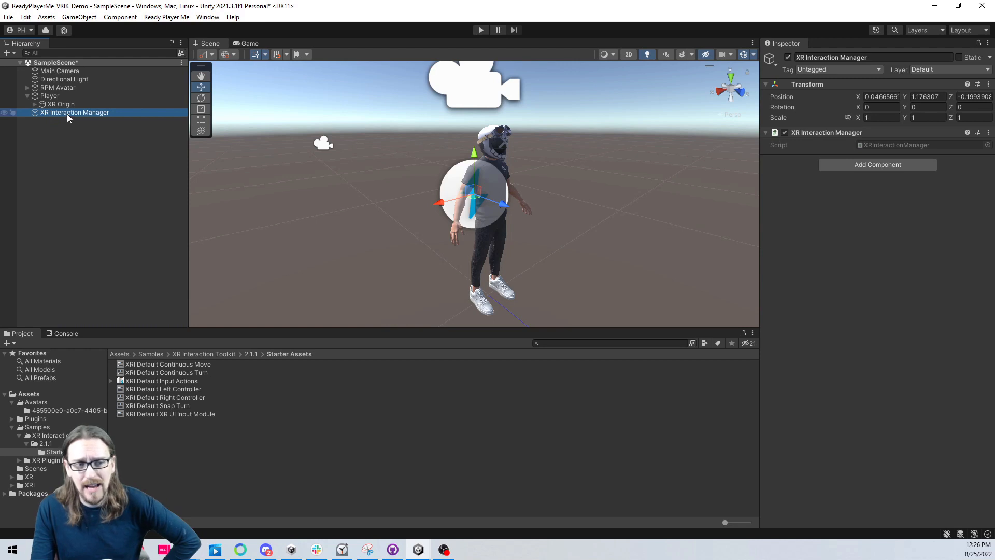
{"action": "mouse_move", "coordinate": [23, 115]}
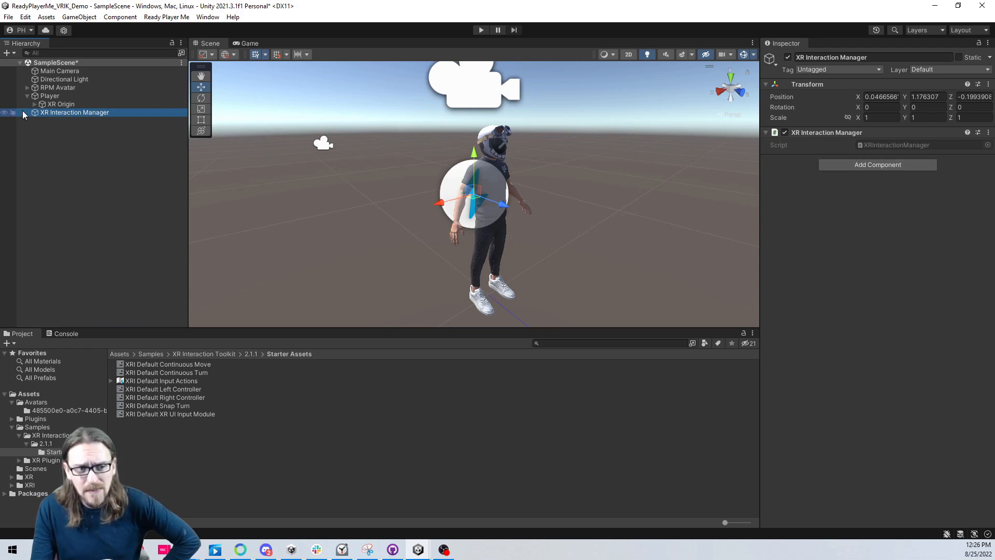
{"action": "mouse_move", "coordinate": [167, 135]}
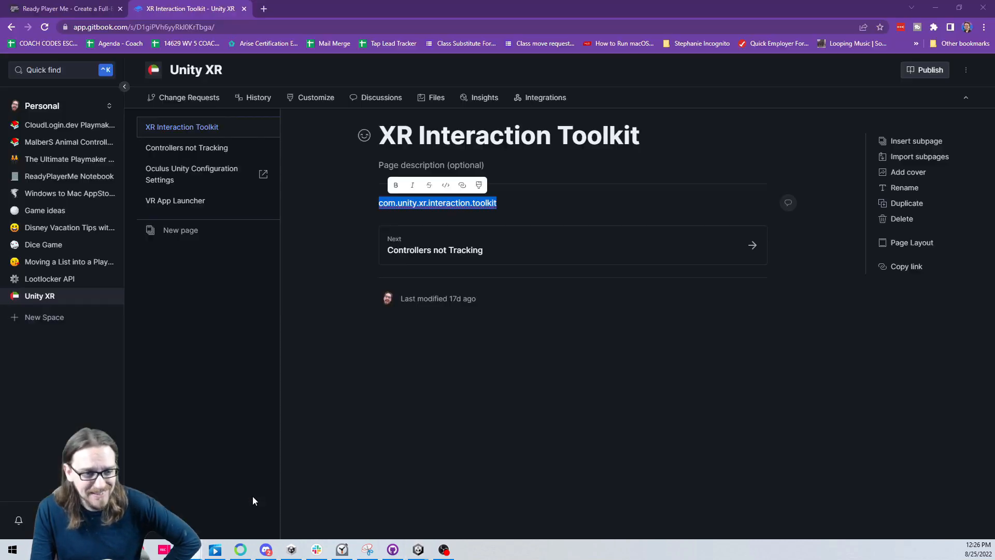
Read the GitBook 'Controllers not Tracking' notes on the Input Action Manager, then return to Unity
{"action": "left_click", "coordinate": [470, 243]}
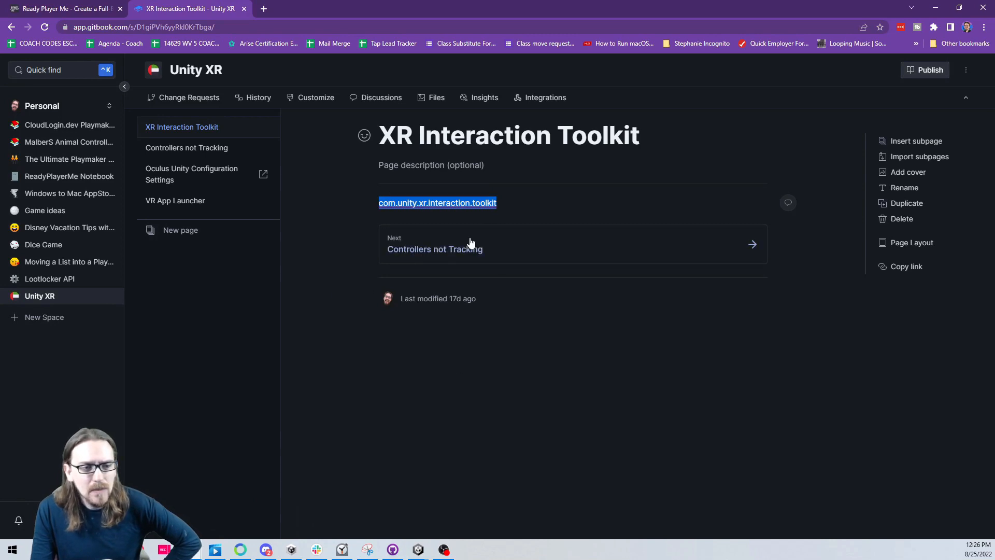
{"action": "left_click", "coordinate": [435, 249]}
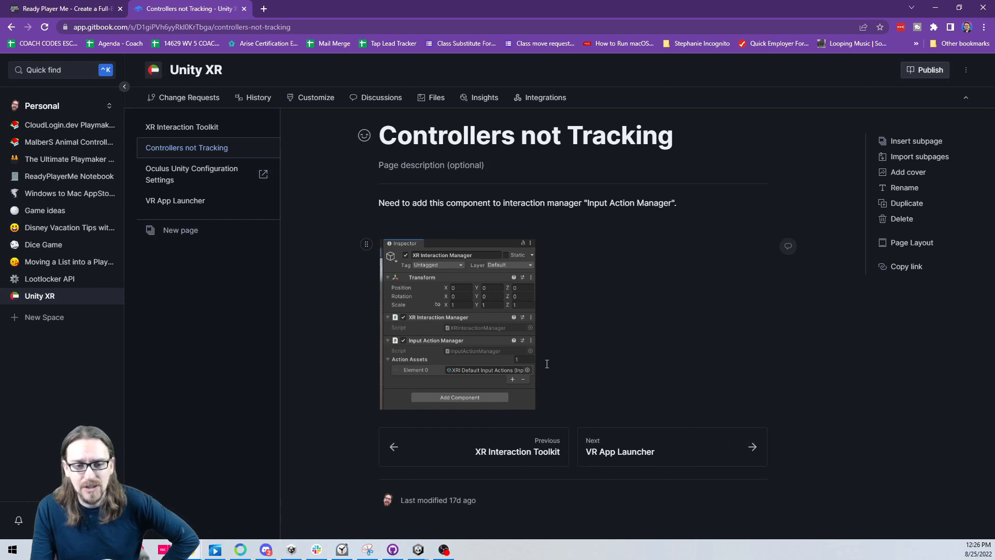
{"action": "mouse_move", "coordinate": [444, 265]}
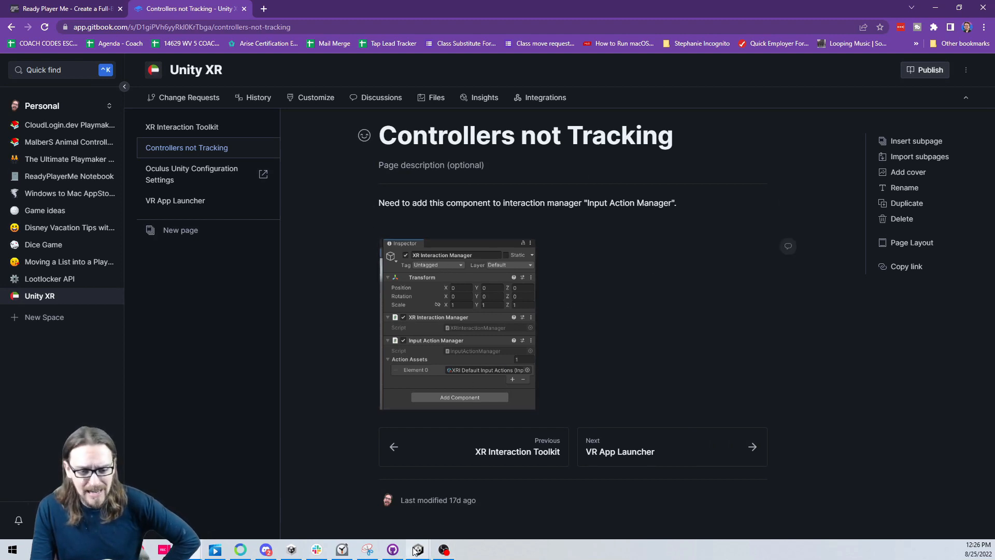
{"action": "left_click", "coordinate": [416, 549]}
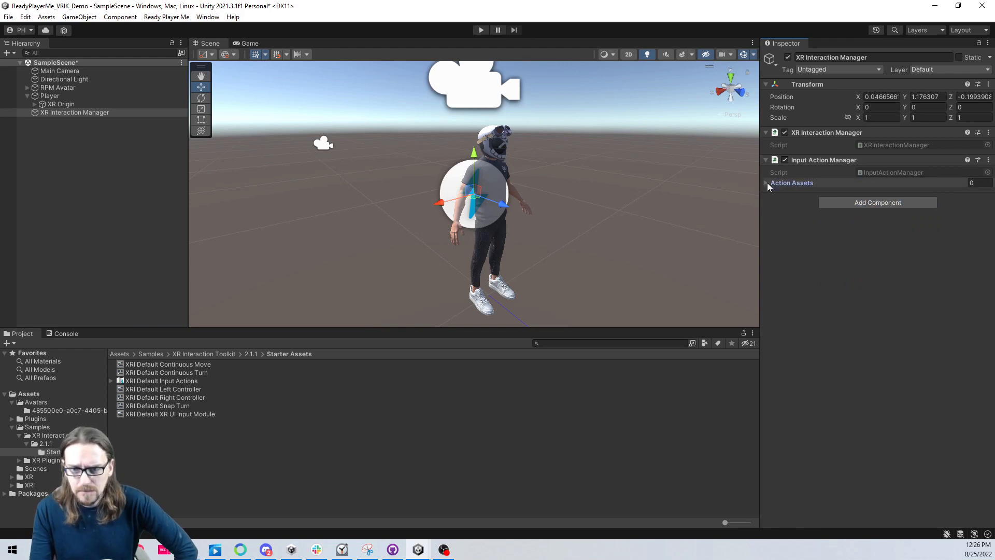
Assign XRI Default Input Actions as Element 0 of the Input Action Manager's Action Assets
{"action": "left_click", "coordinate": [766, 183]}
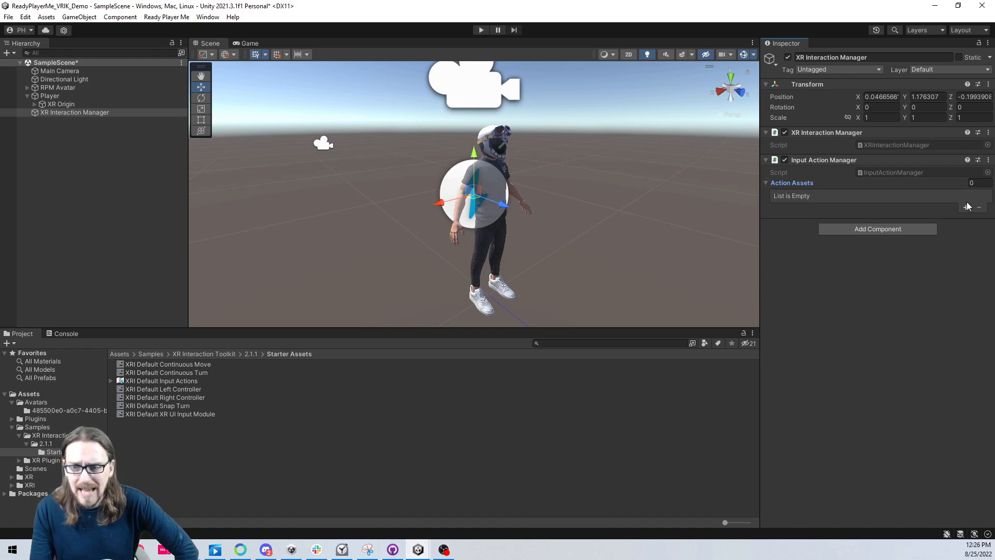
{"action": "left_click", "coordinate": [969, 207]}
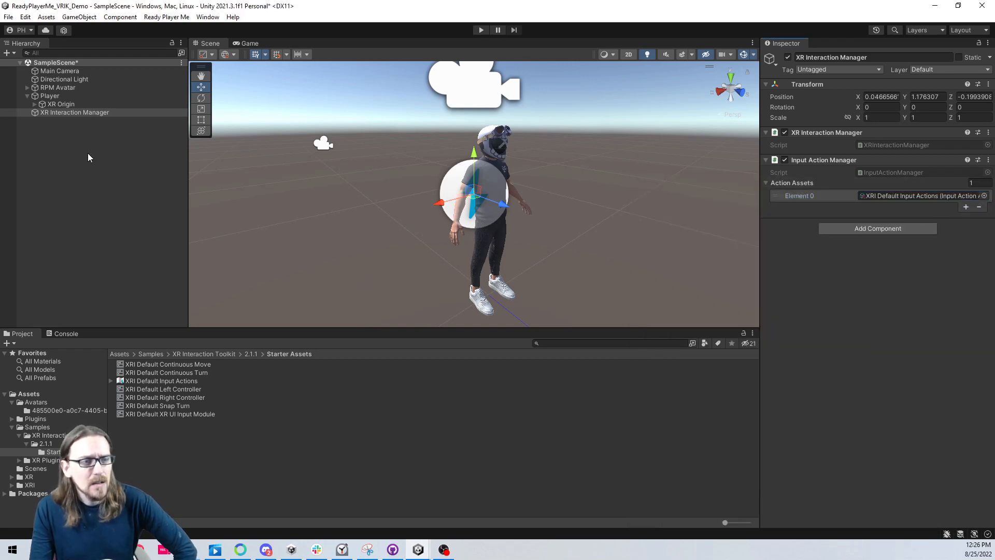
{"action": "left_click", "coordinate": [59, 105]}
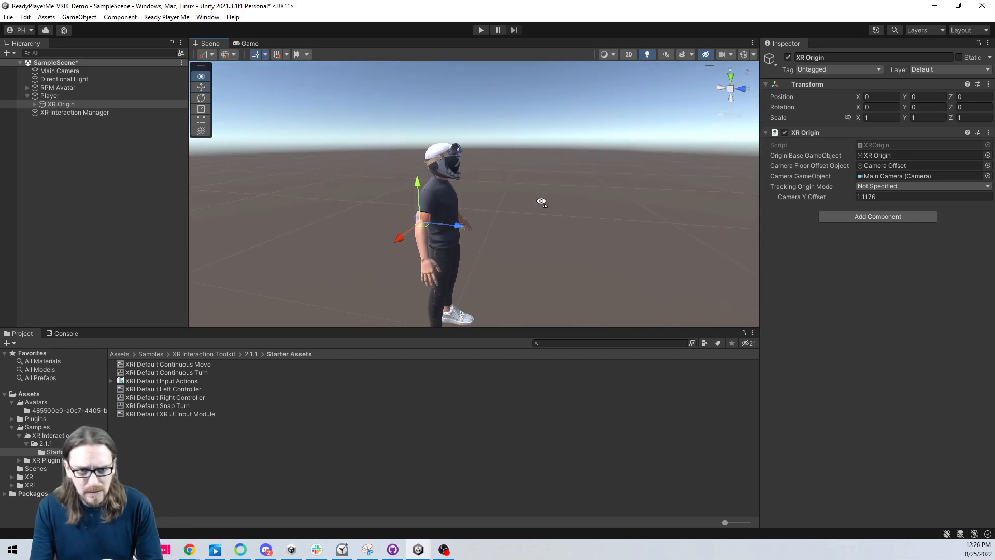
Inspect the components of Player, RPM Avatar and XR Origin in turn
{"action": "left_click", "coordinate": [57, 87]}
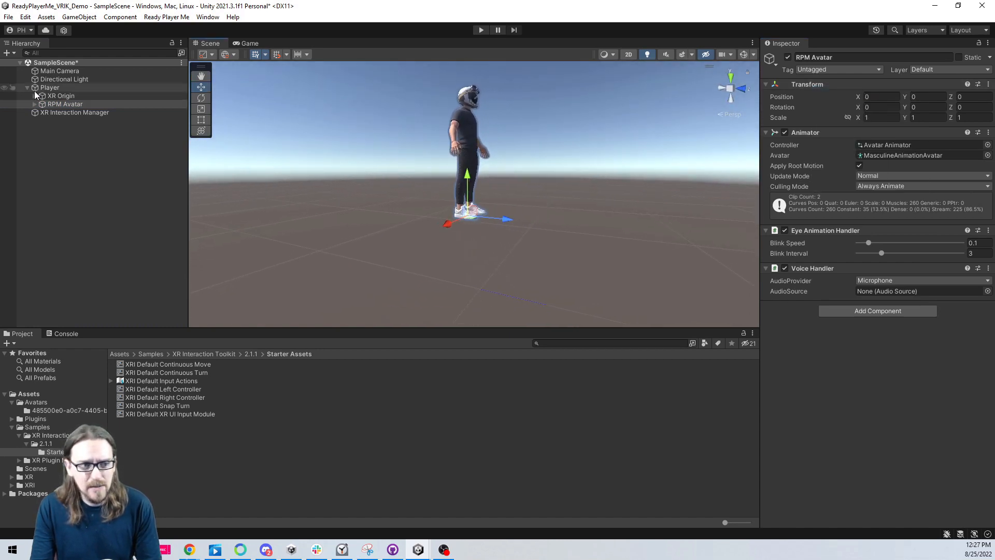
{"action": "left_click", "coordinate": [51, 88]}
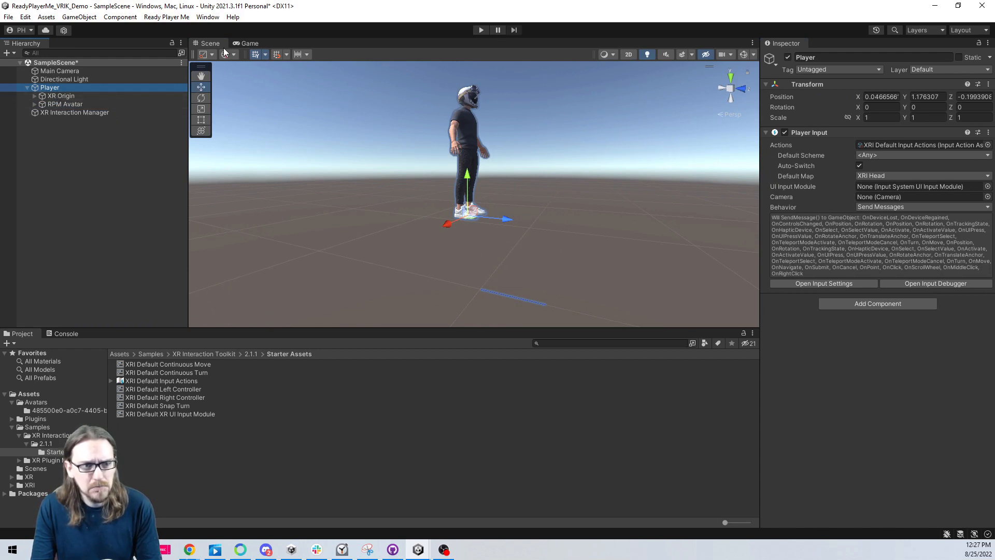
{"action": "mouse_move", "coordinate": [350, 56]}
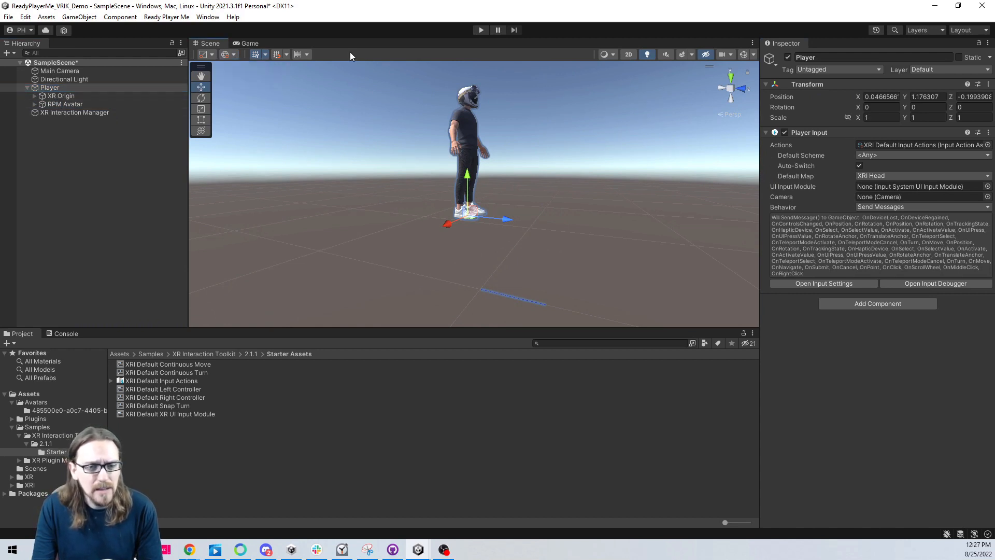
{"action": "mouse_move", "coordinate": [830, 93]}
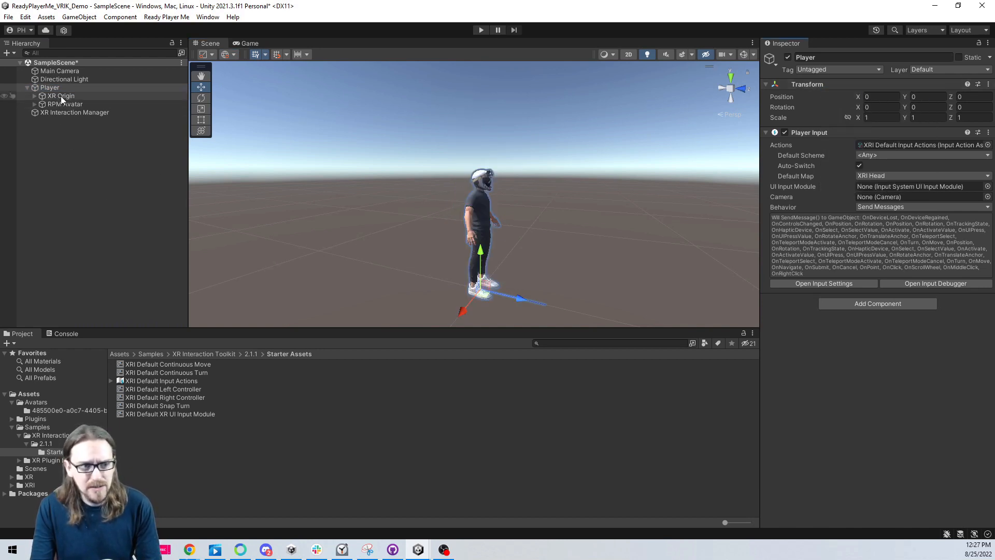
{"action": "left_click", "coordinate": [64, 104]}
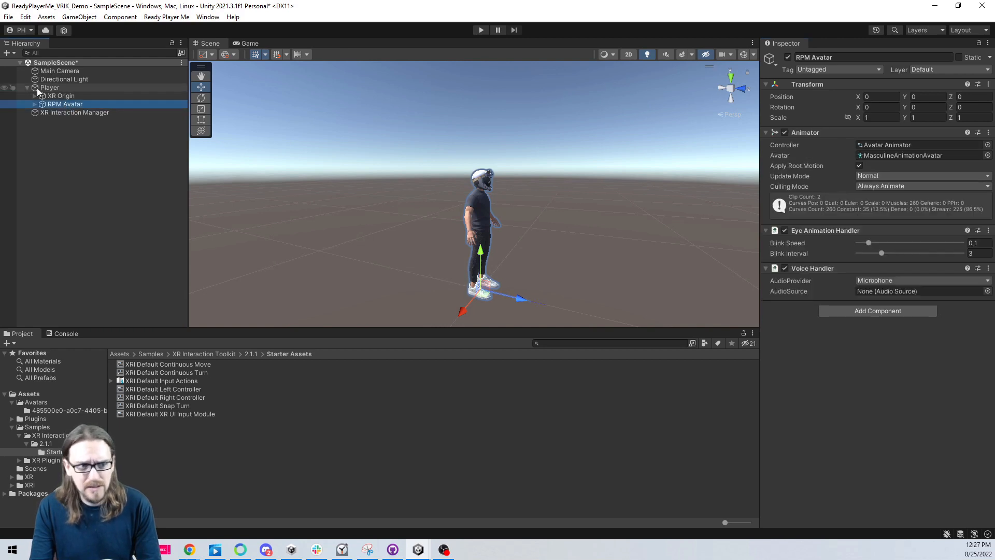
{"action": "left_click", "coordinate": [60, 95]}
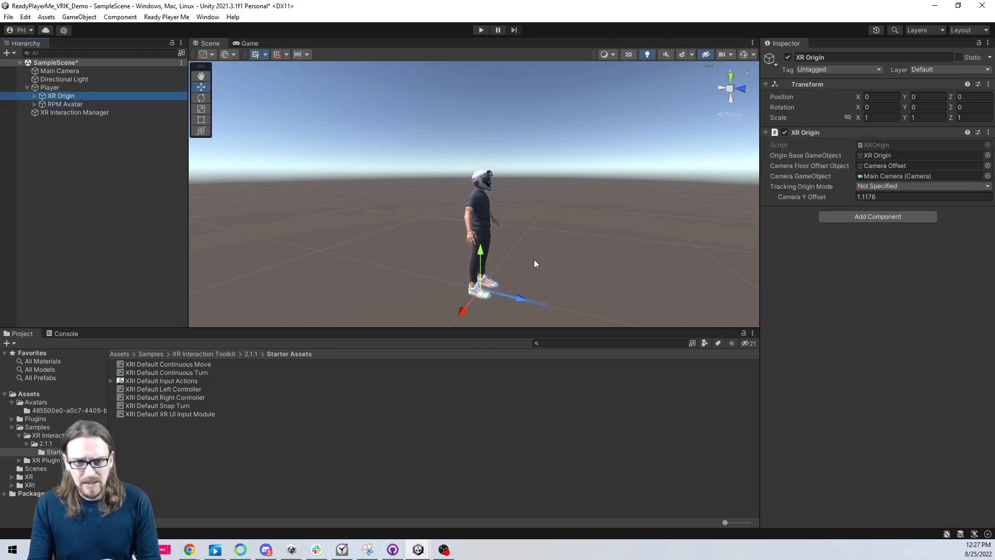
{"action": "mouse_move", "coordinate": [17, 130]}
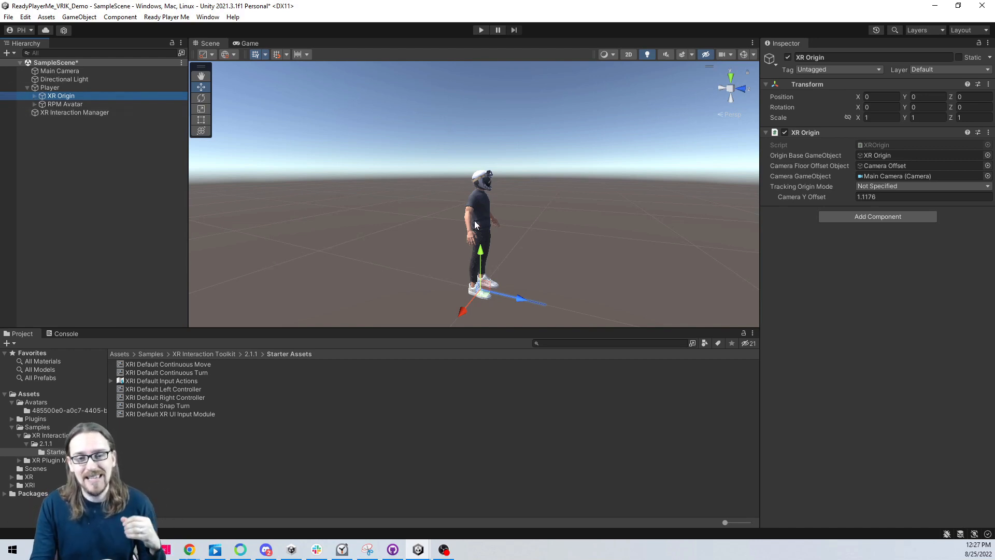
{"action": "mouse_move", "coordinate": [482, 190]}
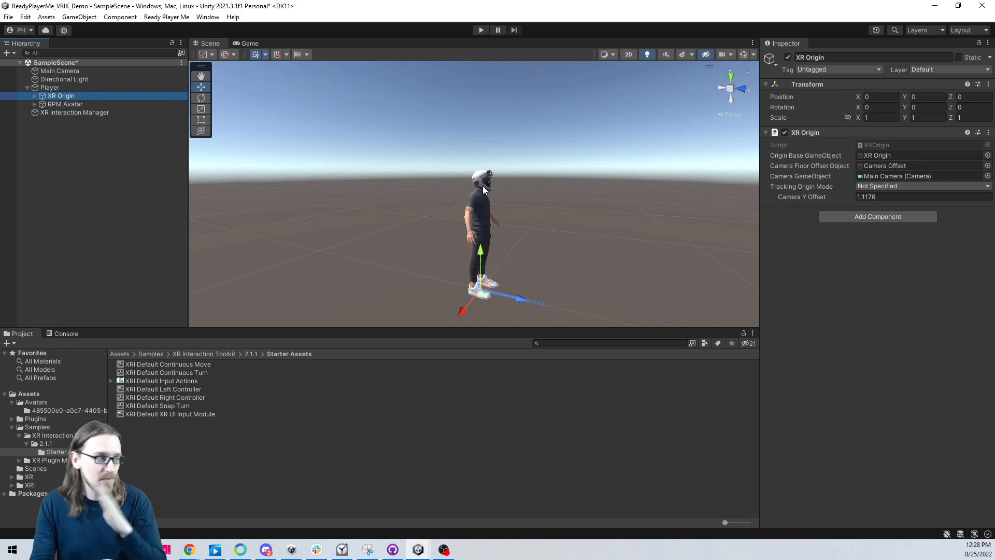
{"action": "mouse_move", "coordinate": [35, 214]}
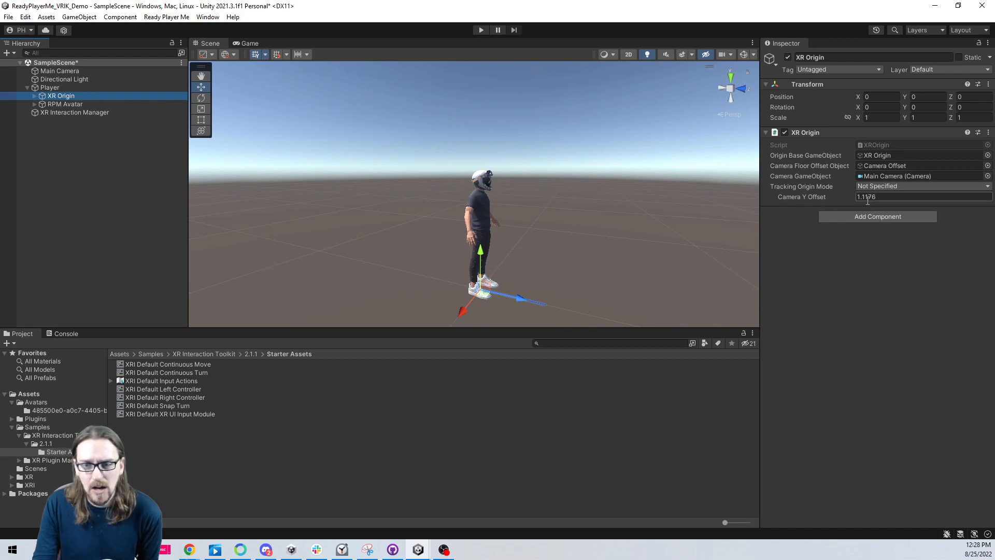
Raise the Camera Offset's position Y to eye height 1.726
{"action": "left_click", "coordinate": [34, 96]}
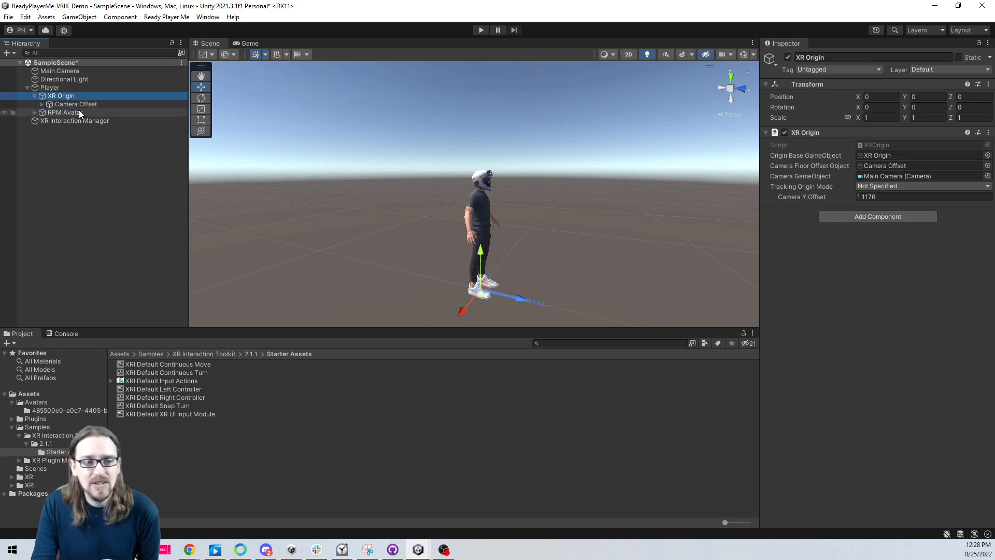
{"action": "left_click", "coordinate": [75, 104]}
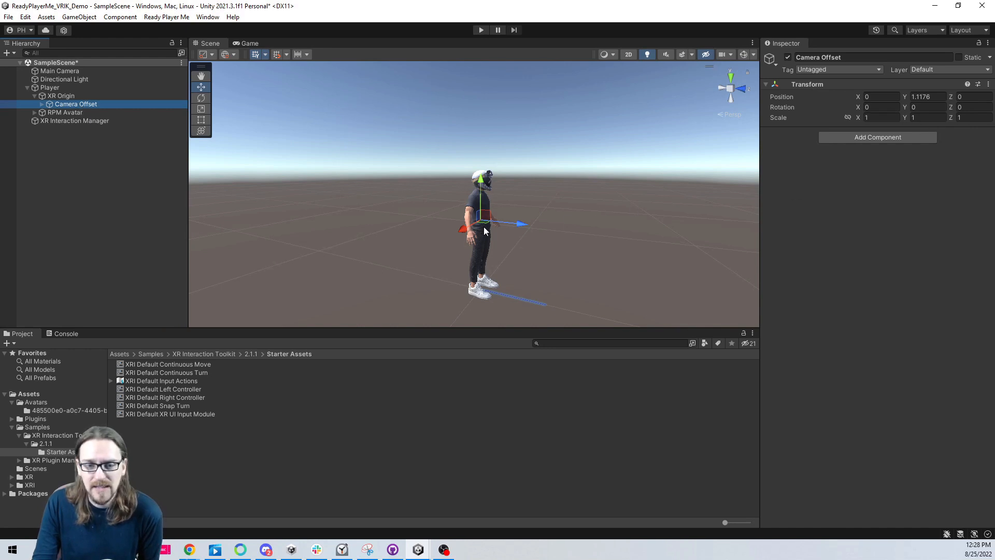
{"action": "mouse_move", "coordinate": [499, 232]}
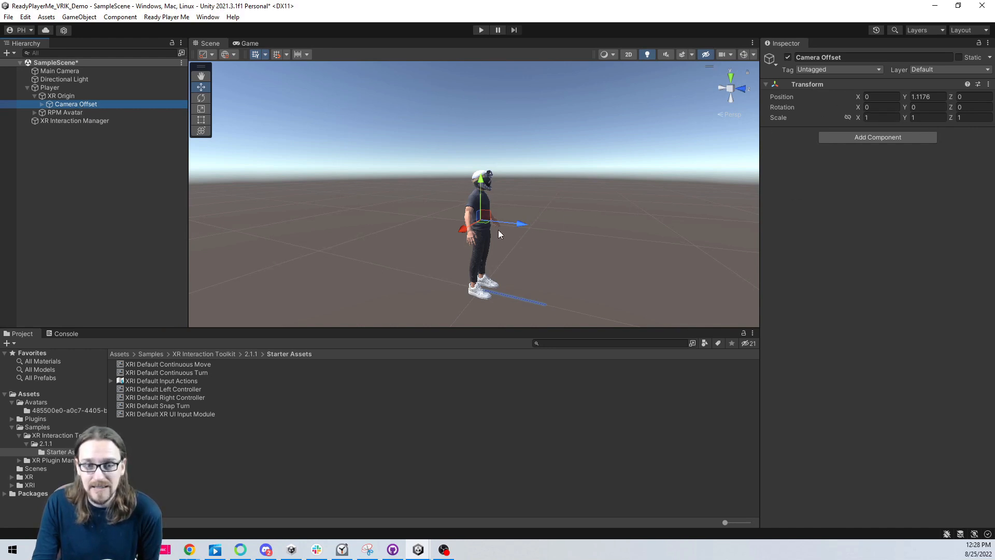
{"action": "mouse_move", "coordinate": [725, 127]}
{"action": "type", "text": "1.726"}
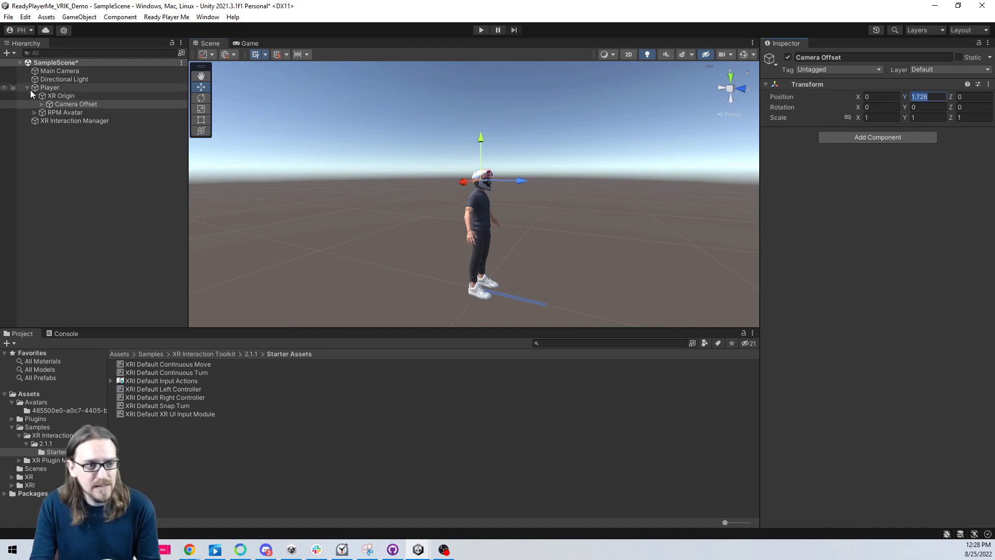
{"action": "left_click", "coordinate": [60, 96]}
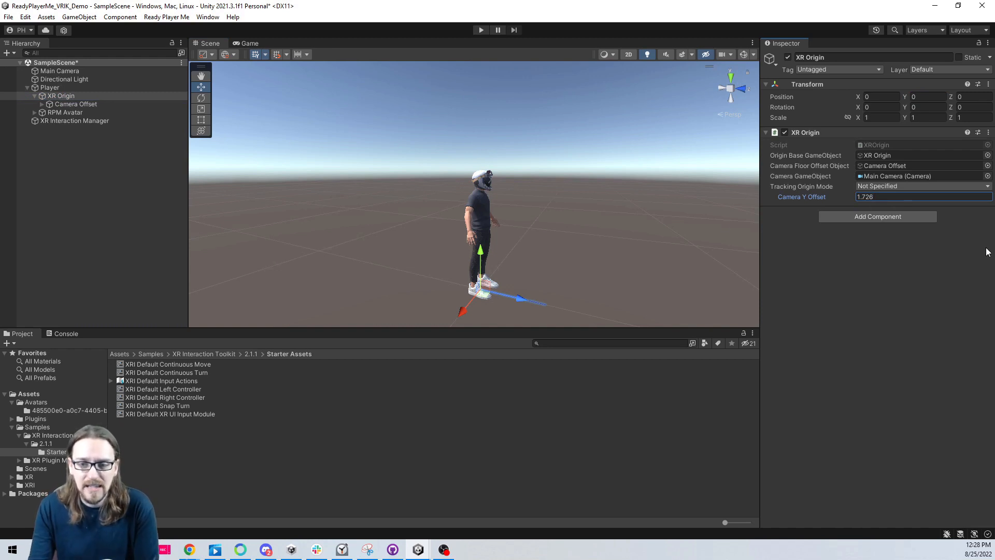
Set the XR Origin's Tracking Origin Mode to Floor and inspect the Main Camera
{"action": "left_click", "coordinate": [920, 186]}
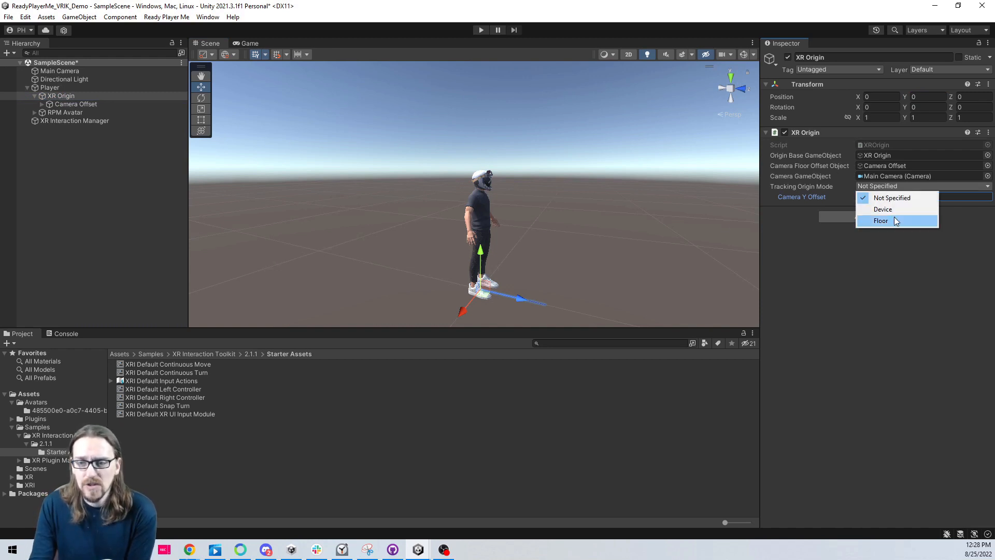
{"action": "left_click", "coordinate": [880, 220]}
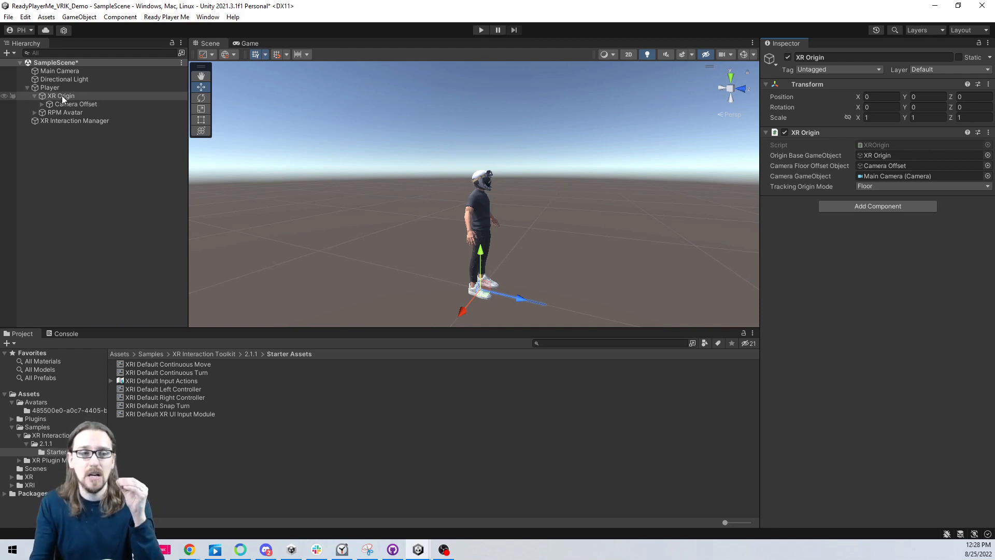
{"action": "left_click", "coordinate": [81, 112]}
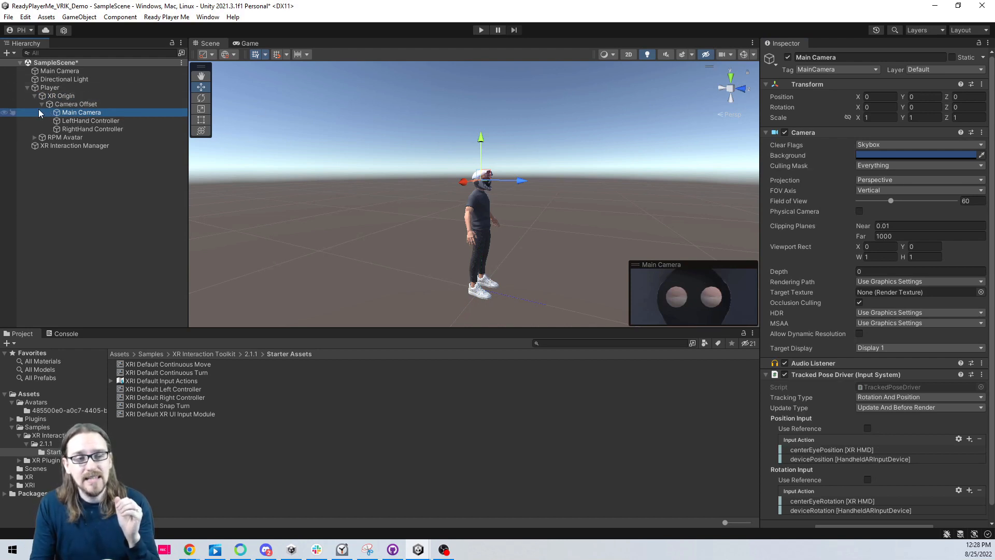
{"action": "left_click", "coordinate": [61, 96]}
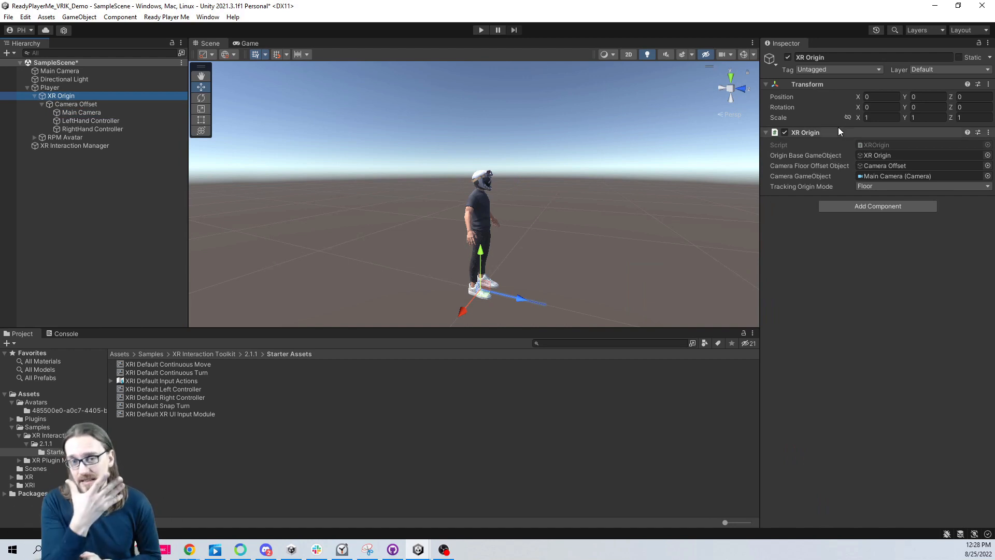
{"action": "mouse_move", "coordinate": [661, 200]}
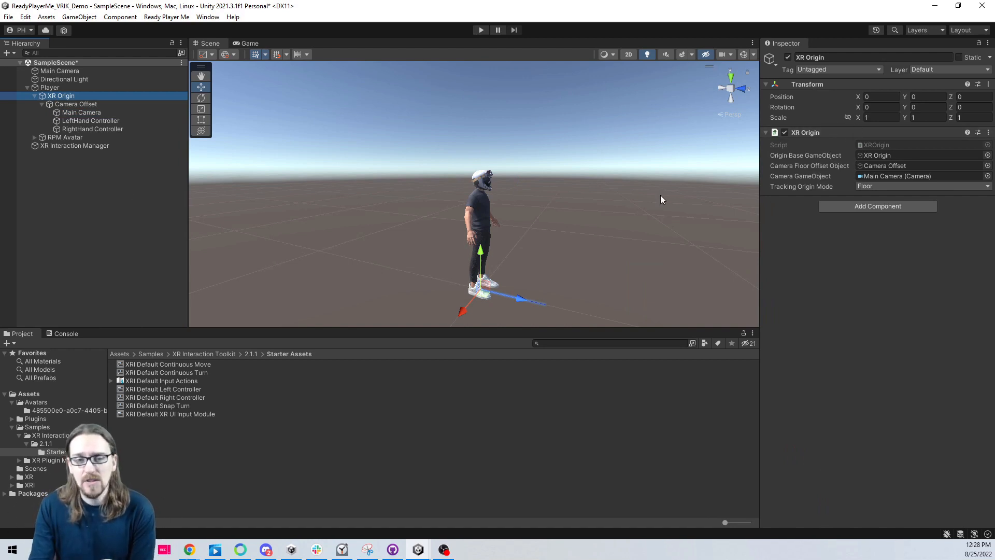
{"action": "left_click", "coordinate": [42, 96]}
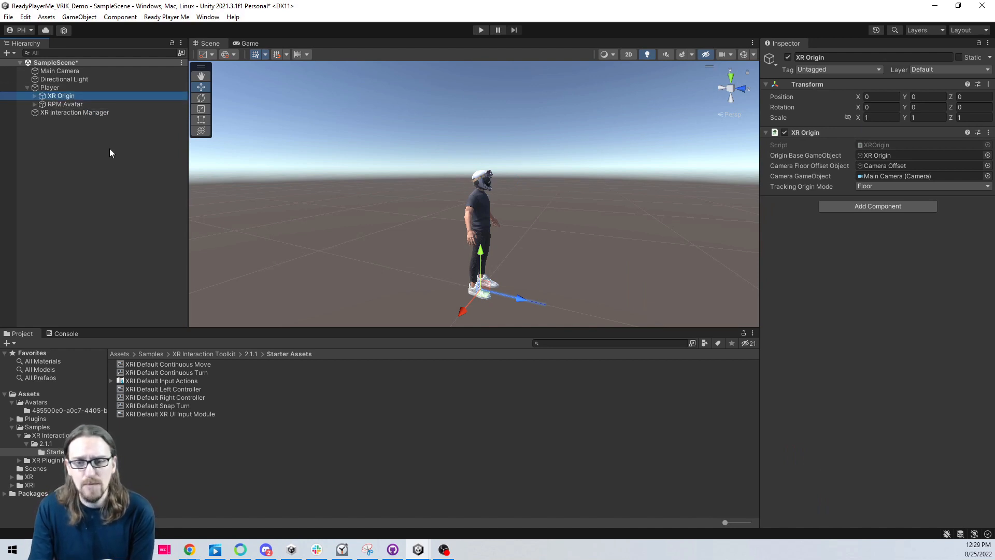
{"action": "left_click", "coordinate": [49, 87]}
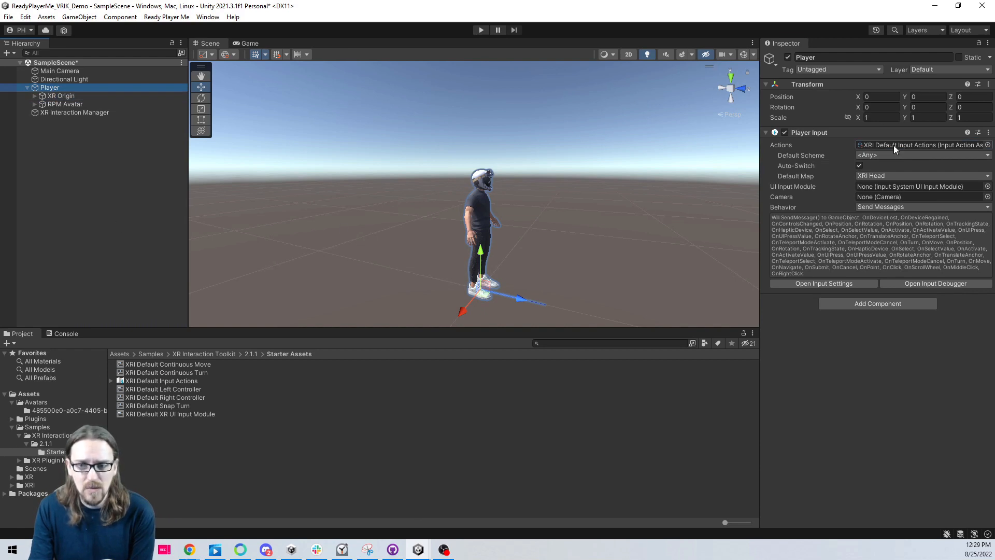
{"action": "left_click", "coordinate": [162, 380]}
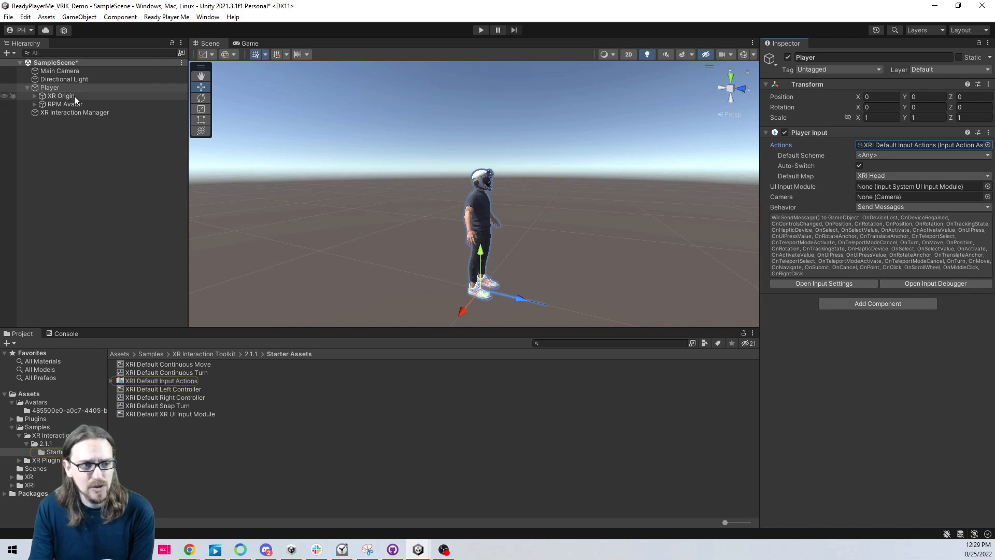
{"action": "left_click", "coordinate": [74, 112]}
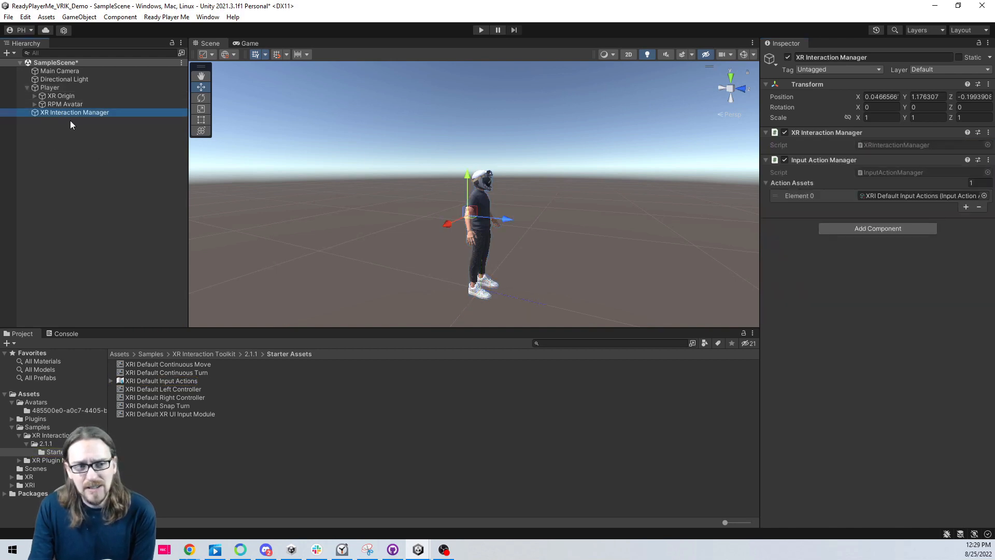
{"action": "left_click", "coordinate": [60, 96]}
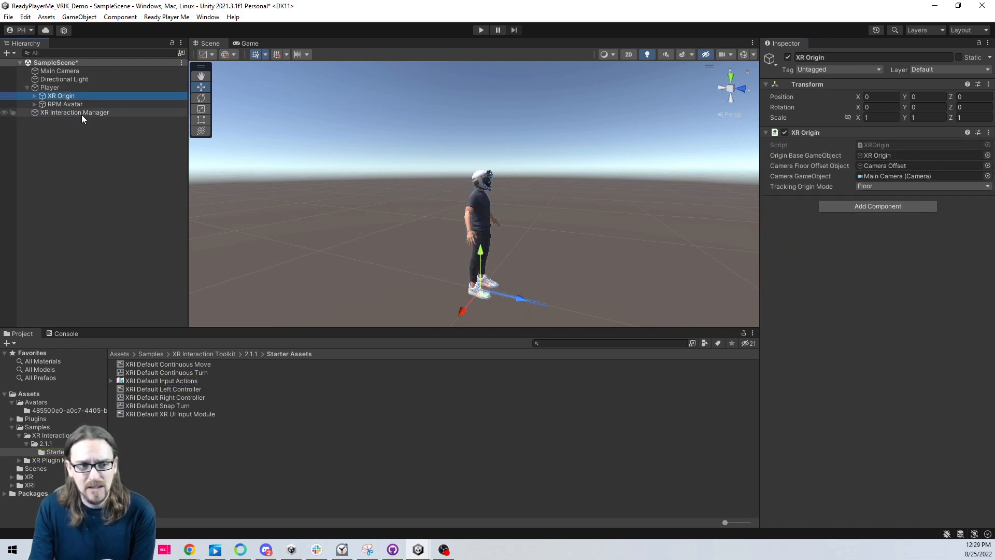
{"action": "left_click", "coordinate": [75, 113]}
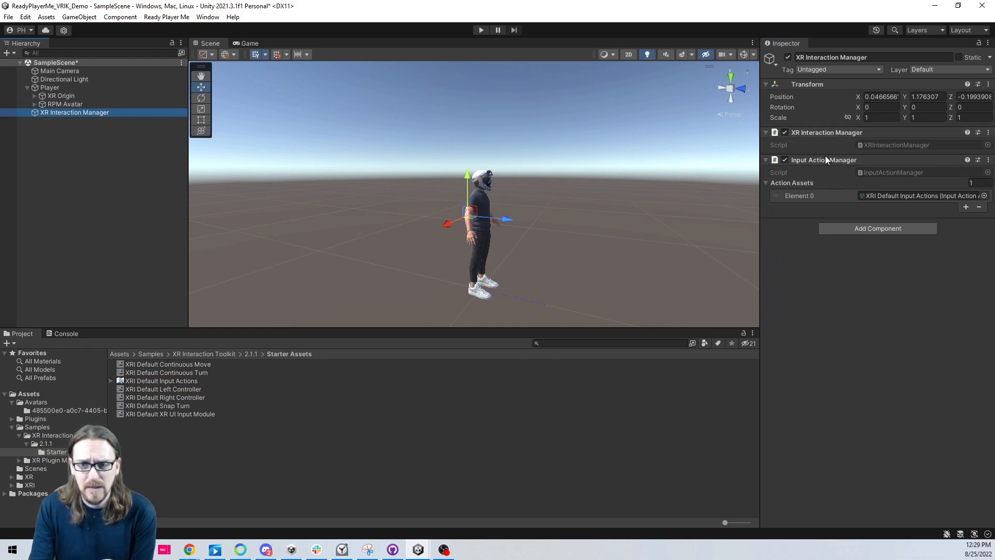
{"action": "mouse_move", "coordinate": [786, 195]}
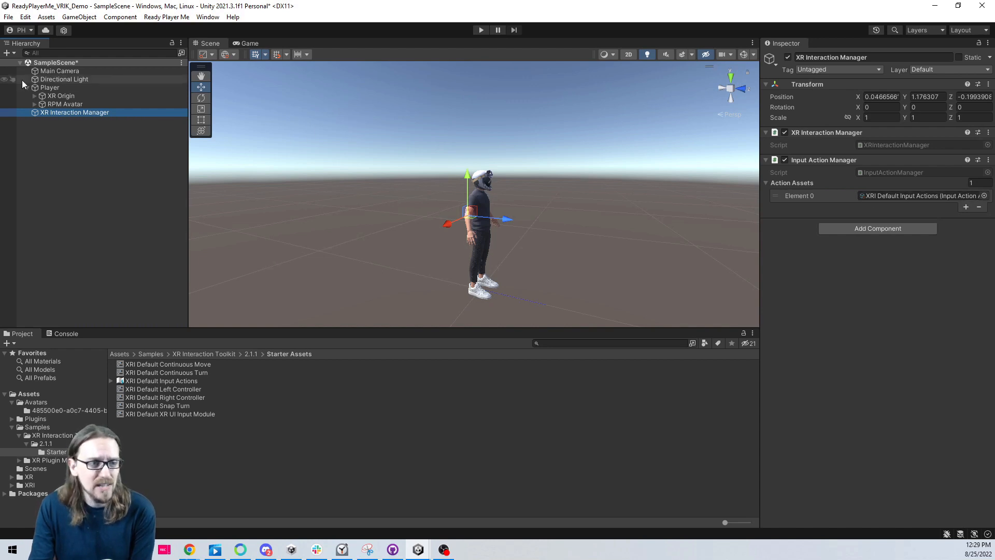
{"action": "left_click", "coordinate": [64, 104]}
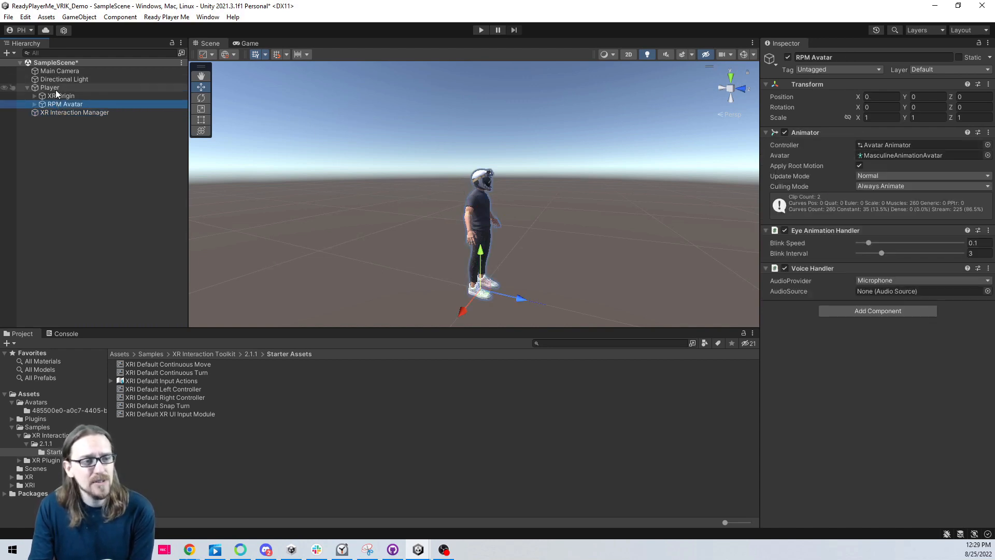